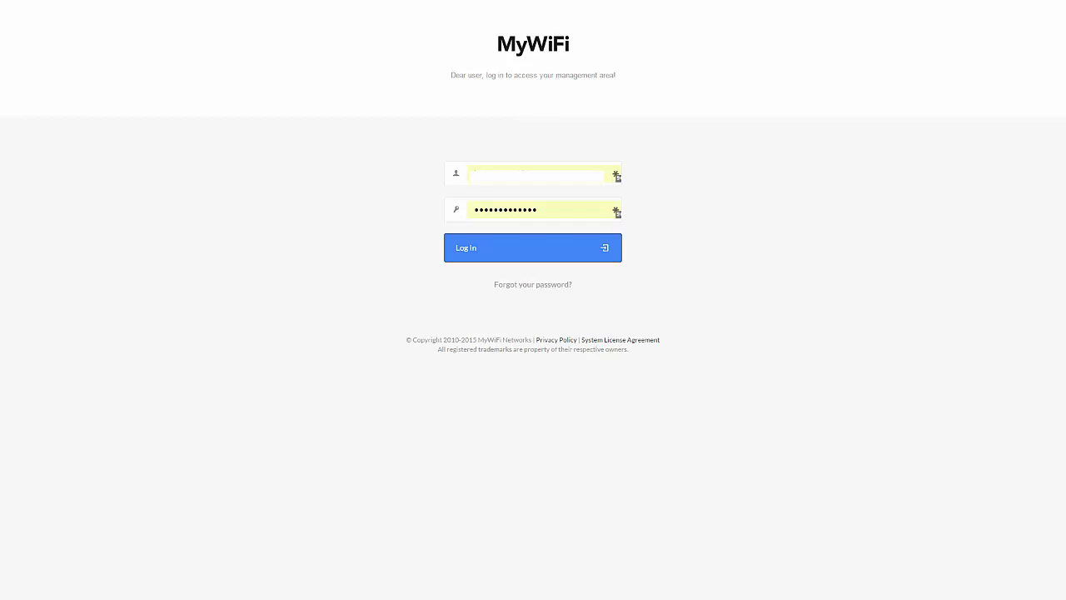
- Log in to MyWiFi with the saved credentials to reach the management dashboard
click(533, 247)
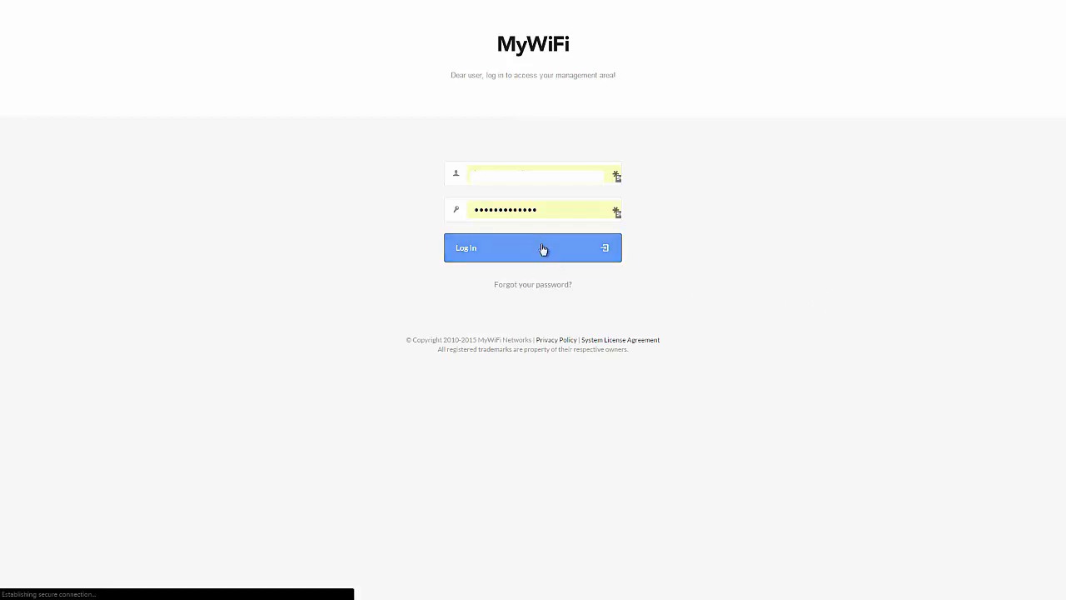
click(532, 247)
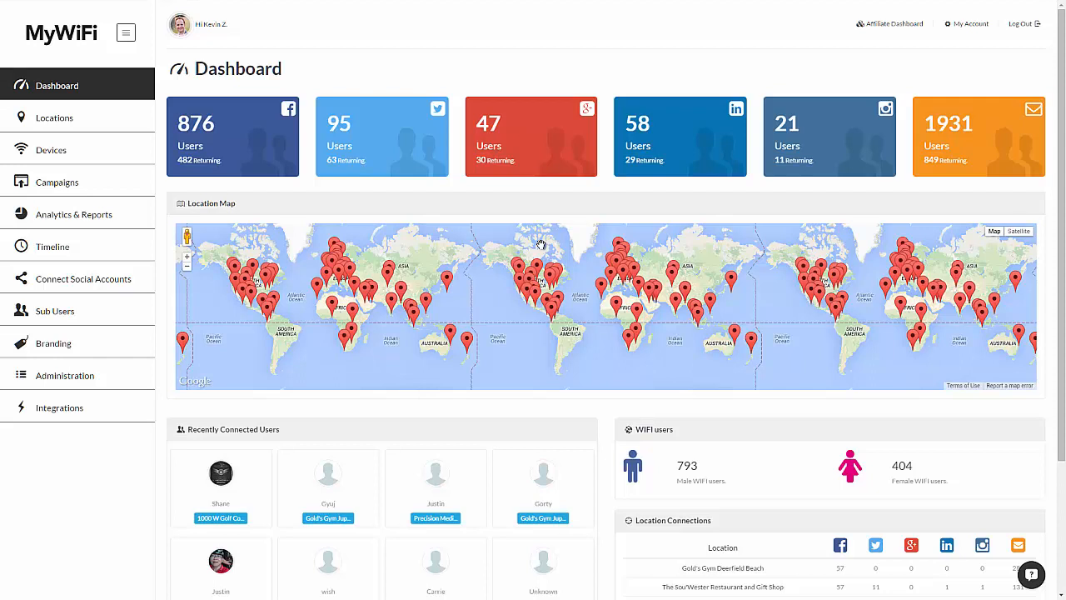
mouse_move(225, 127)
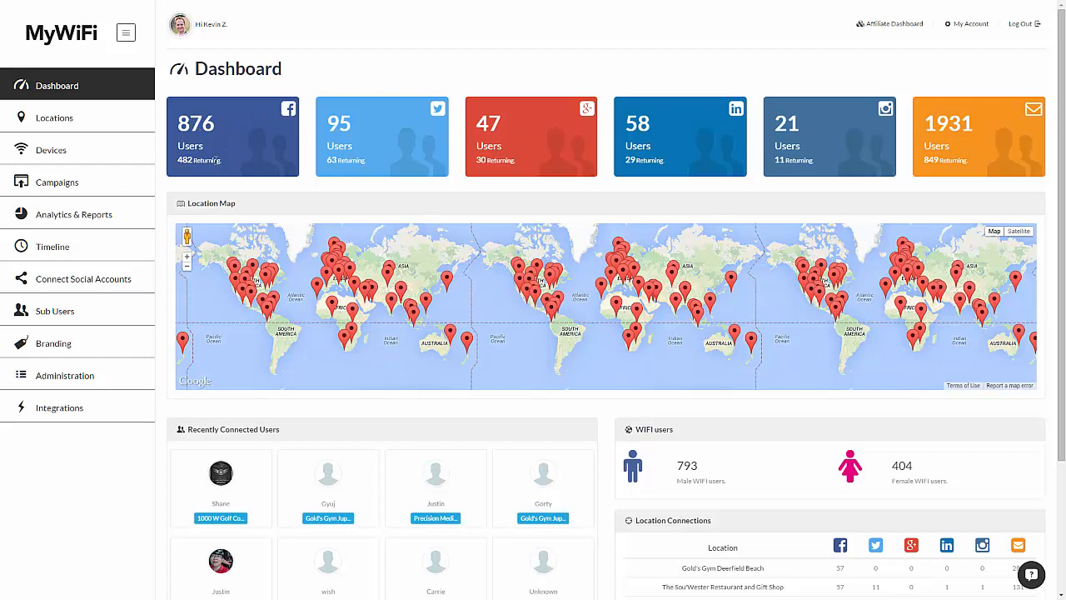
mouse_move(526, 144)
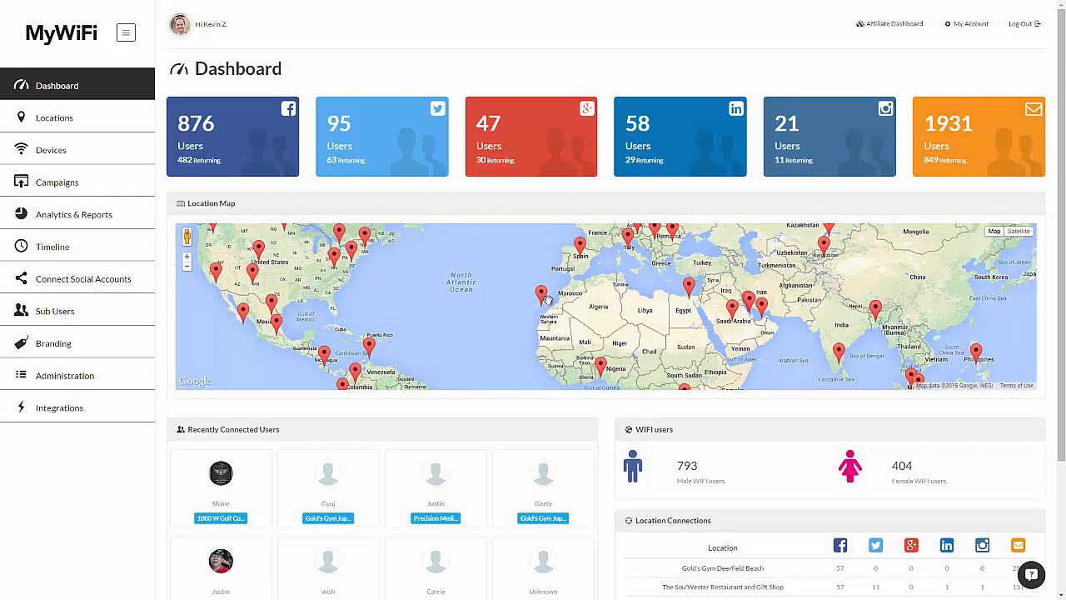
- Scroll the dashboard down to the Recently Connected Users and Location Connections panels
scroll(down, 3)
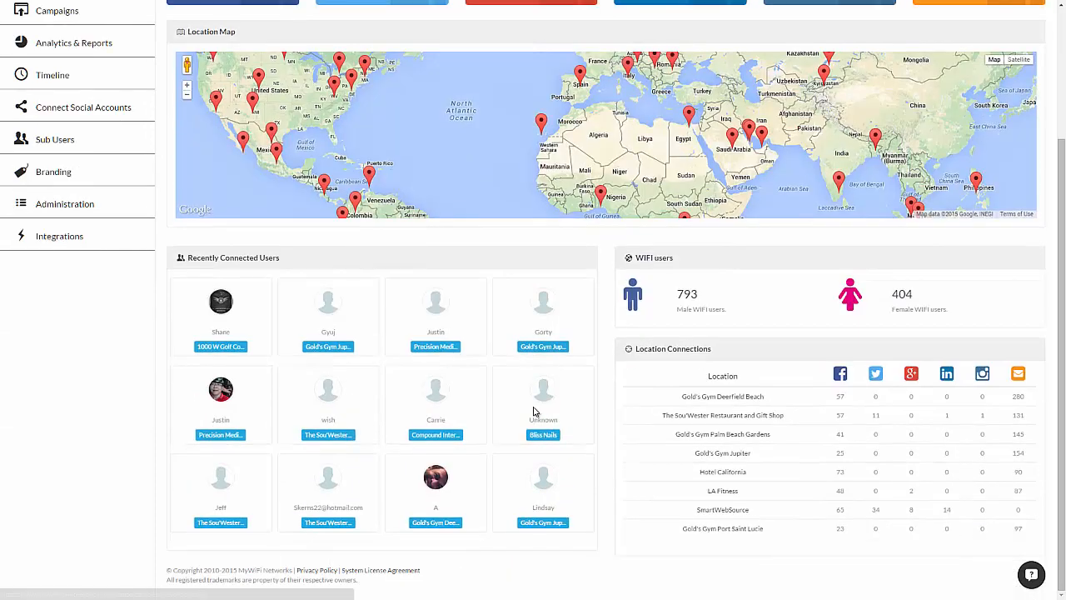
mouse_move(502, 300)
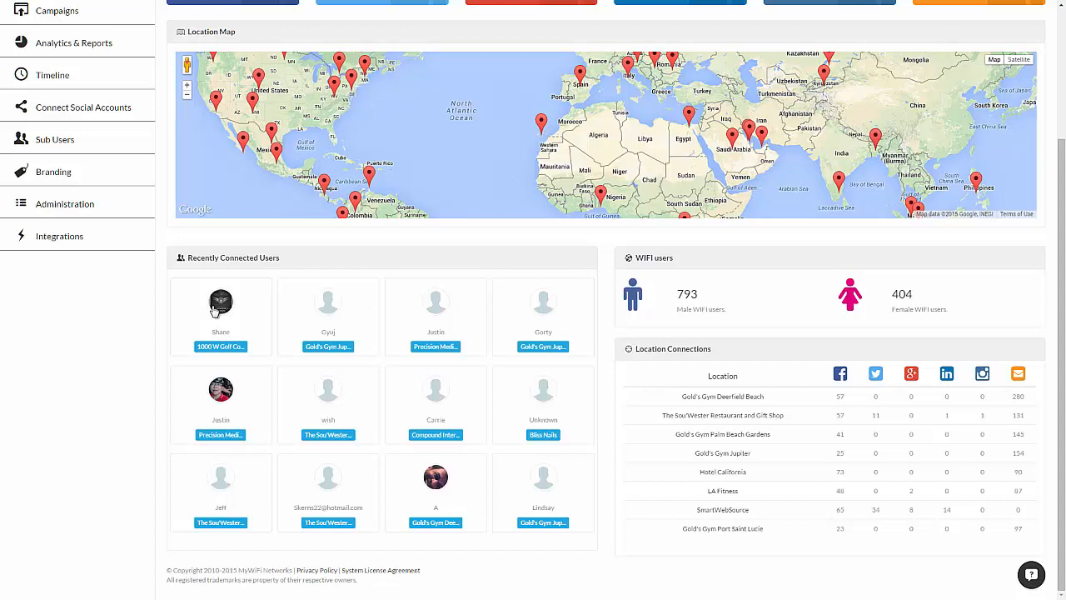
click(221, 301)
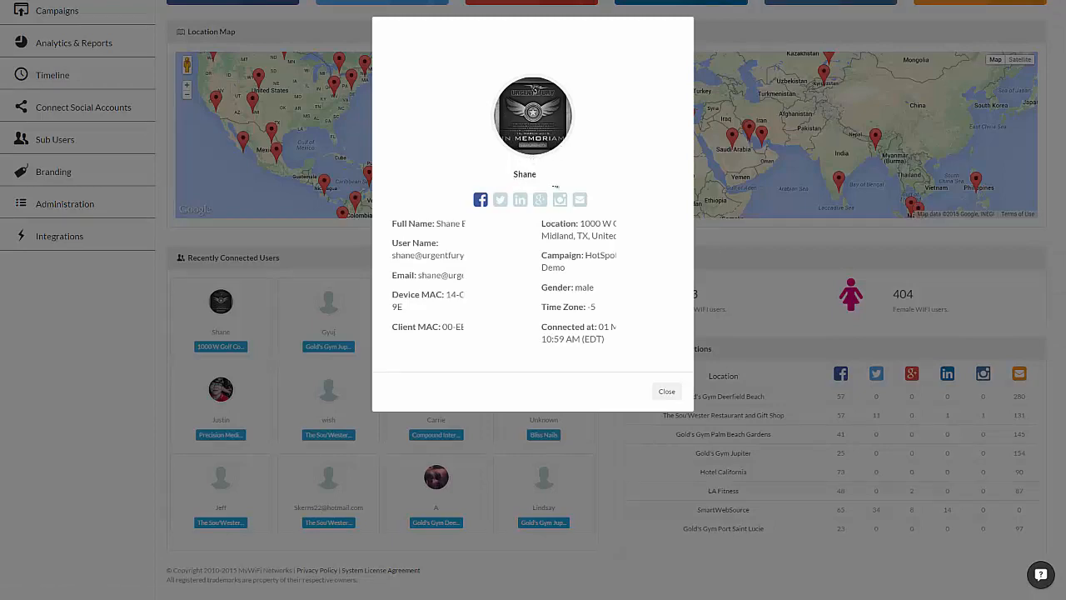
mouse_move(520, 200)
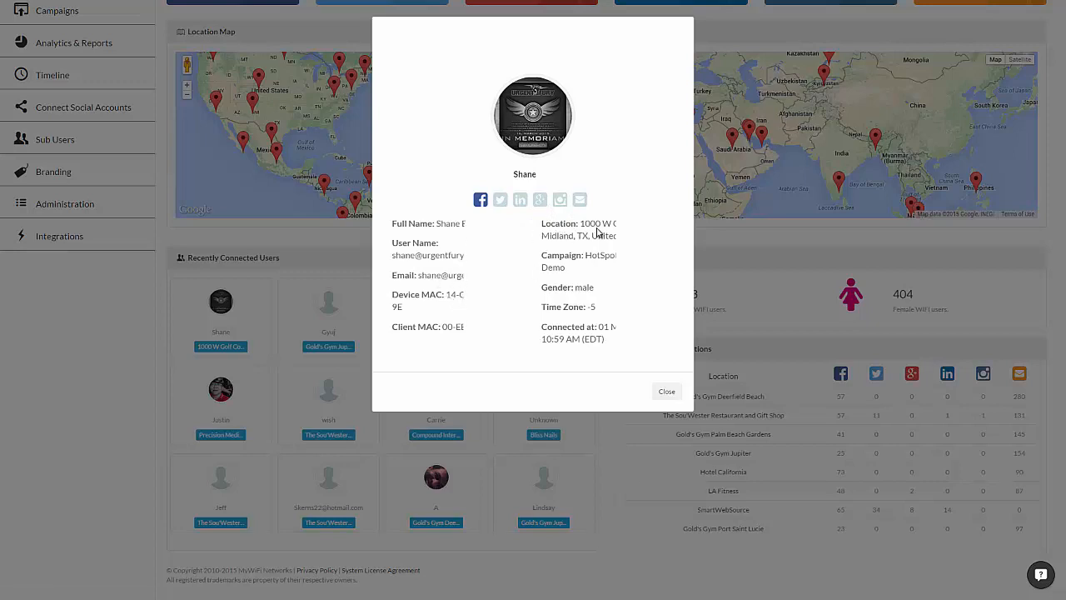
mouse_move(606, 262)
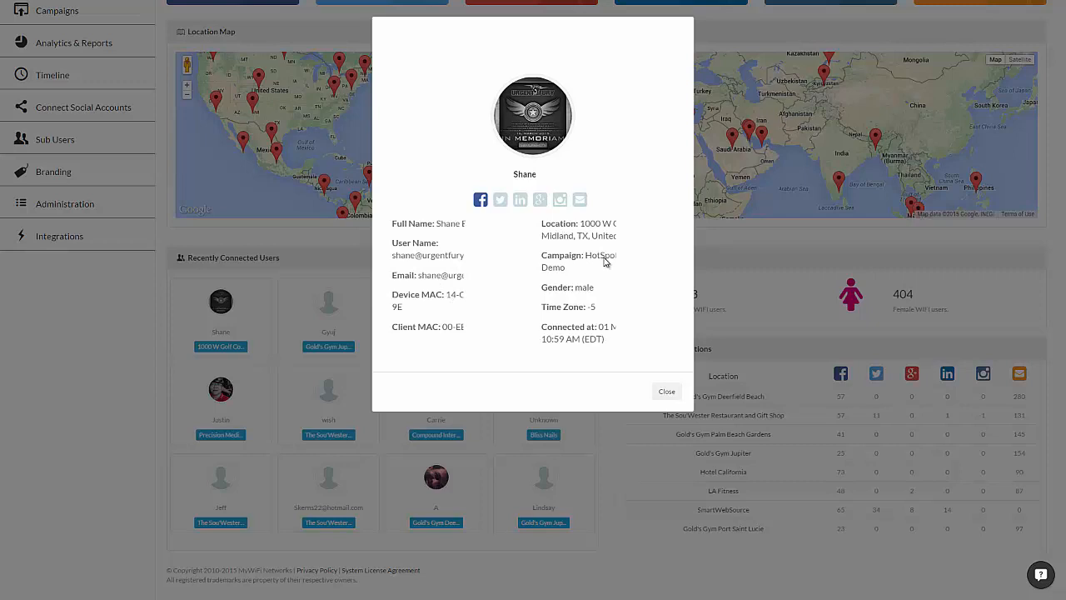
mouse_move(568, 291)
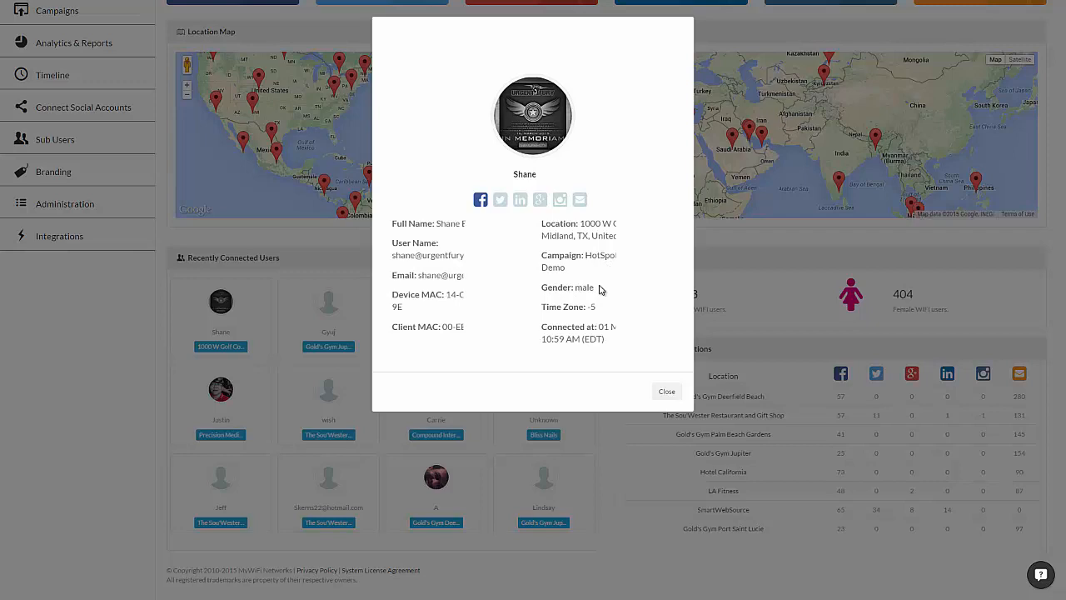
click(667, 391)
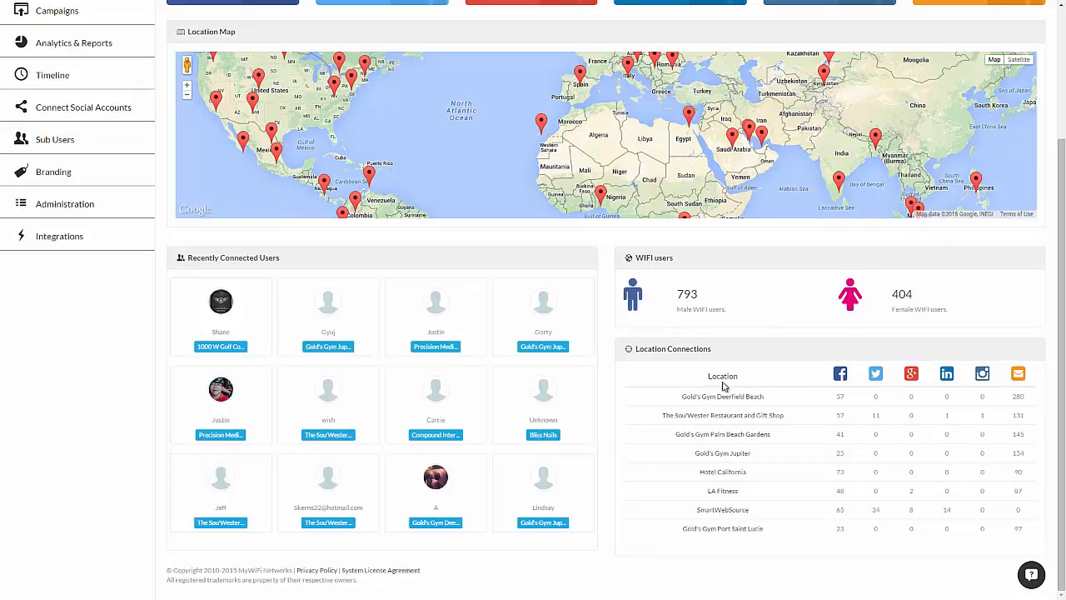
mouse_move(1007, 407)
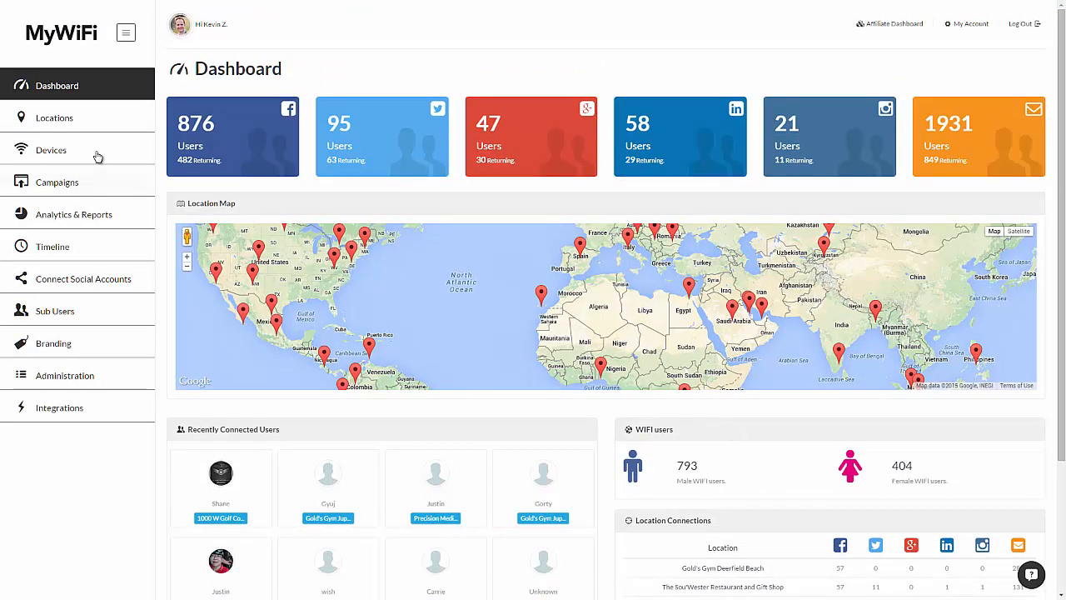
- Open the Locations page listing the four Toronto coffee venues
click(54, 118)
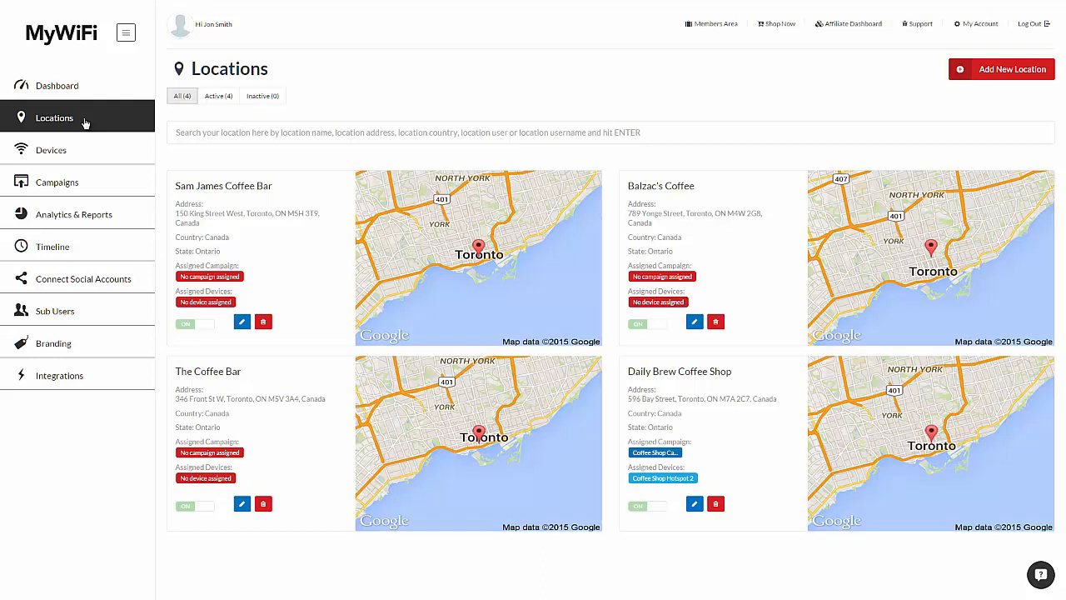
mouse_move(425, 387)
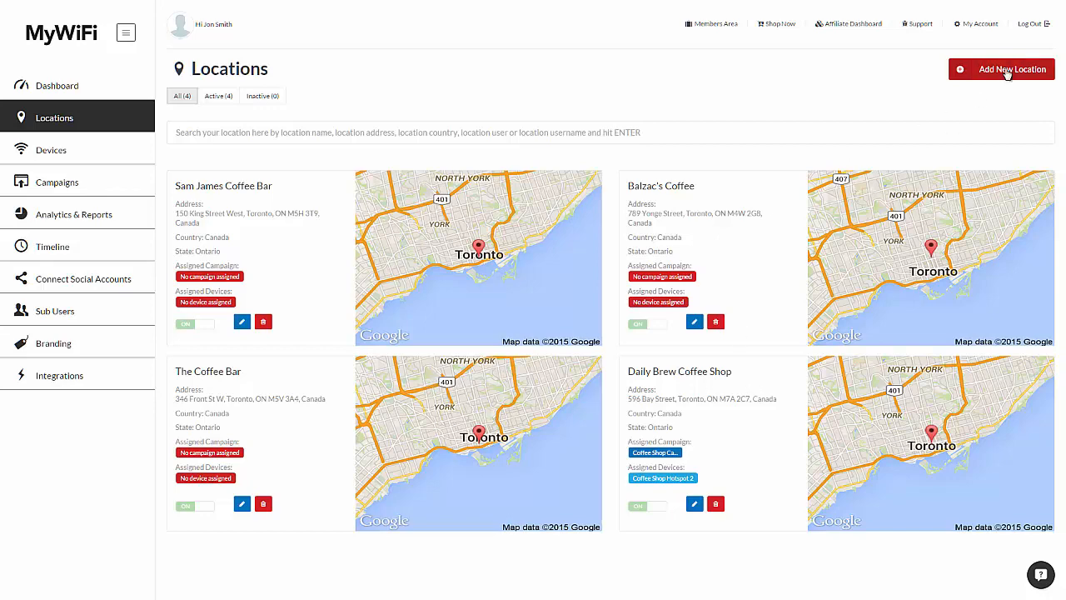
- Add The White House, Washington DC, as a new location on Eastern Time and save
click(1001, 69)
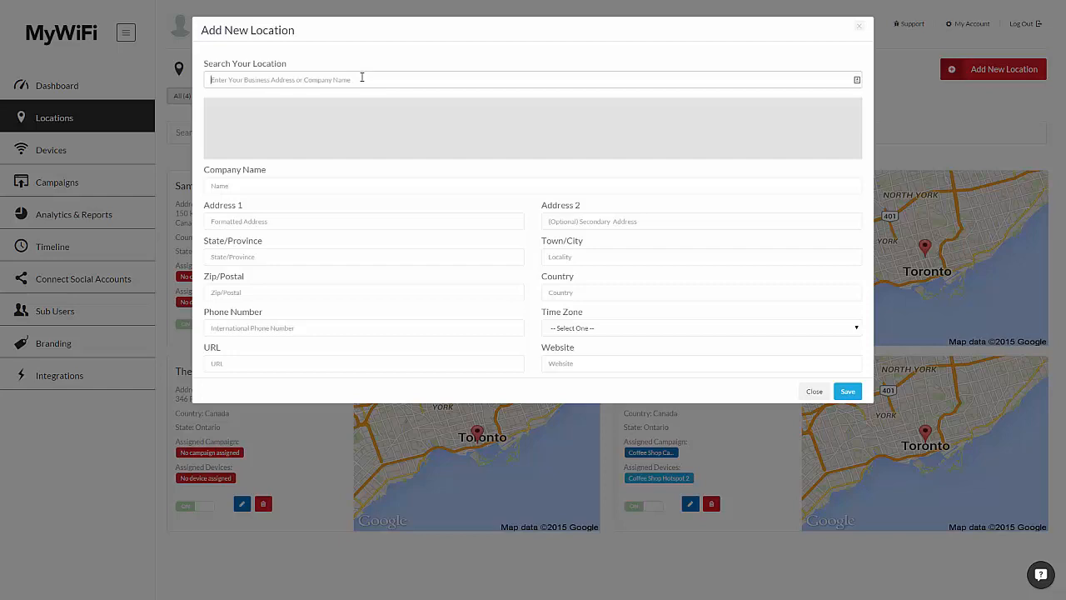
text(Whitehouse)
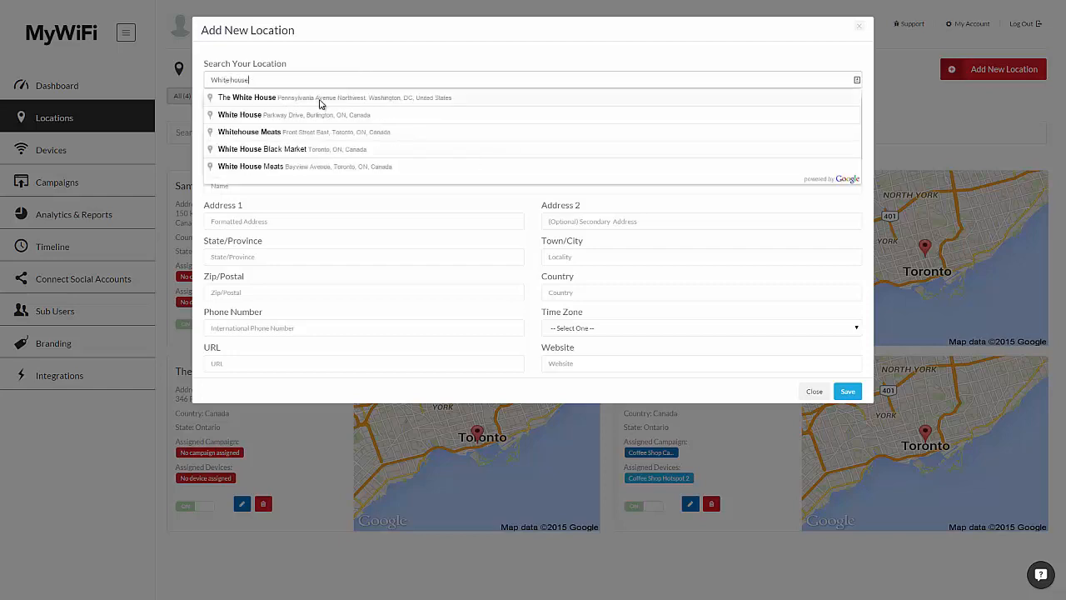
click(247, 97)
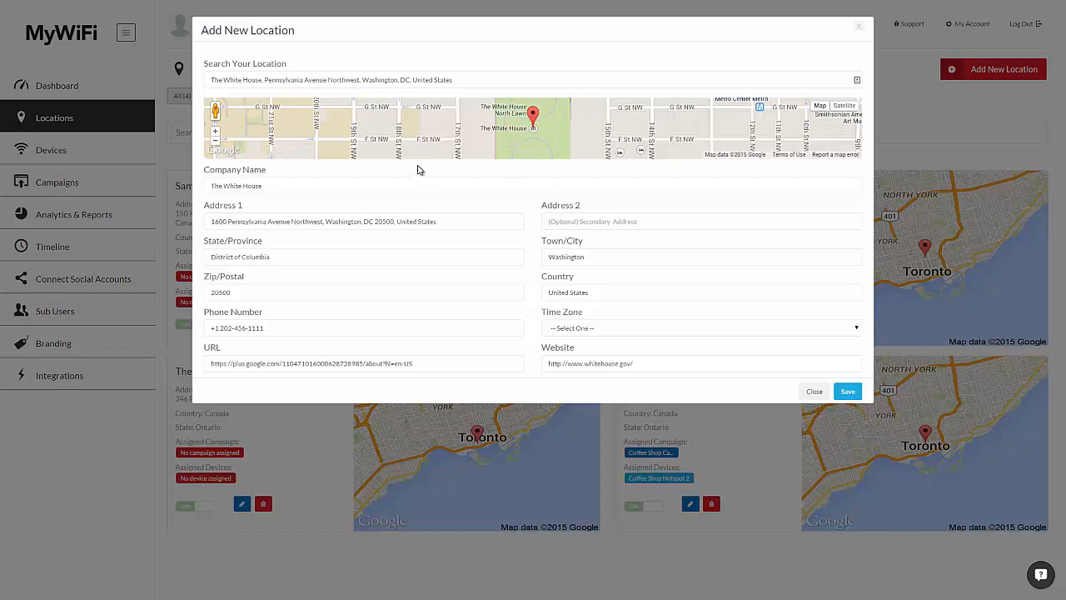
mouse_move(598, 267)
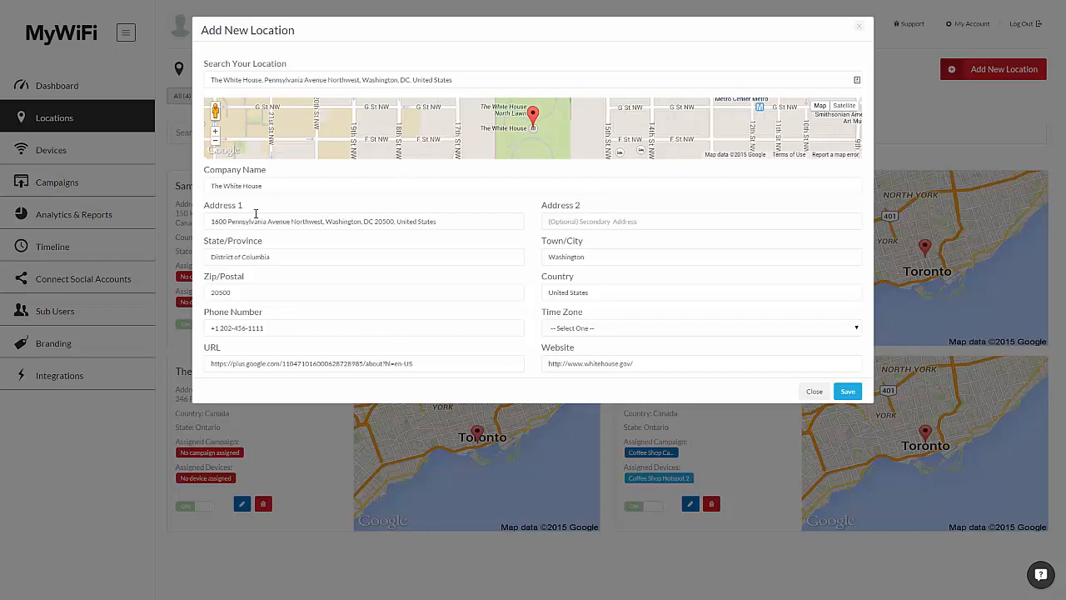
mouse_move(497, 244)
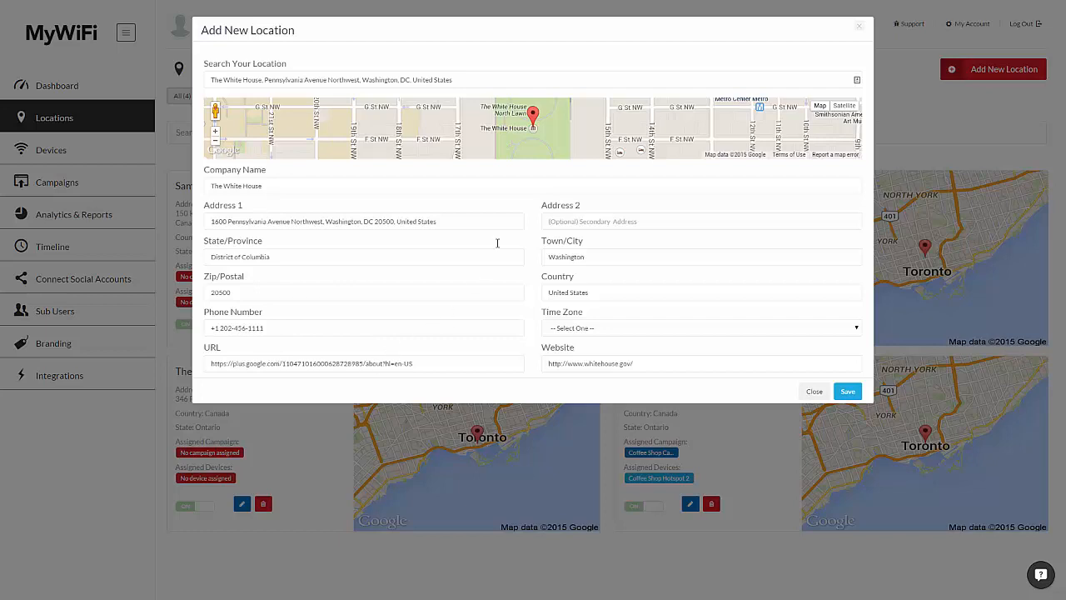
click(699, 327)
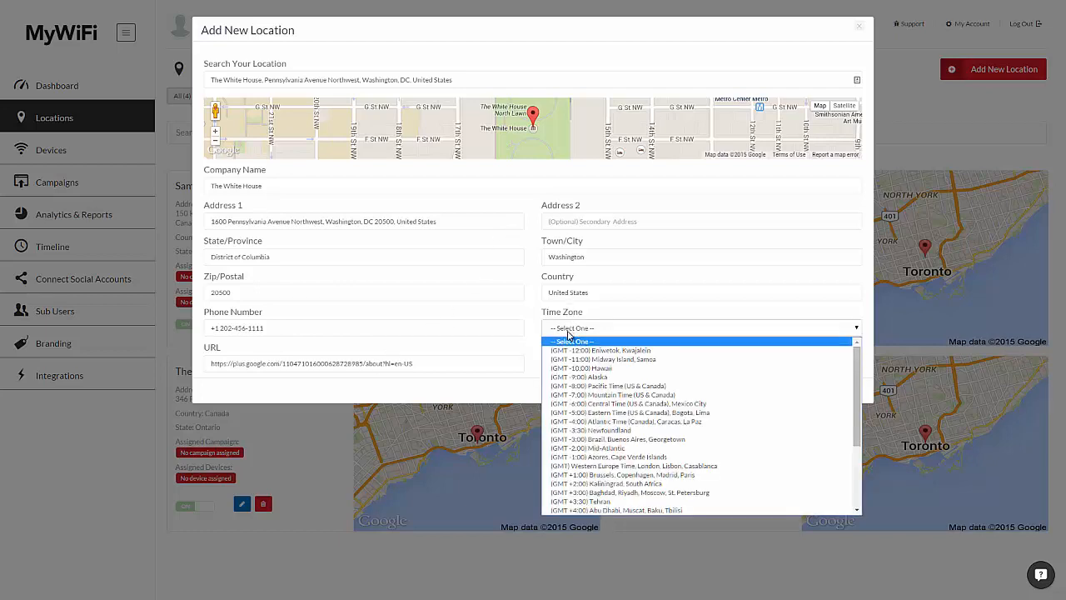
click(611, 413)
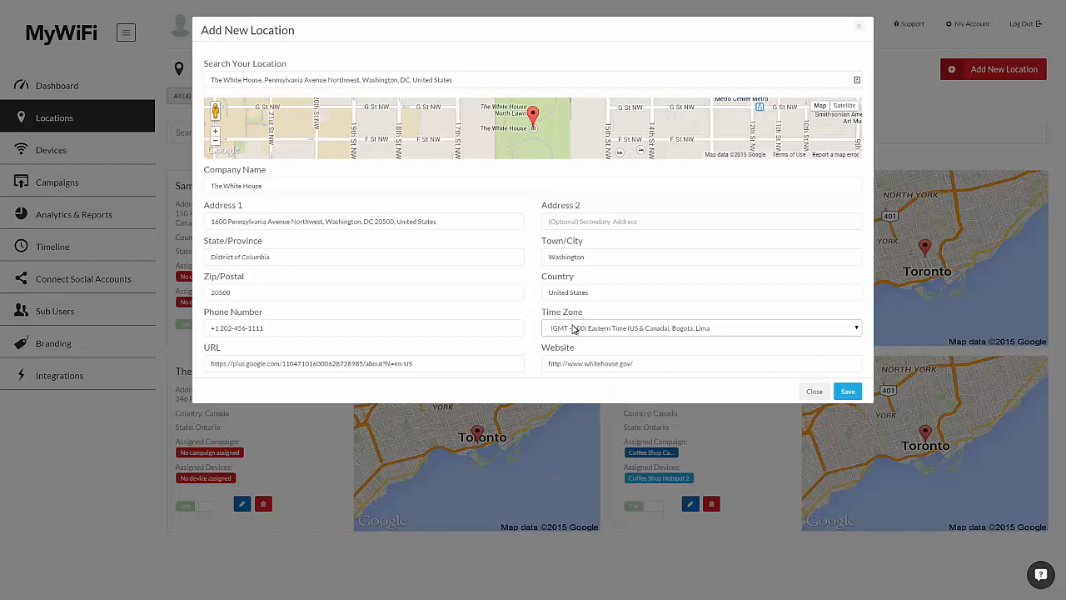
mouse_move(610, 329)
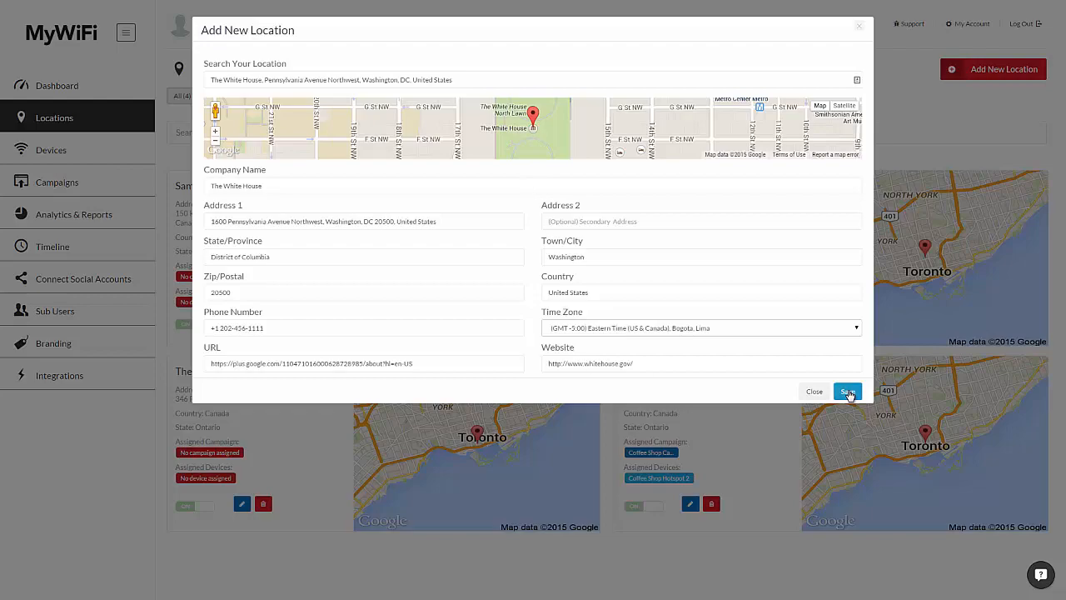
click(847, 391)
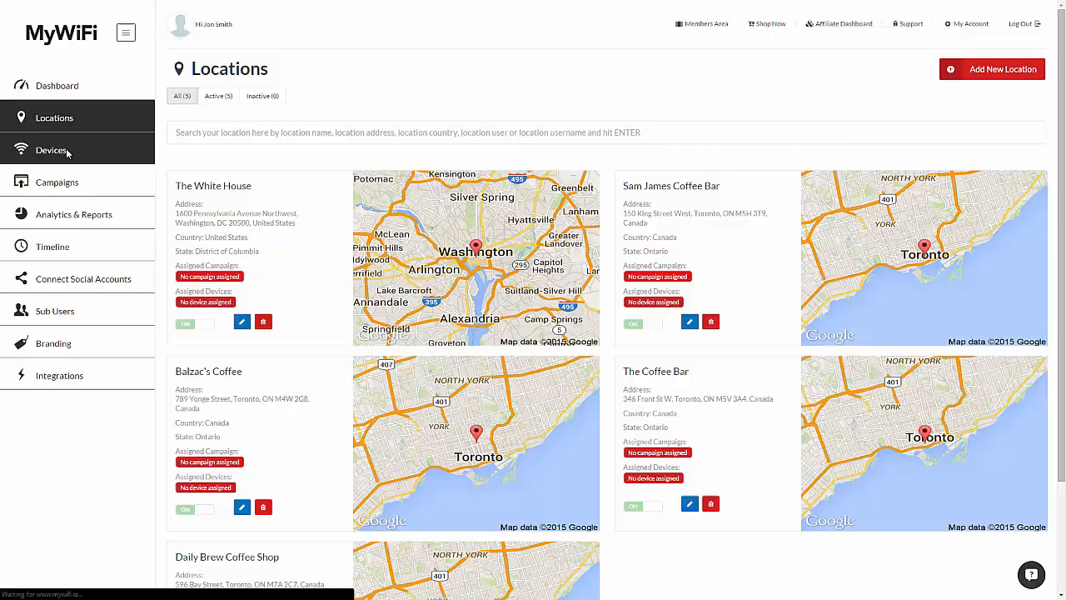
- Open the My Devices page listing the two coffee shop hotspots
click(51, 150)
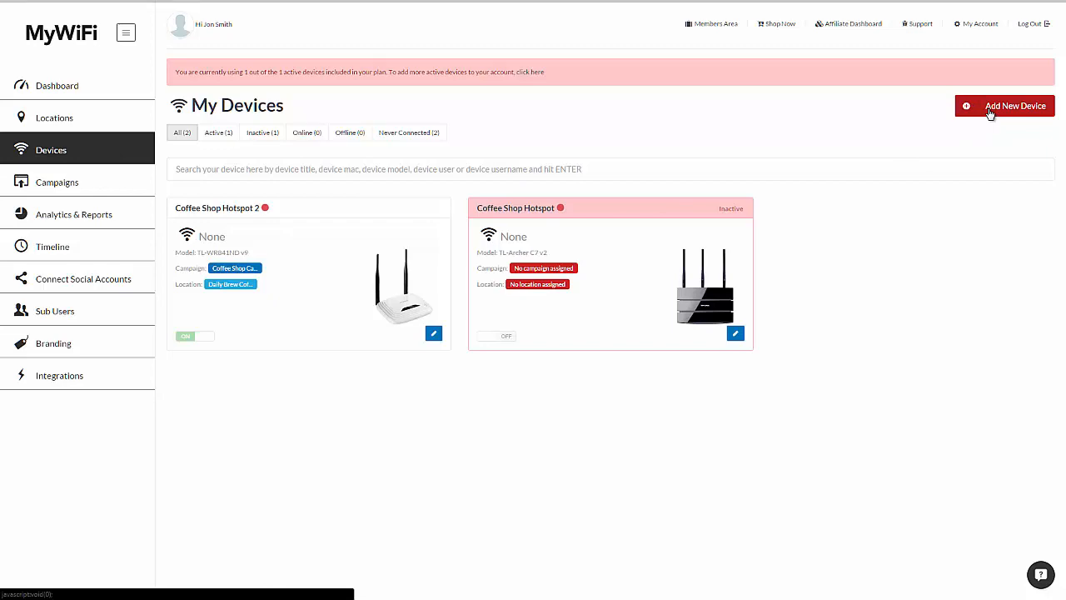
- Add a new device using the TL-WR841ND v9 supported router model
click(1004, 105)
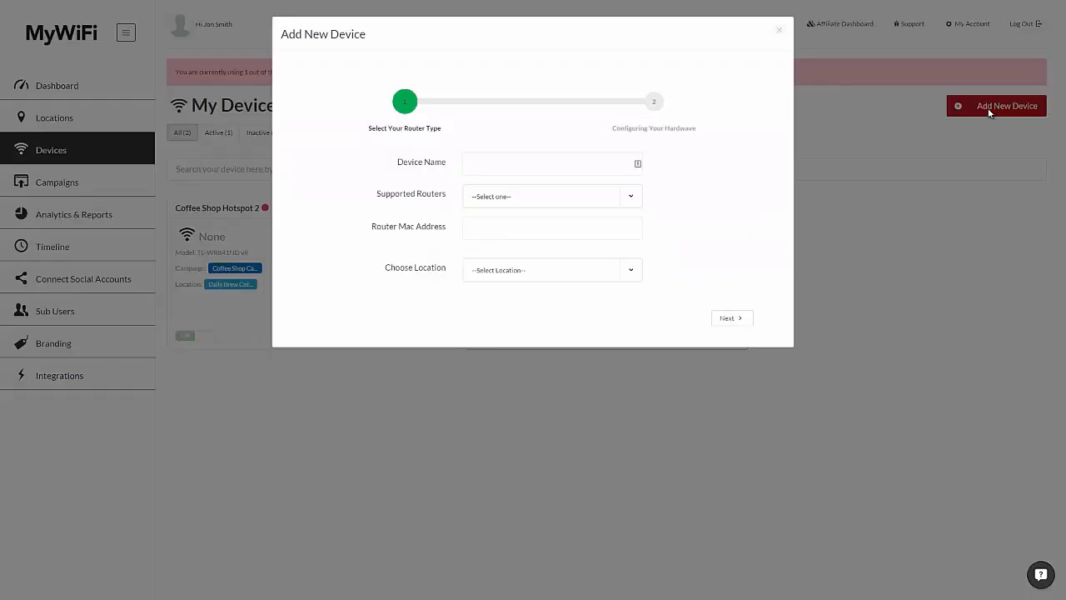
click(578, 164)
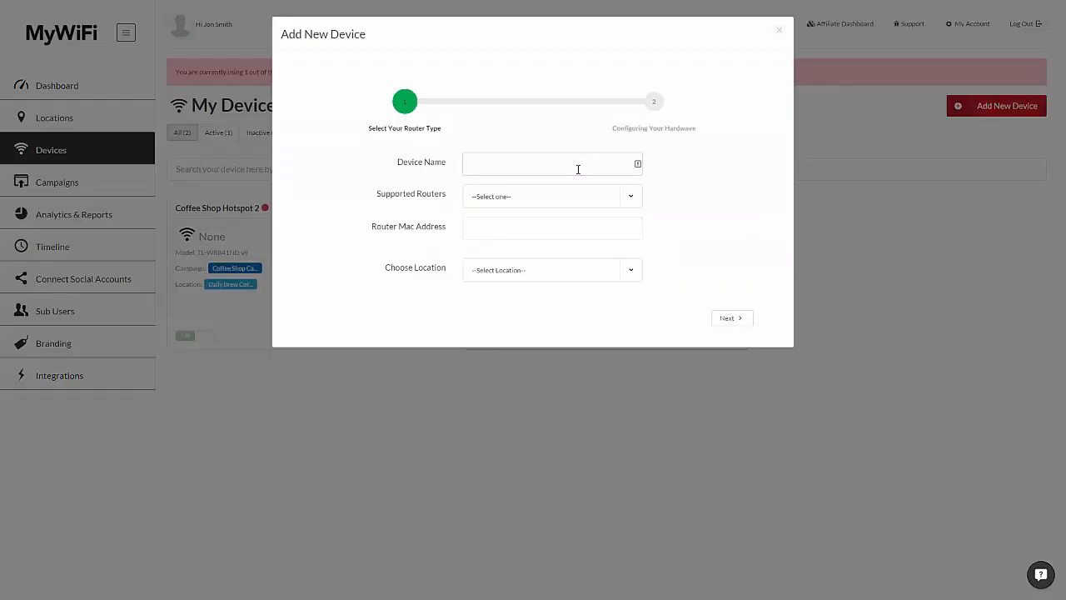
click(550, 196)
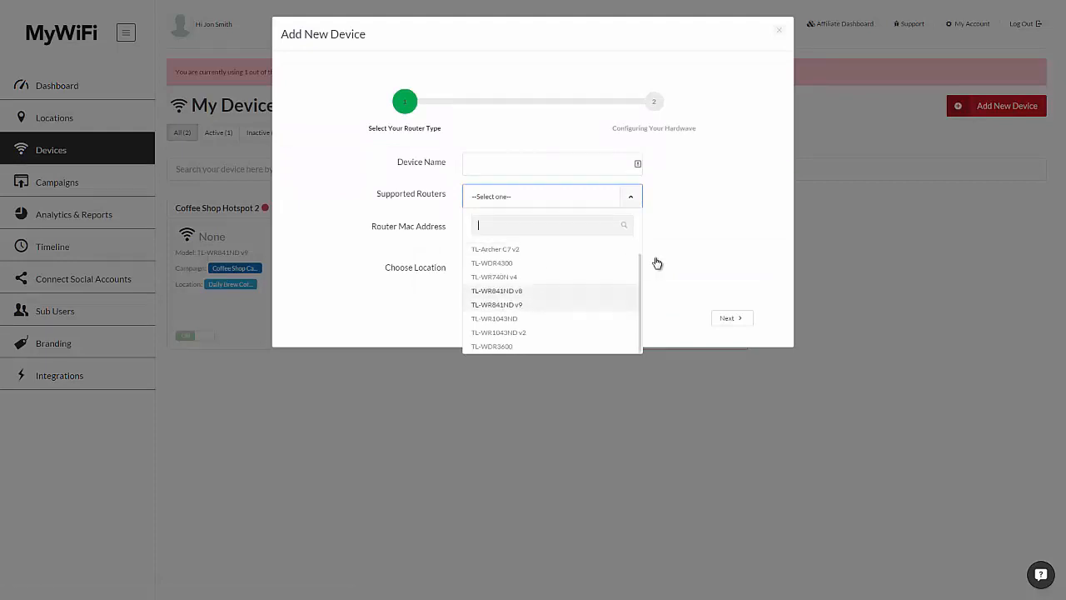
click(549, 269)
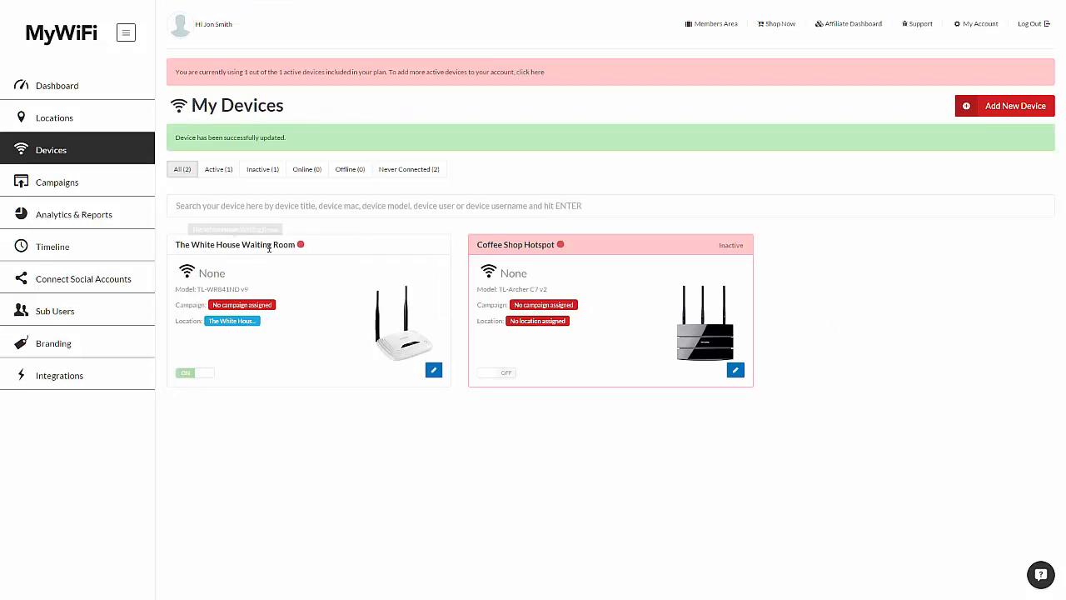
- Go to the Campaigns list with the Coffee Shop After Hours campaigns
click(56, 181)
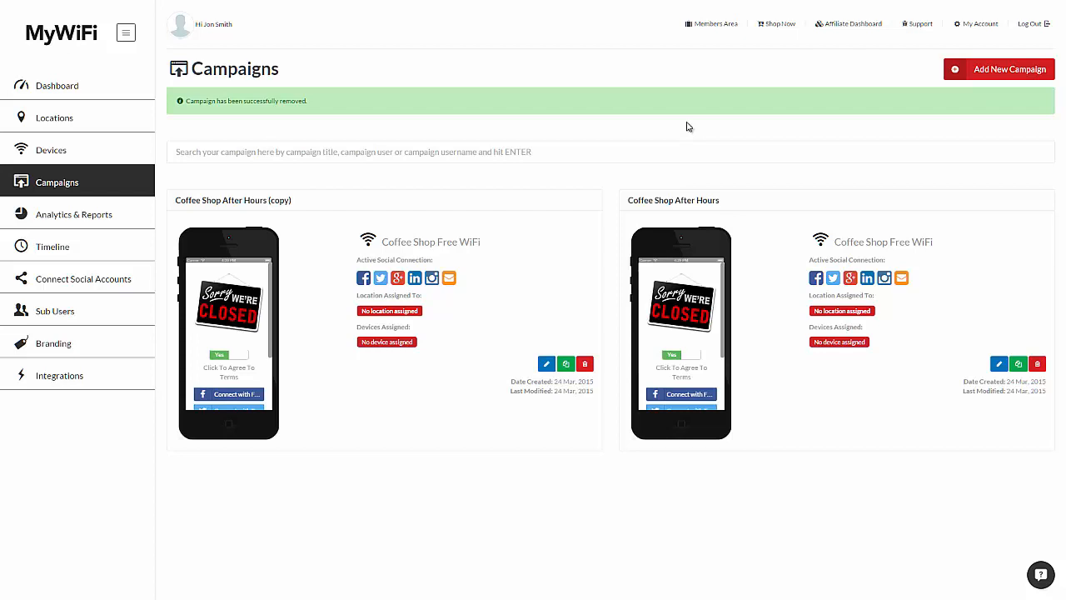
- Start a new campaign named White House Demo with SSID White House Free Wi-Fi
click(999, 69)
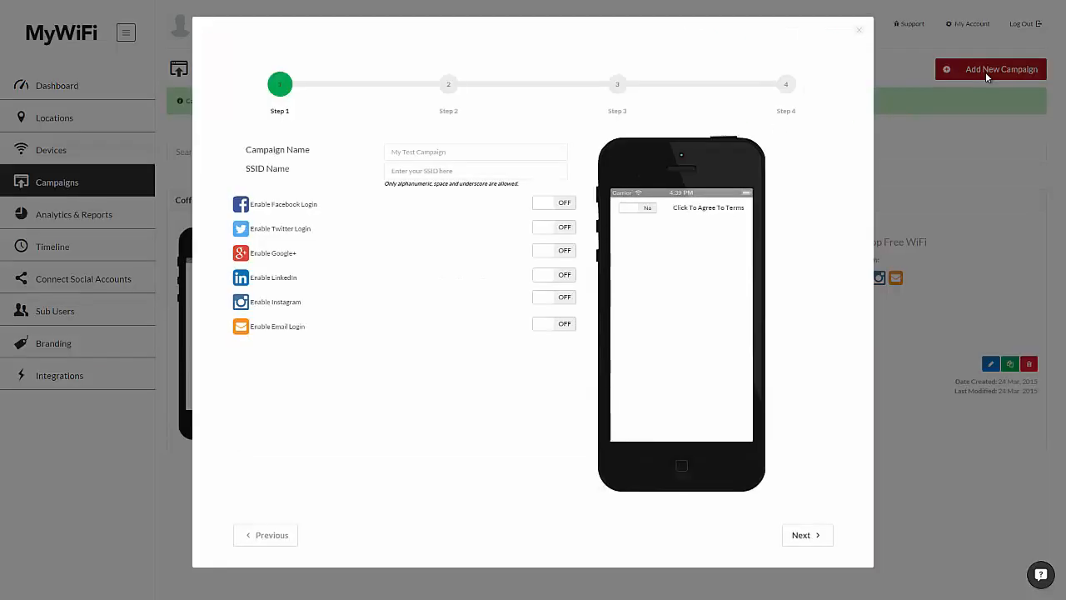
click(475, 151)
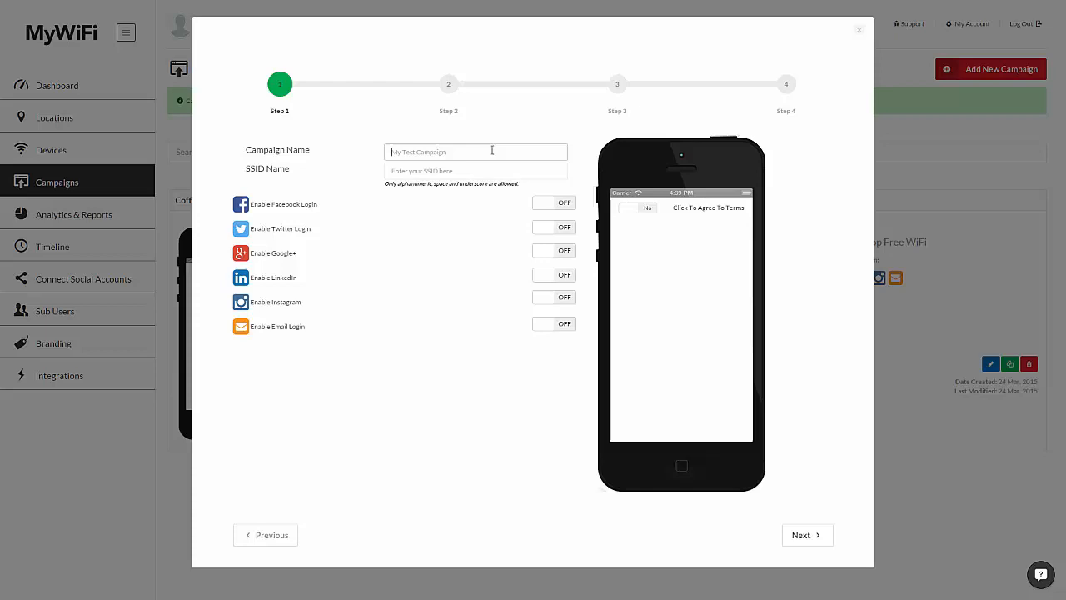
text(White House Demo)
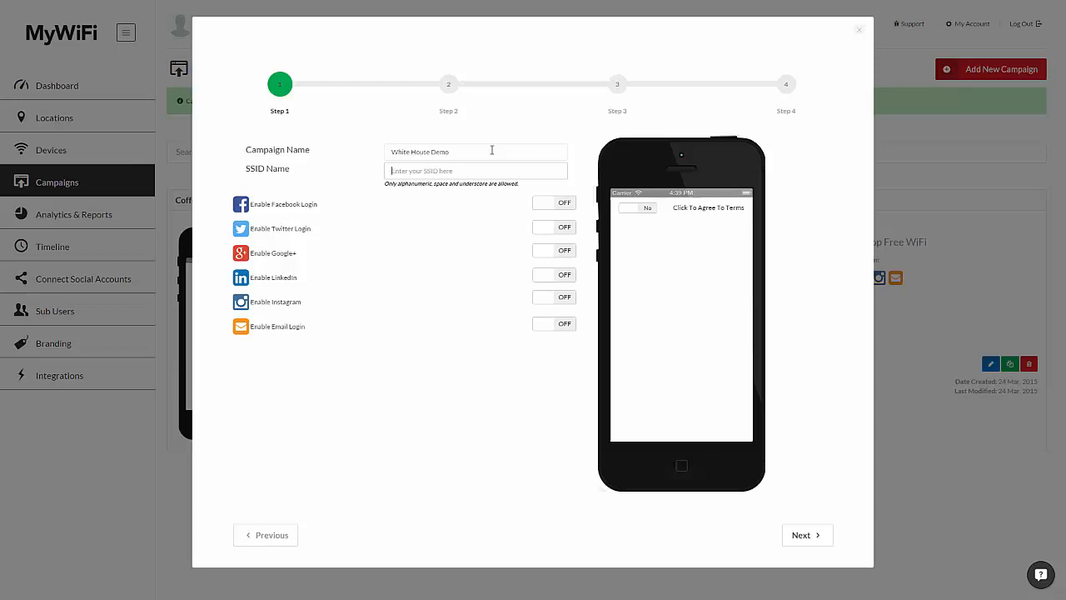
text(White House Free Wi-Fi)
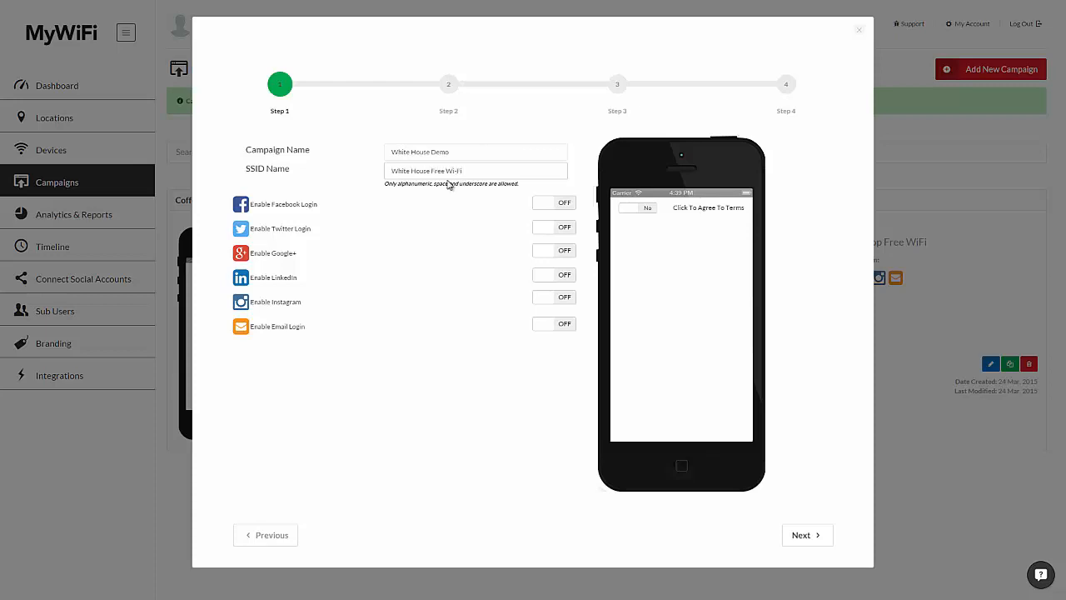
- Enable all six logins with Google, LinkedIn and Instagram apps and Name/Email fields
click(564, 202)
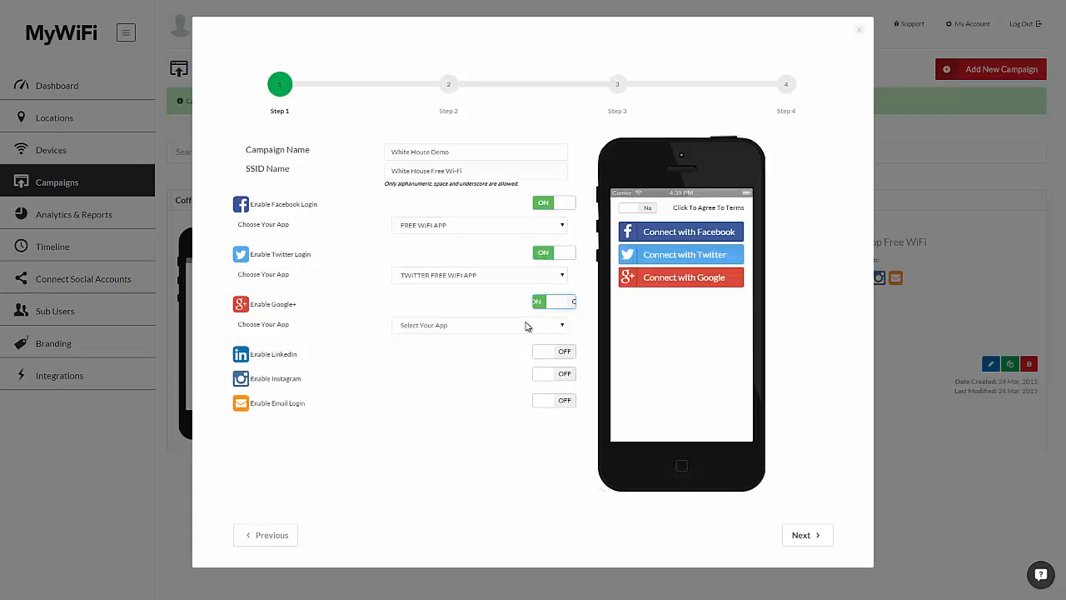
click(553, 351)
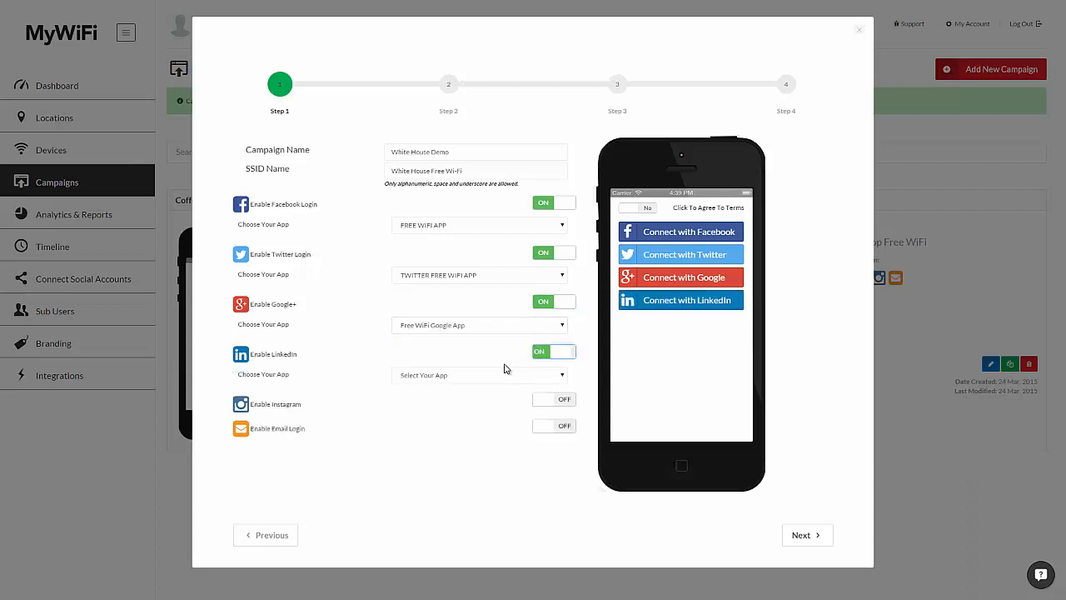
click(554, 399)
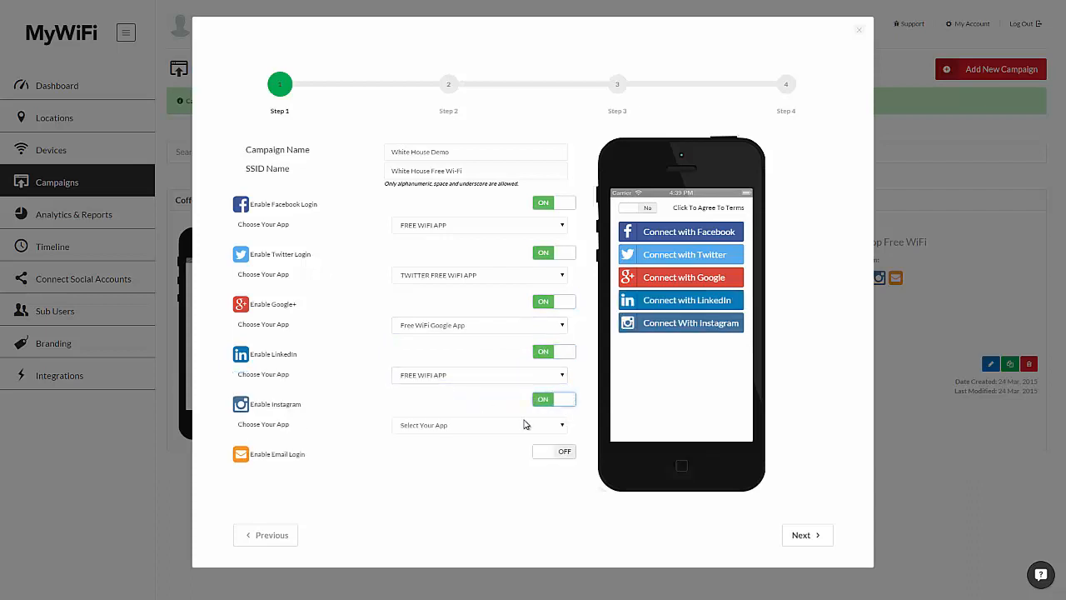
click(479, 425)
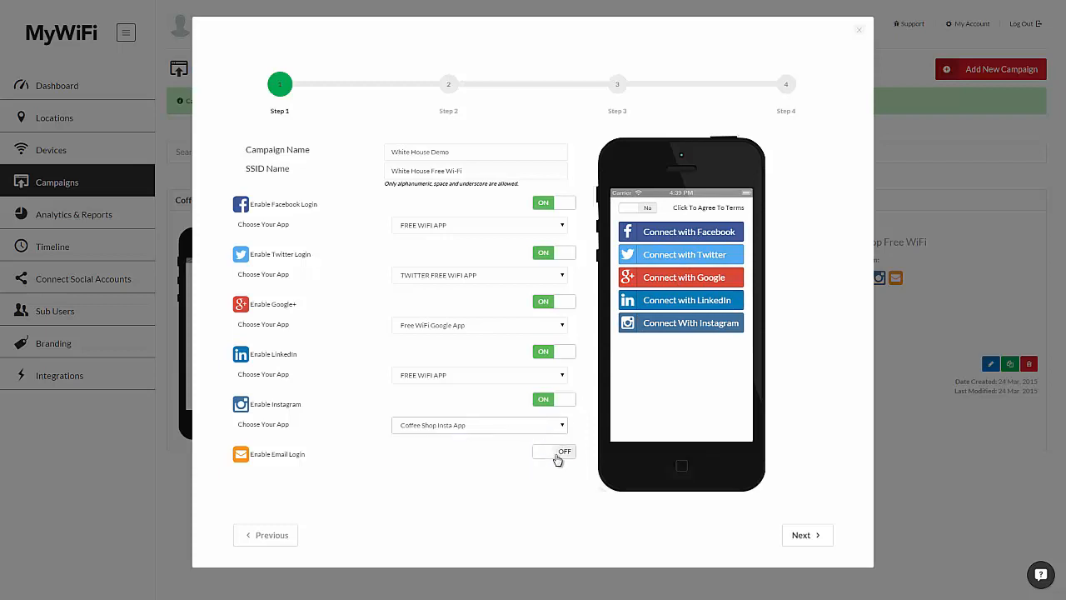
click(543, 451)
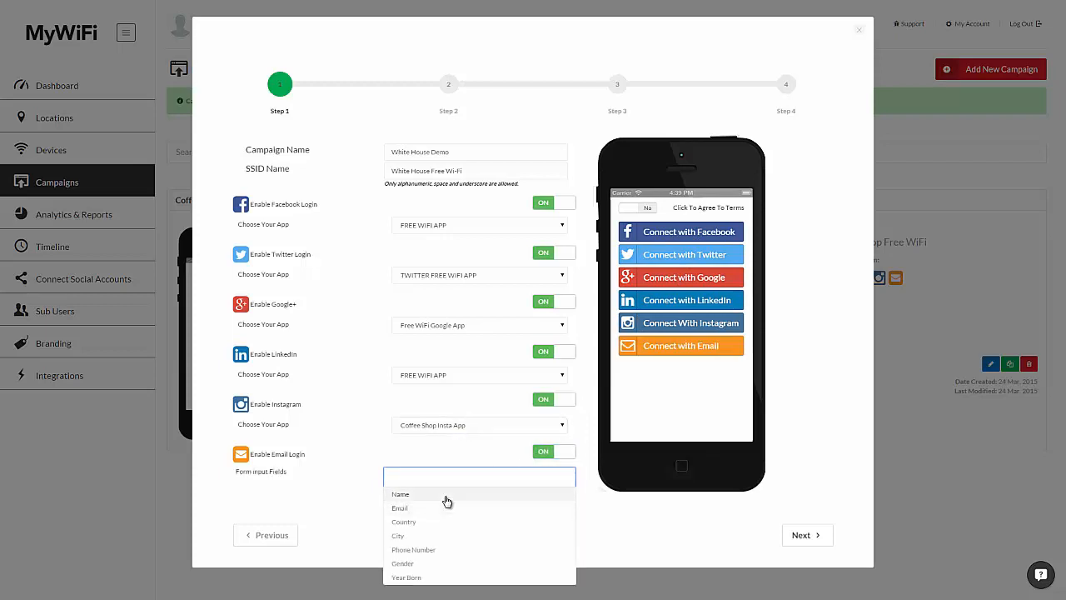
click(400, 507)
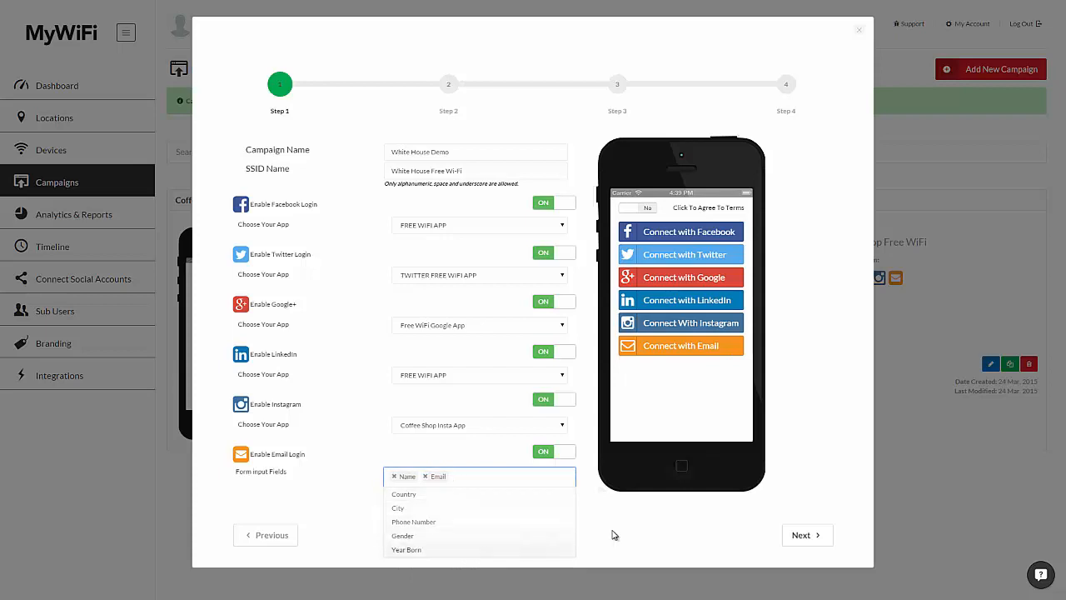
click(804, 535)
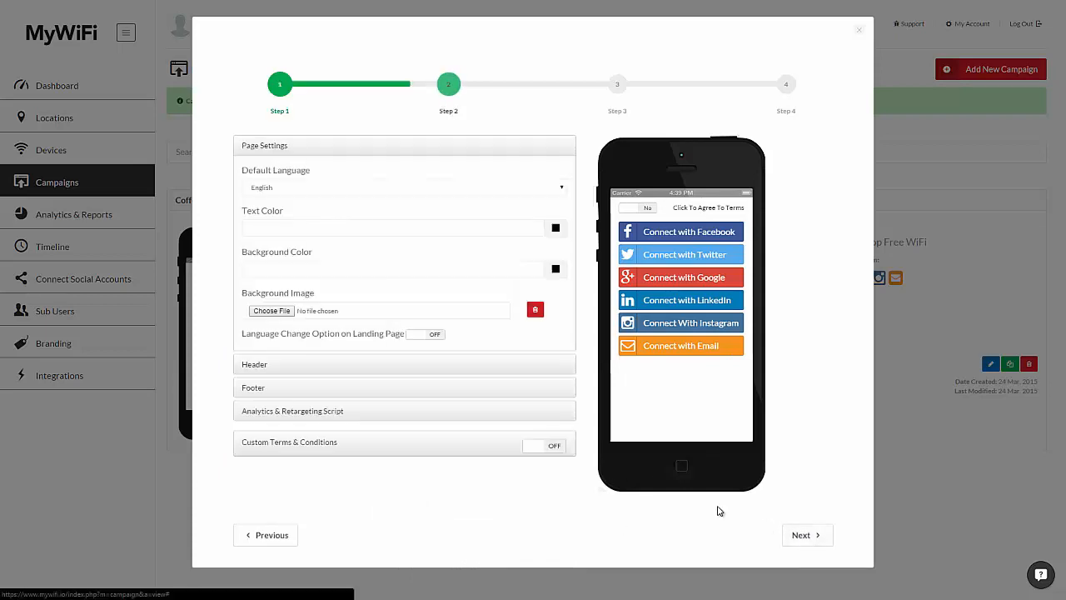
- Keep English as default language, toggle Language Change Option, and expand the Header panel
click(404, 186)
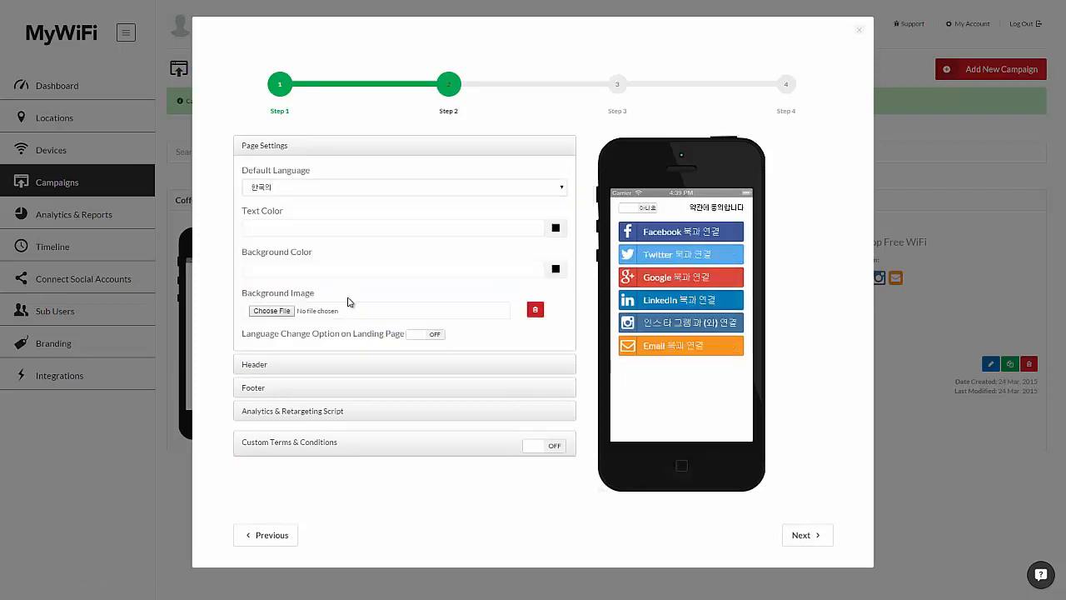
click(404, 187)
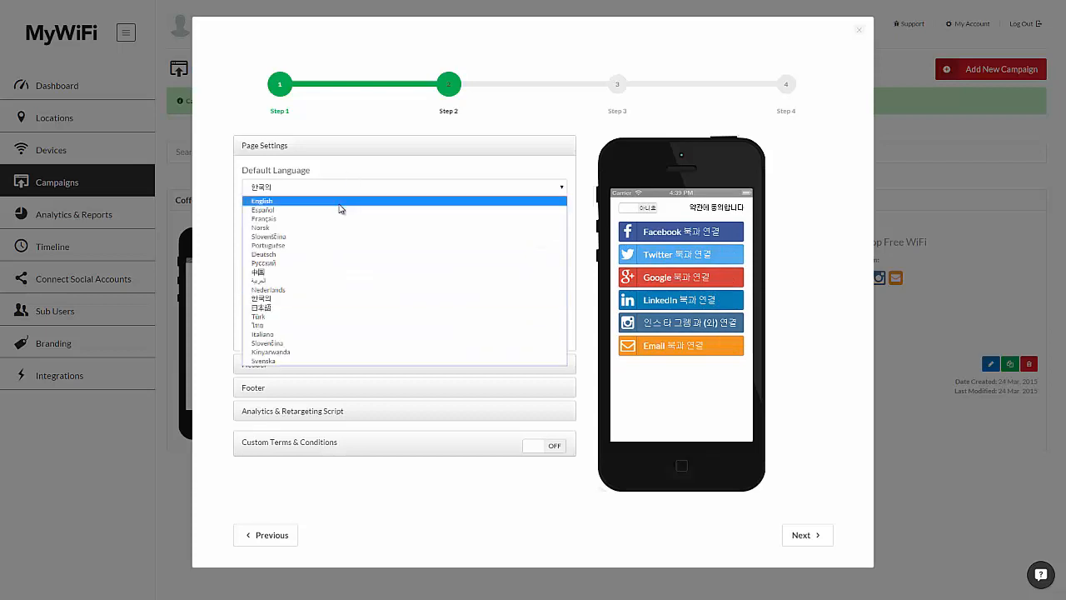
click(262, 200)
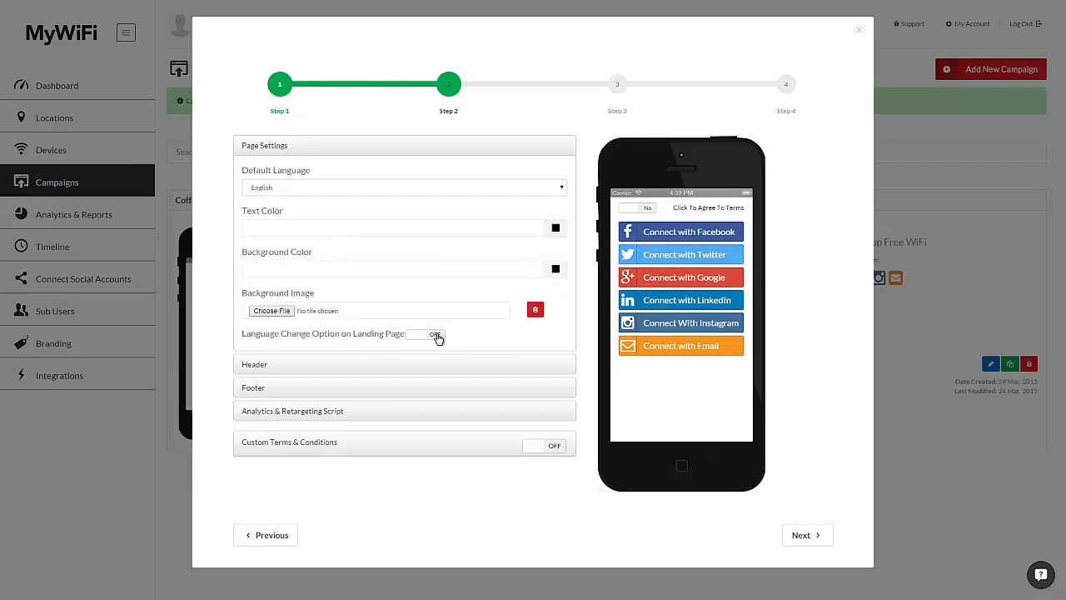
click(427, 335)
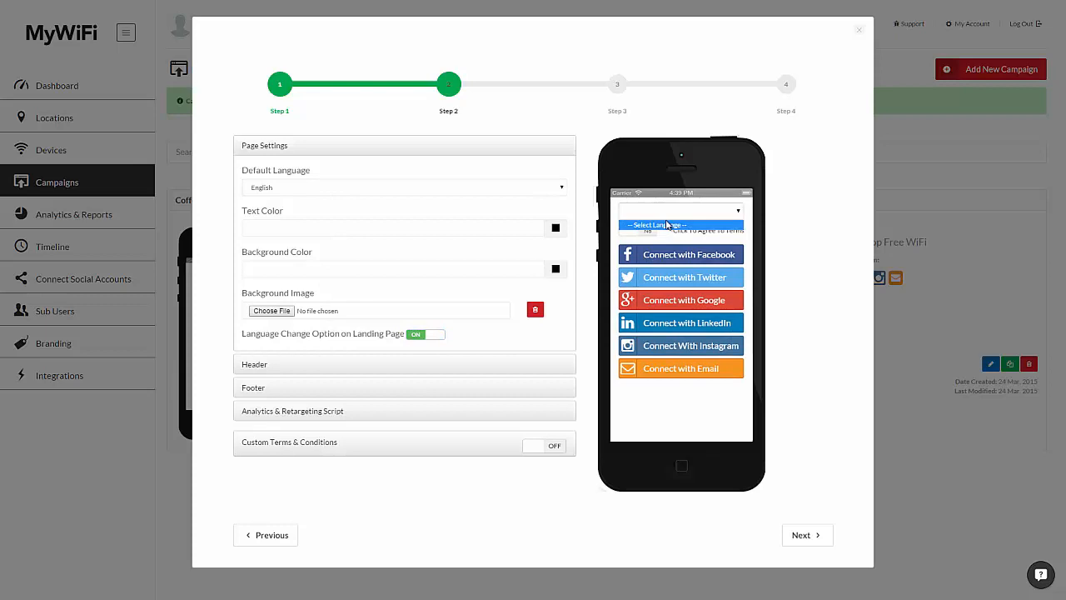
click(425, 334)
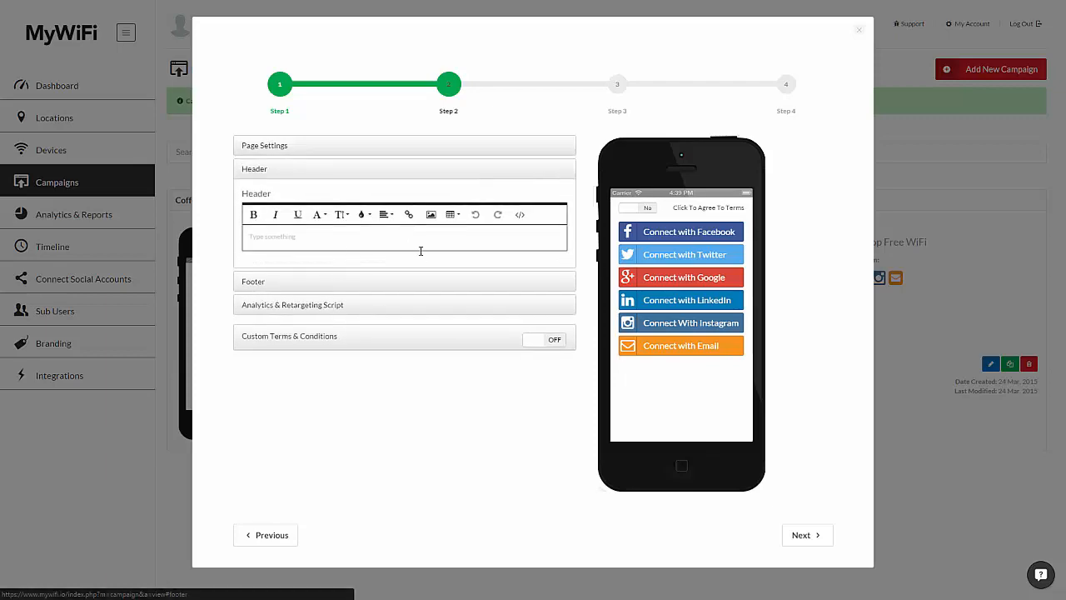
- Add the White House banner and heading 'Use Our Free Wi-Fi!', then advance to step 3
click(431, 214)
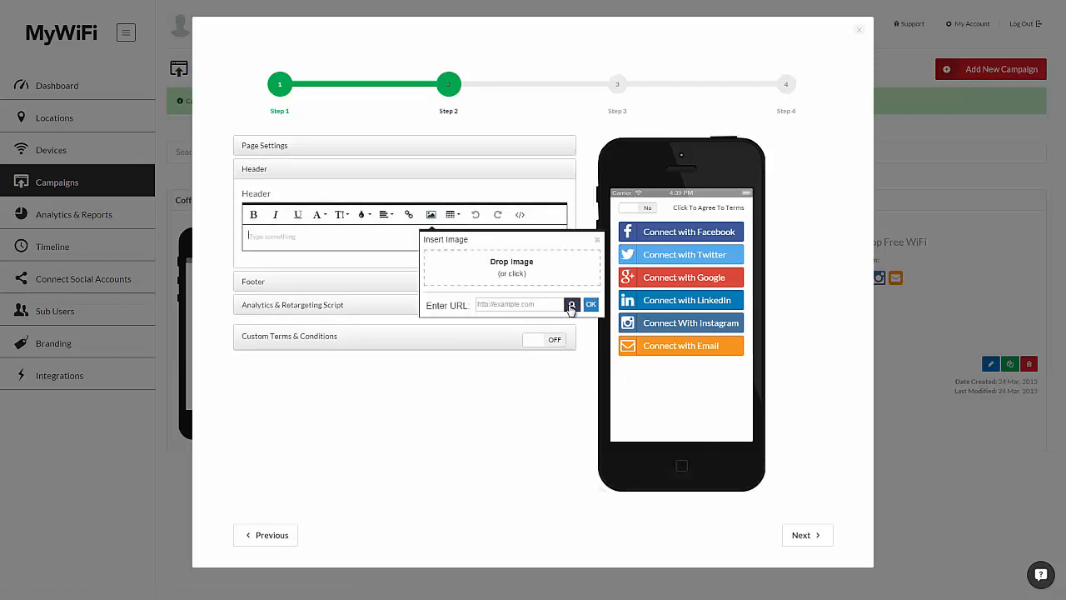
click(590, 304)
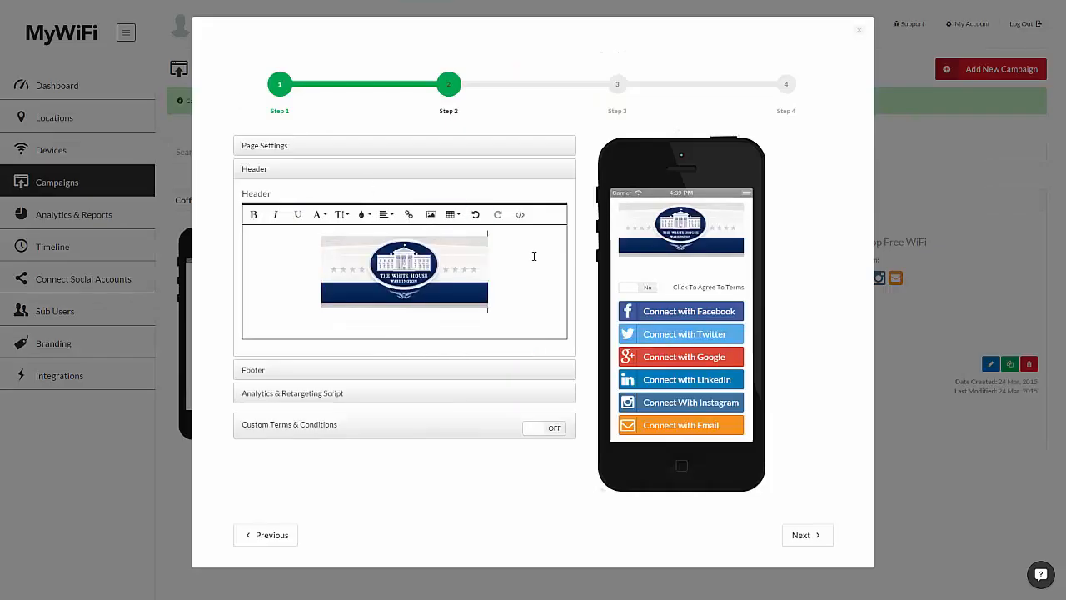
text(Use Our Free Wi-Fi!)
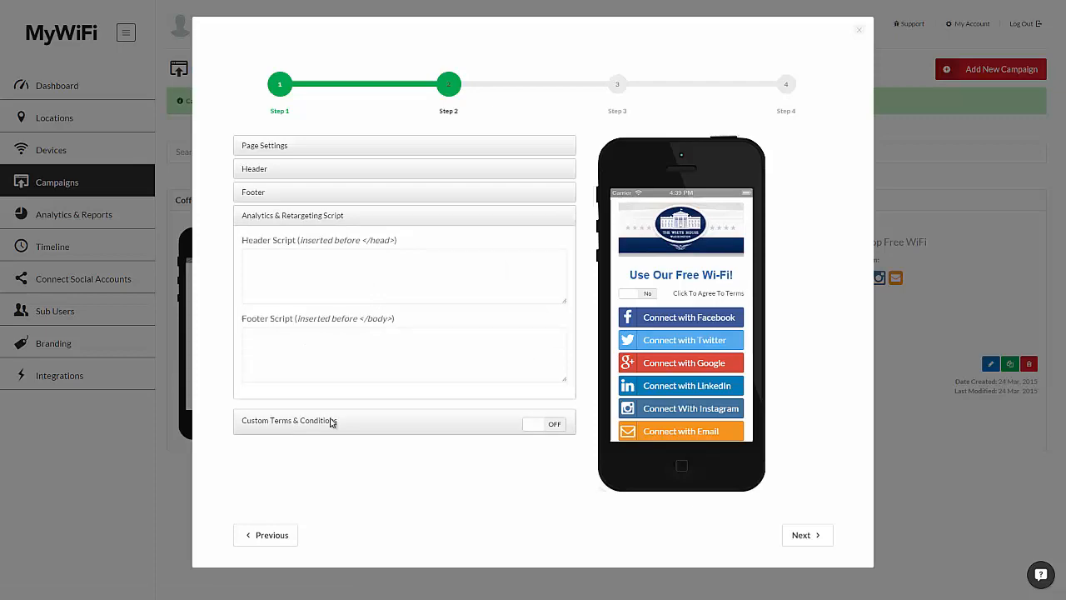
click(542, 424)
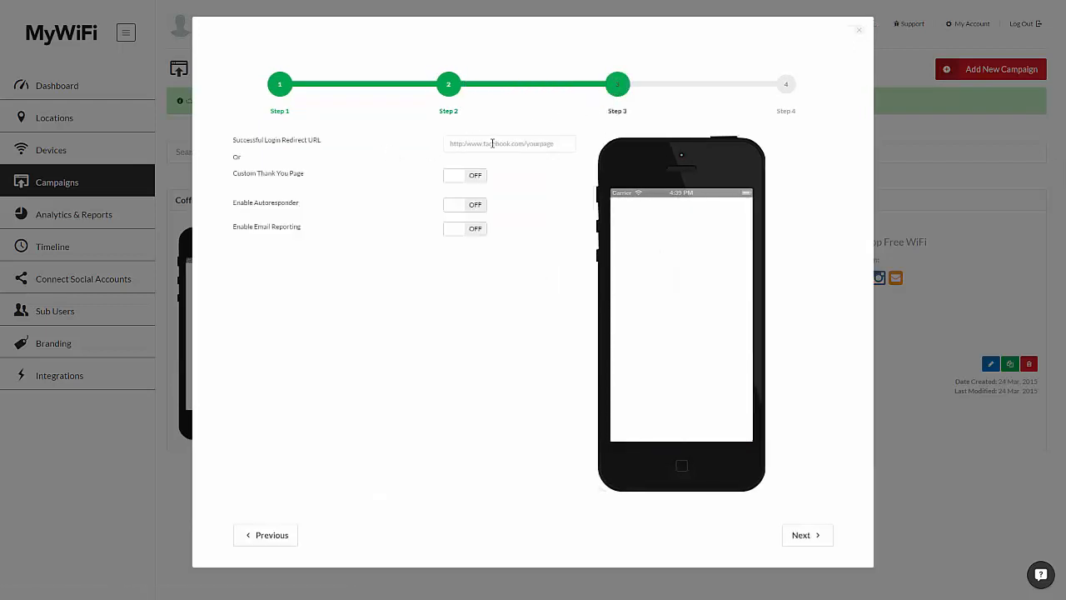
- Turn on Custom Thank You Page, insert the White House banner, keep 5-second redirect
click(508, 144)
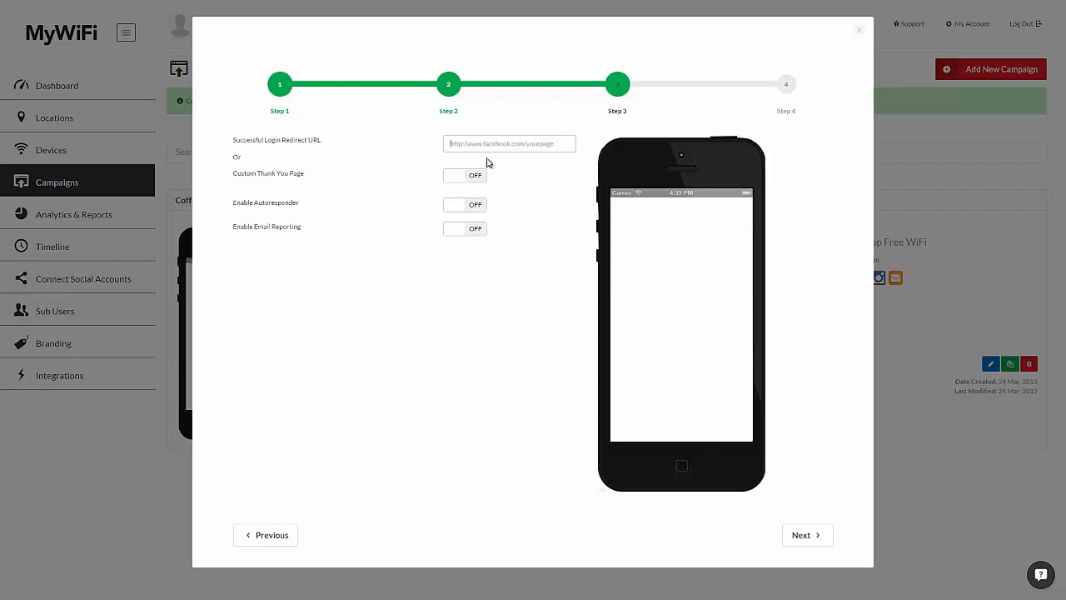
click(464, 175)
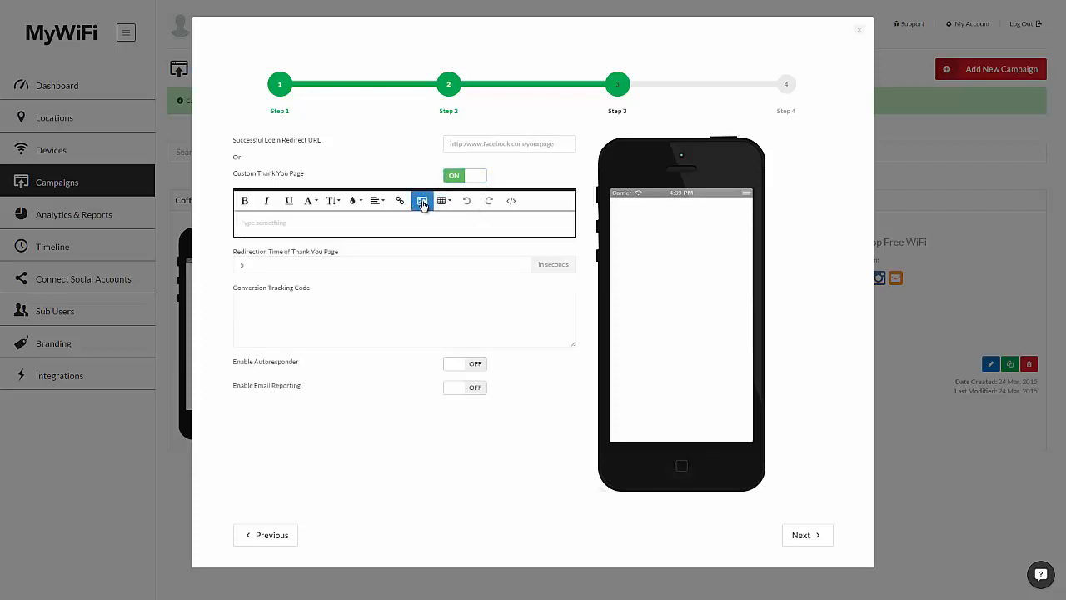
click(422, 200)
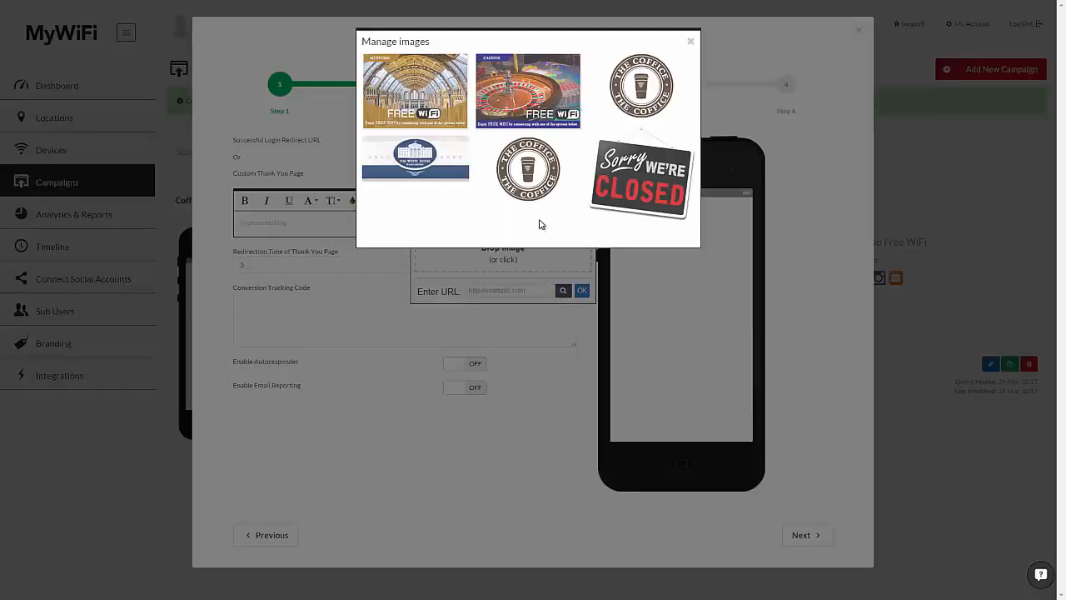
click(415, 157)
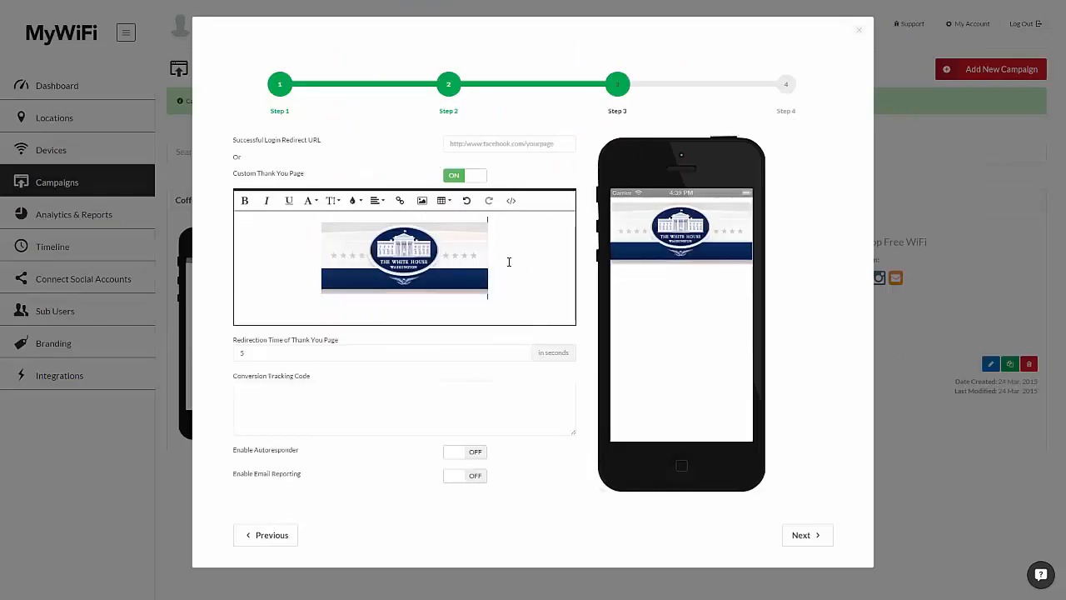
mouse_move(479, 267)
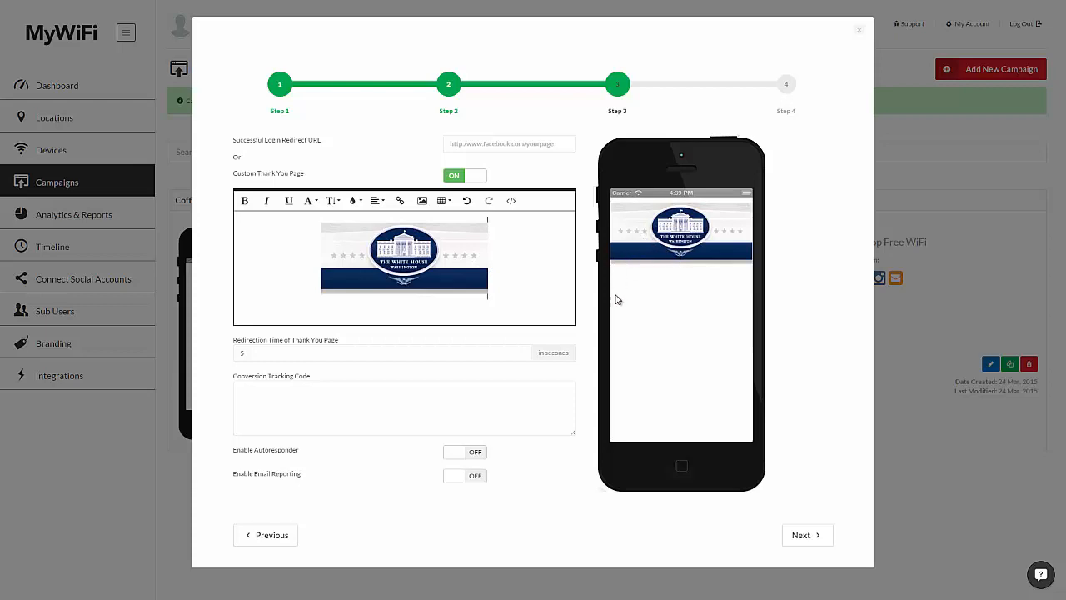
click(382, 352)
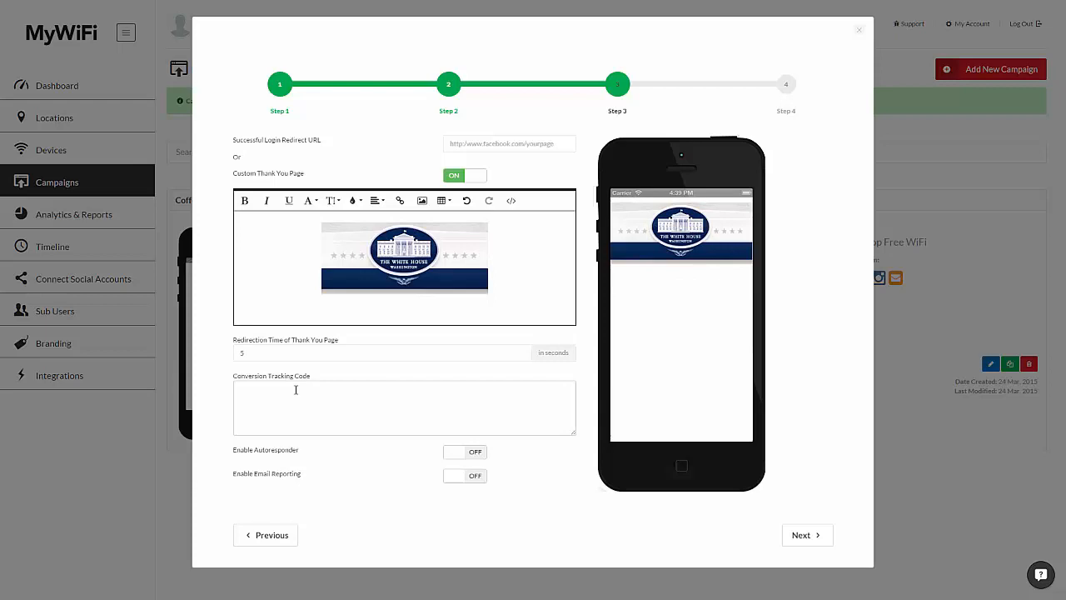
mouse_move(666, 328)
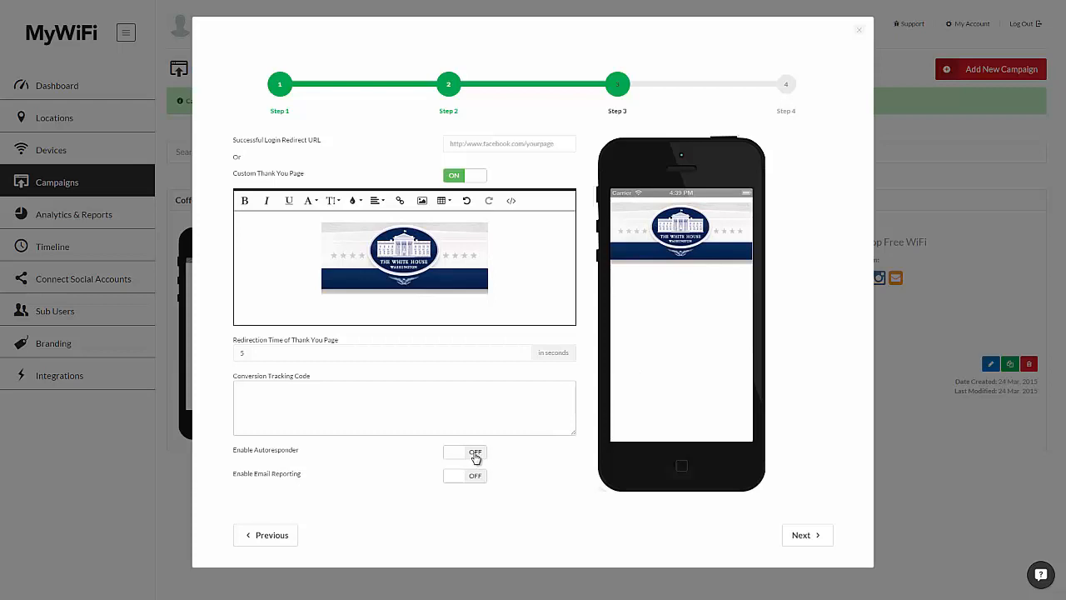
- Switch Enable Autoresponder on, view the autoresponder services, and advance to Step 4
click(464, 452)
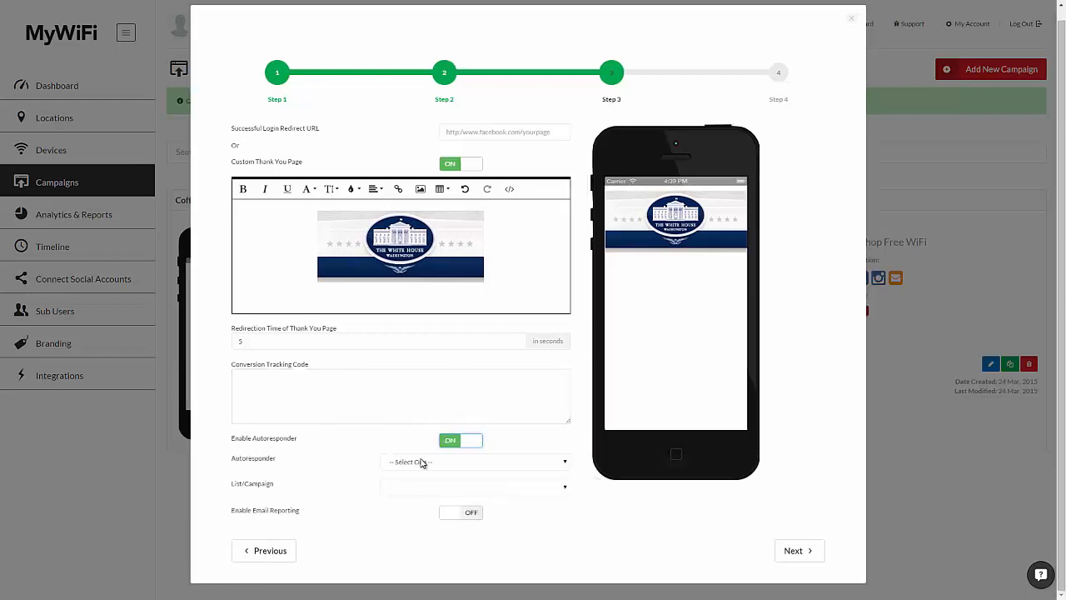
click(475, 461)
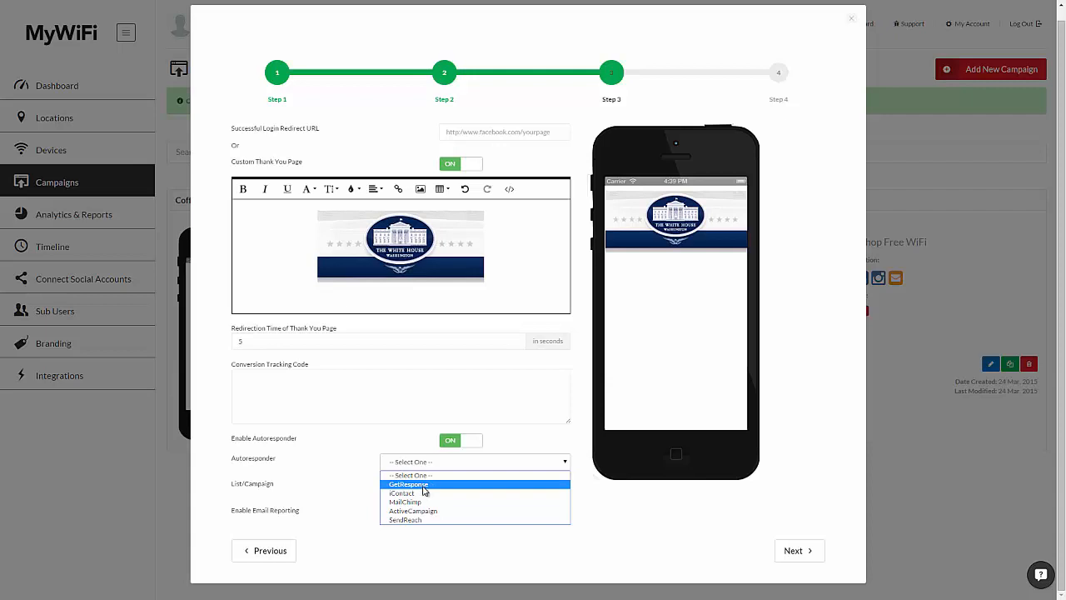
mouse_move(412, 511)
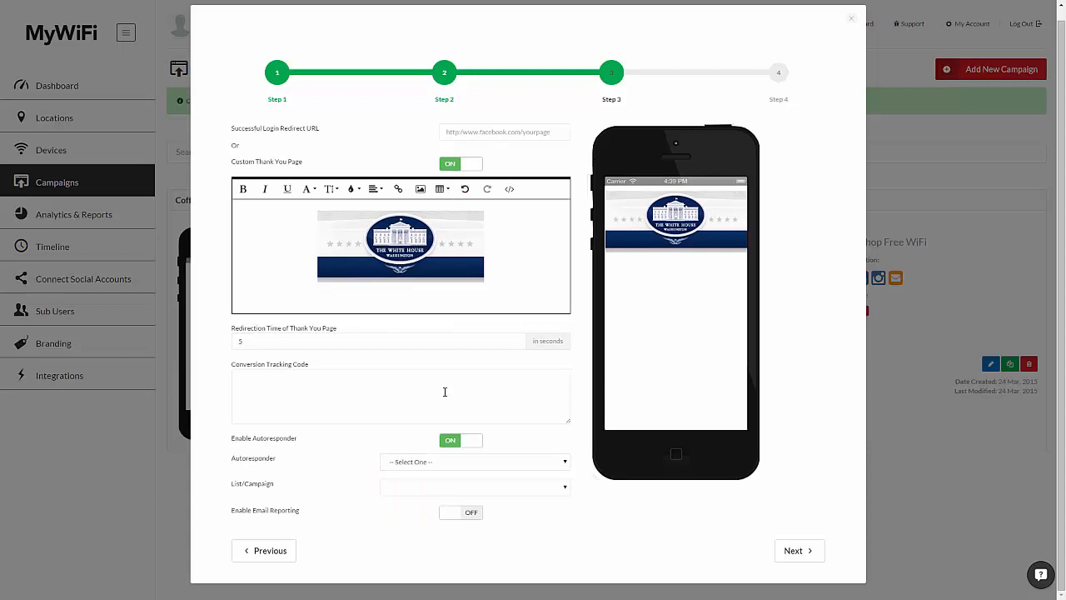
click(793, 550)
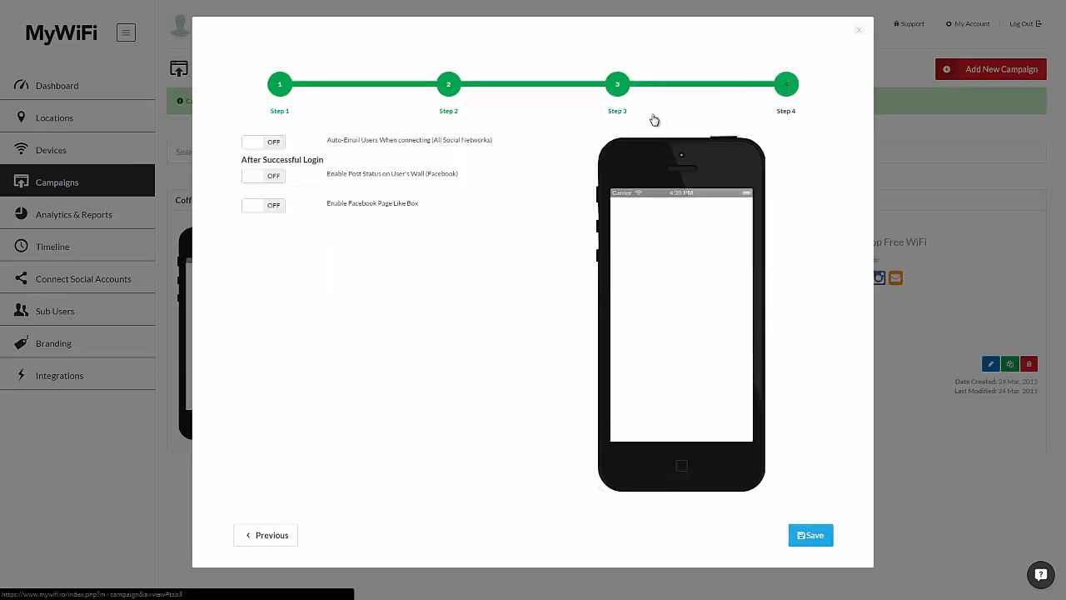
- Toggle Auto-Email on and off, add a 'whitehouse' Facebook Page Like Box, and save
click(262, 141)
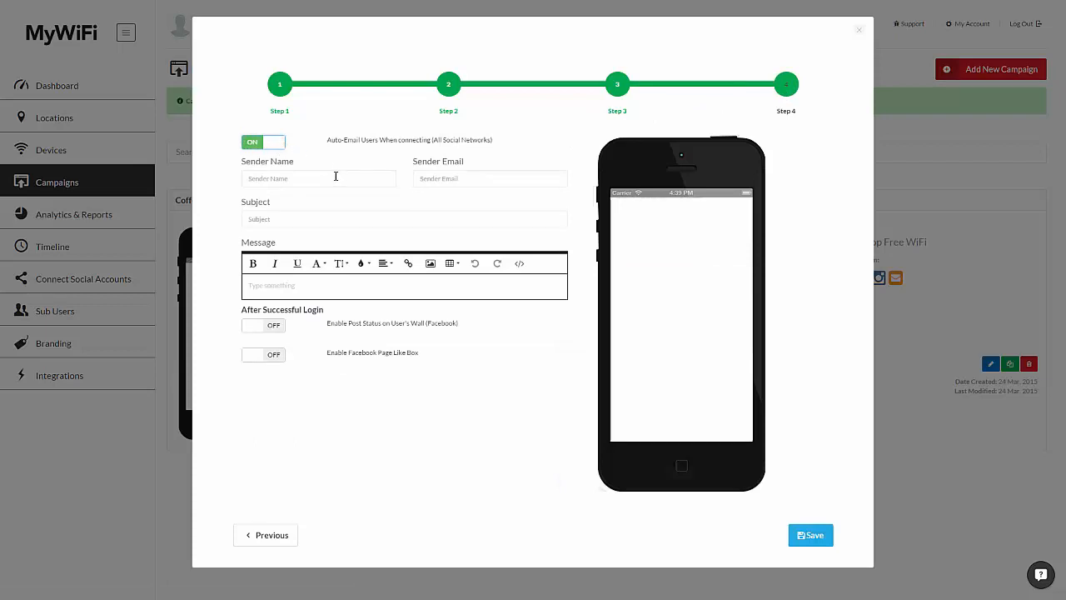
mouse_move(463, 170)
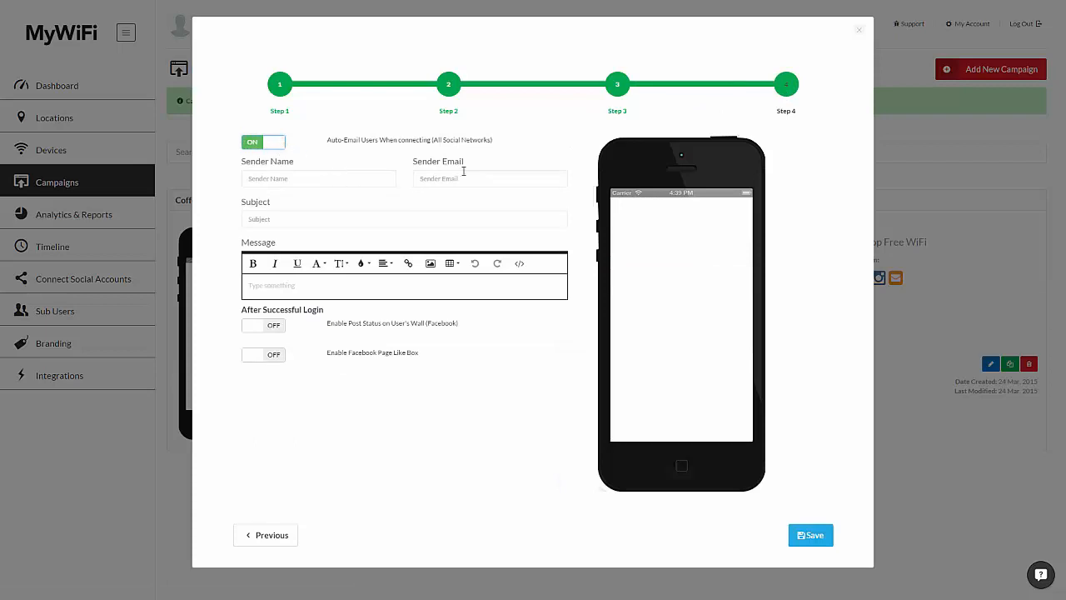
click(264, 140)
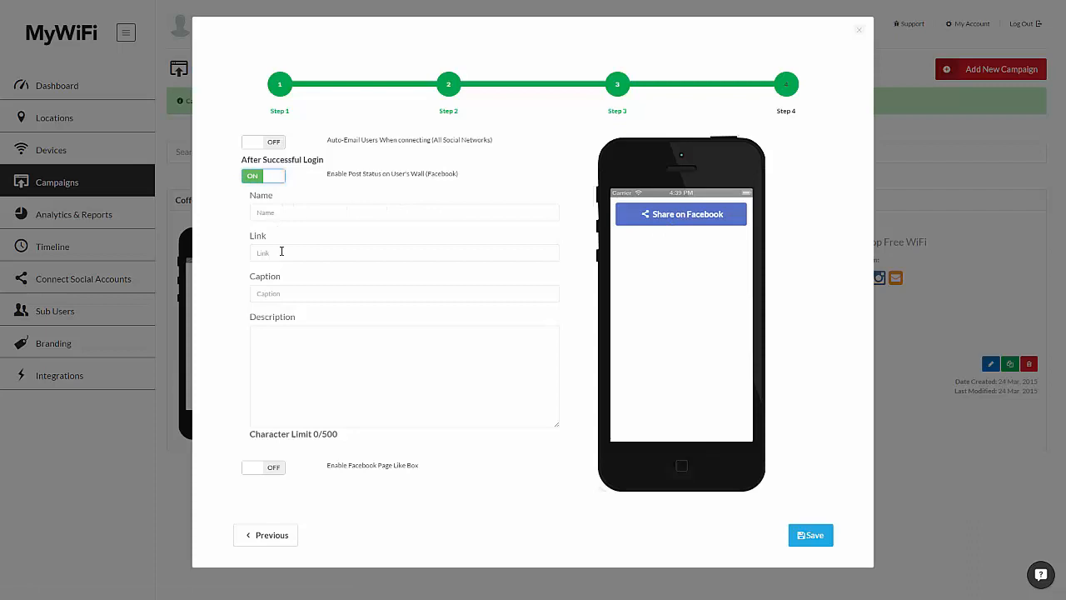
mouse_move(525, 242)
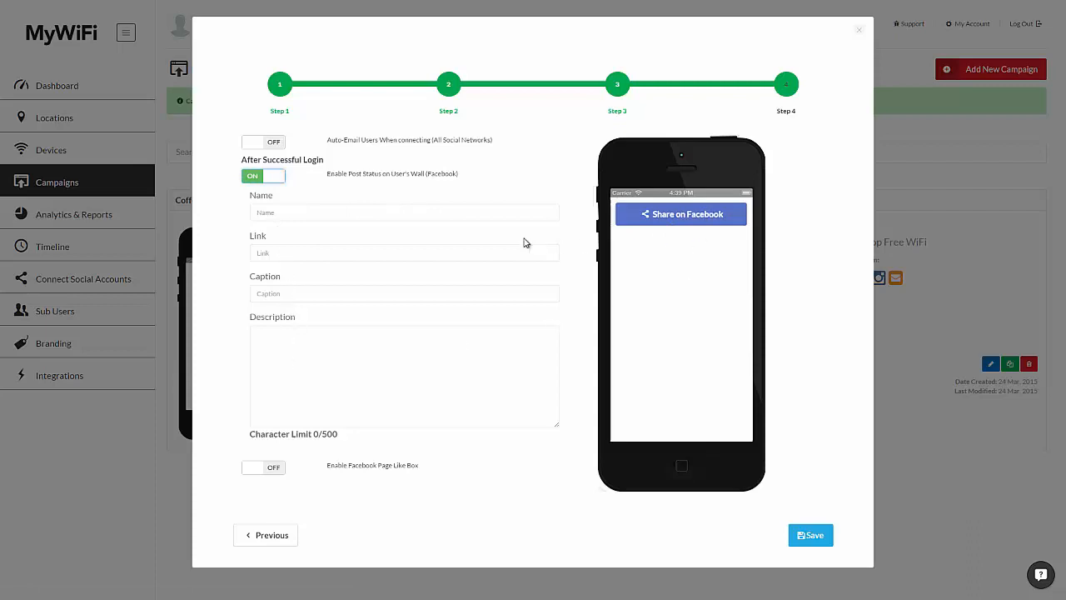
click(263, 175)
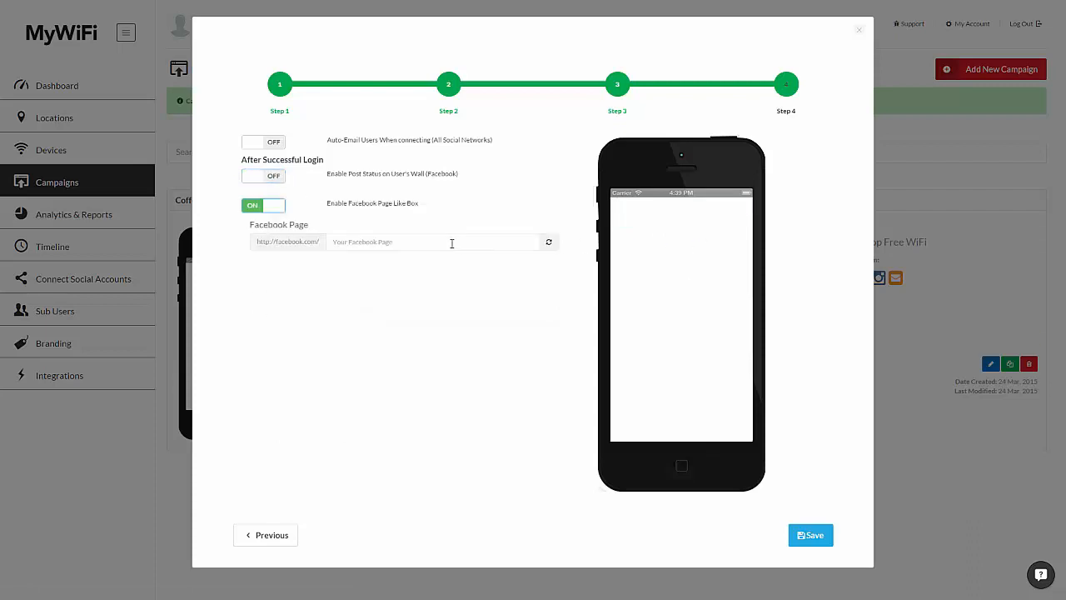
text(whitehouse)
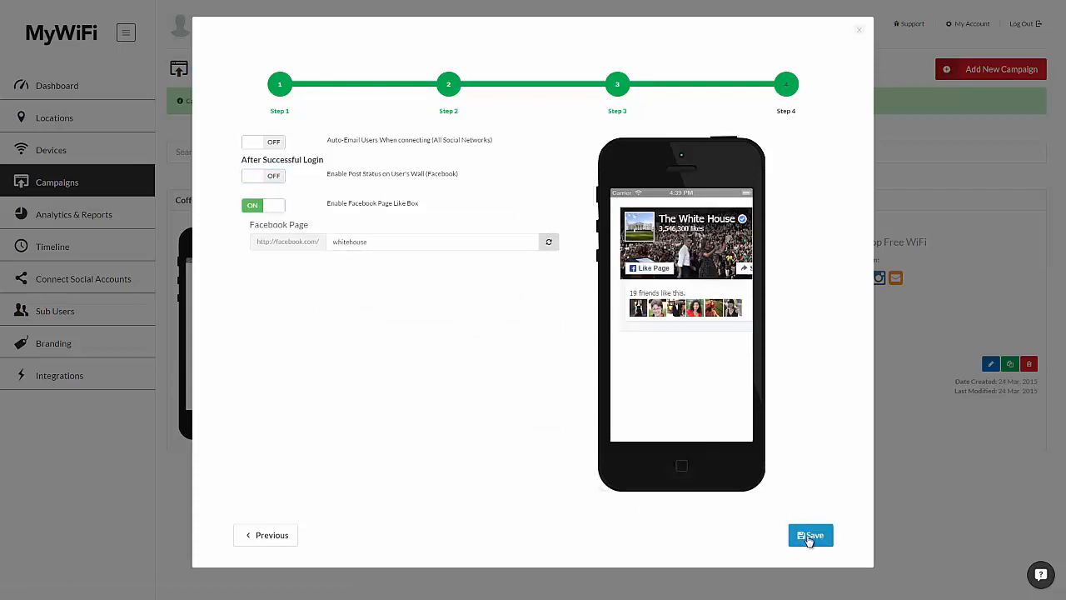
click(810, 535)
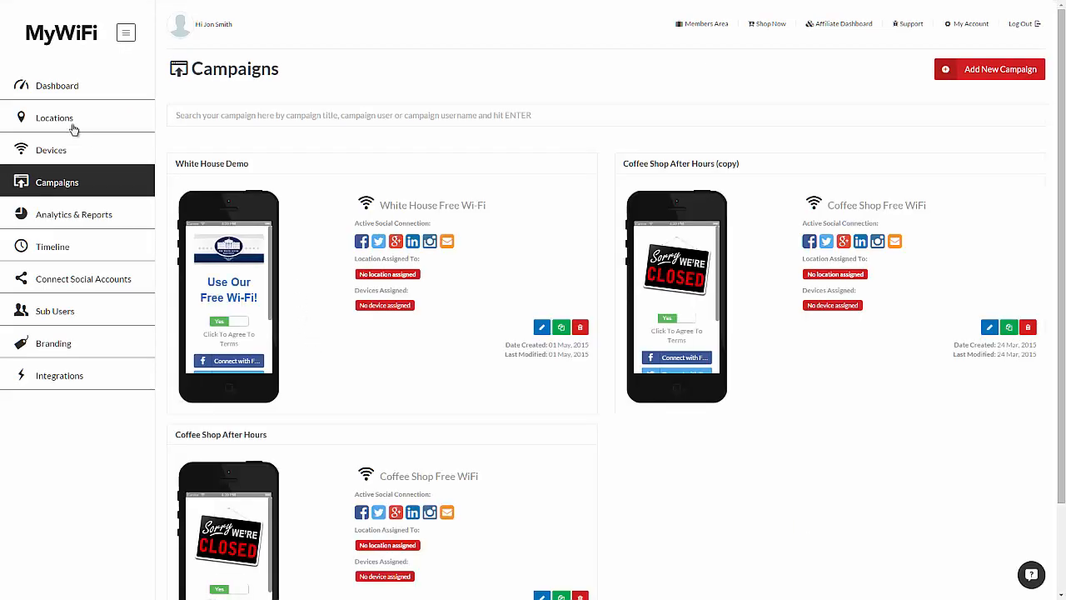
- In The White House location's Campaigns tab, select White House Demo as default campaign
click(54, 118)
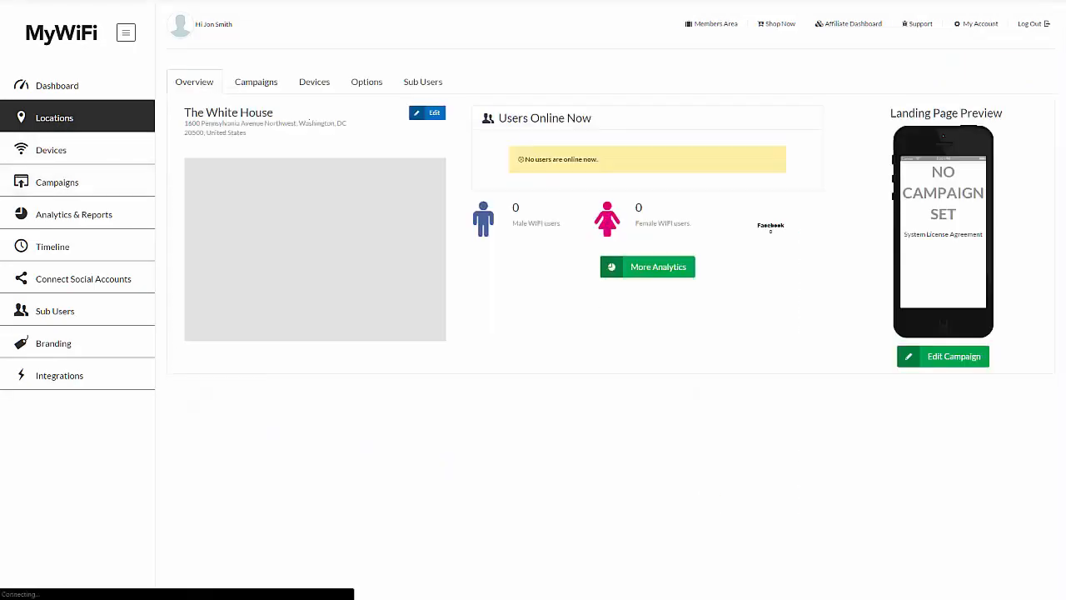
click(314, 81)
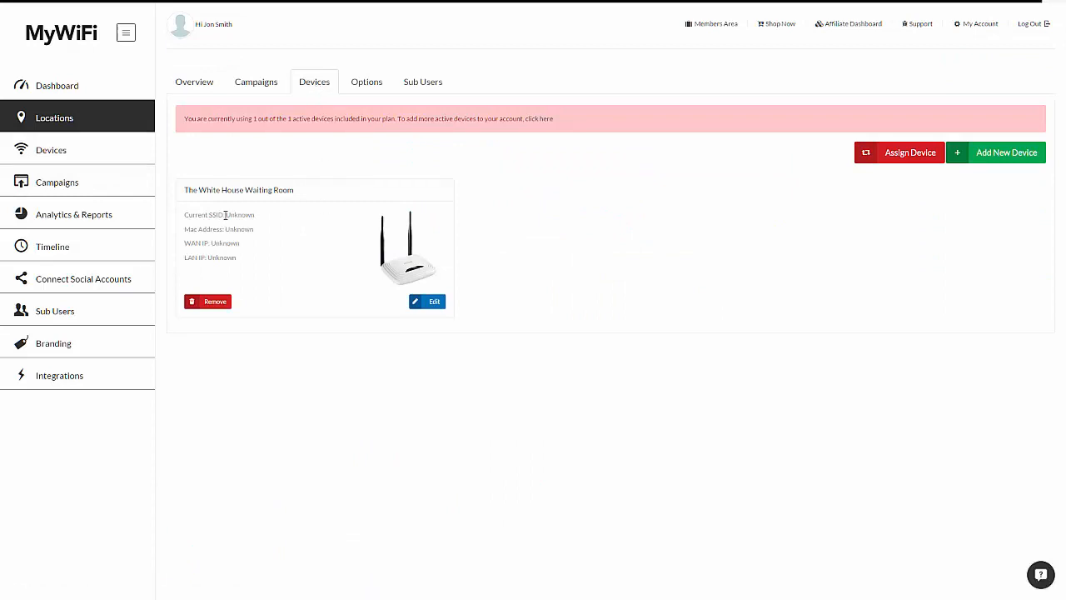
mouse_move(256, 82)
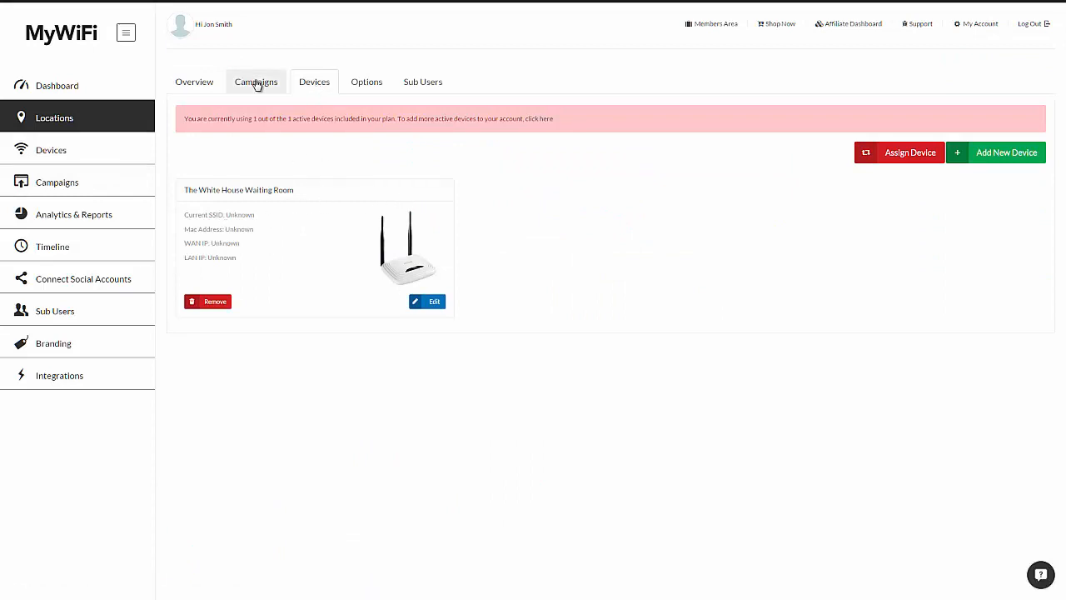
click(256, 82)
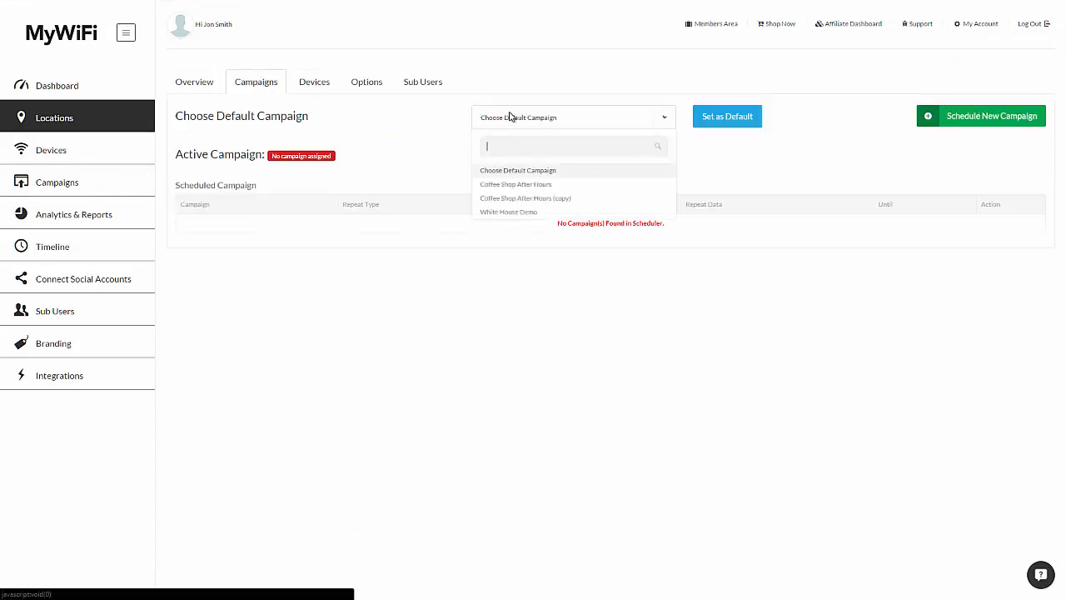
click(509, 212)
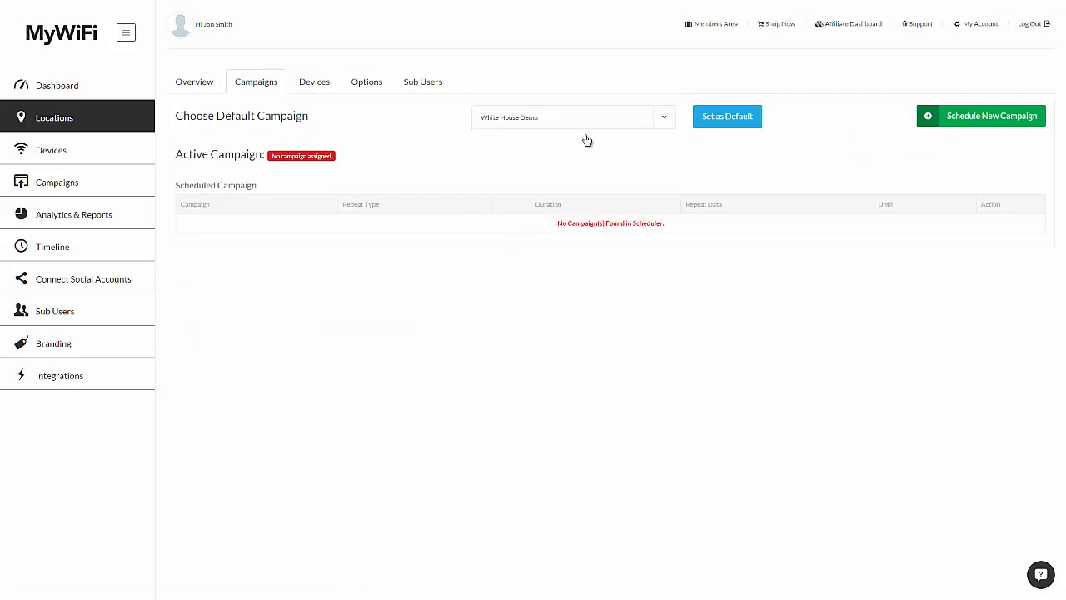
- Set White House Demo as default and acknowledge the confirmation popup
click(727, 116)
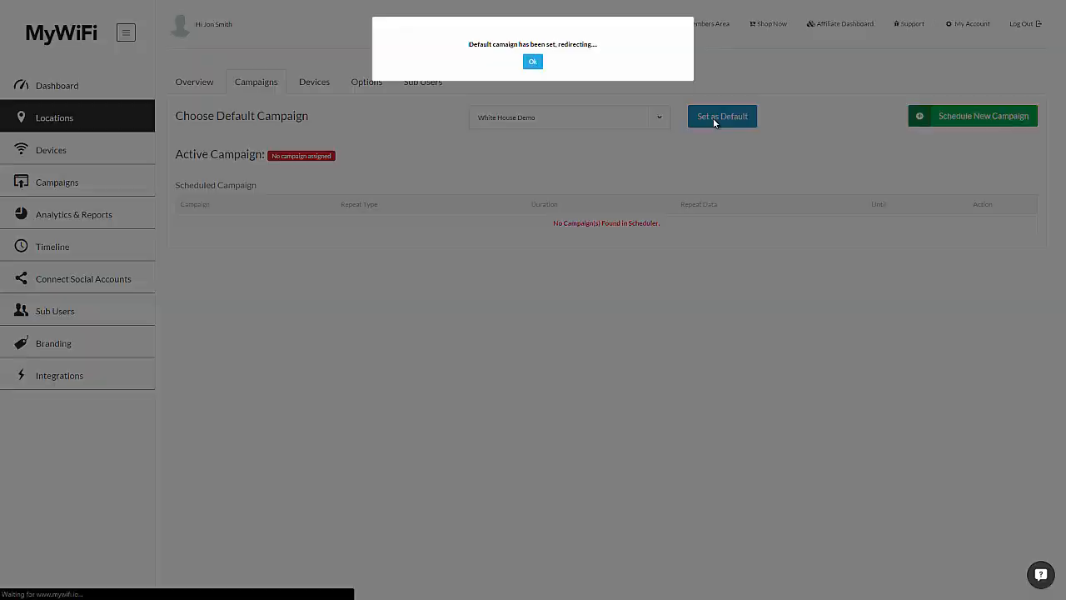
click(533, 61)
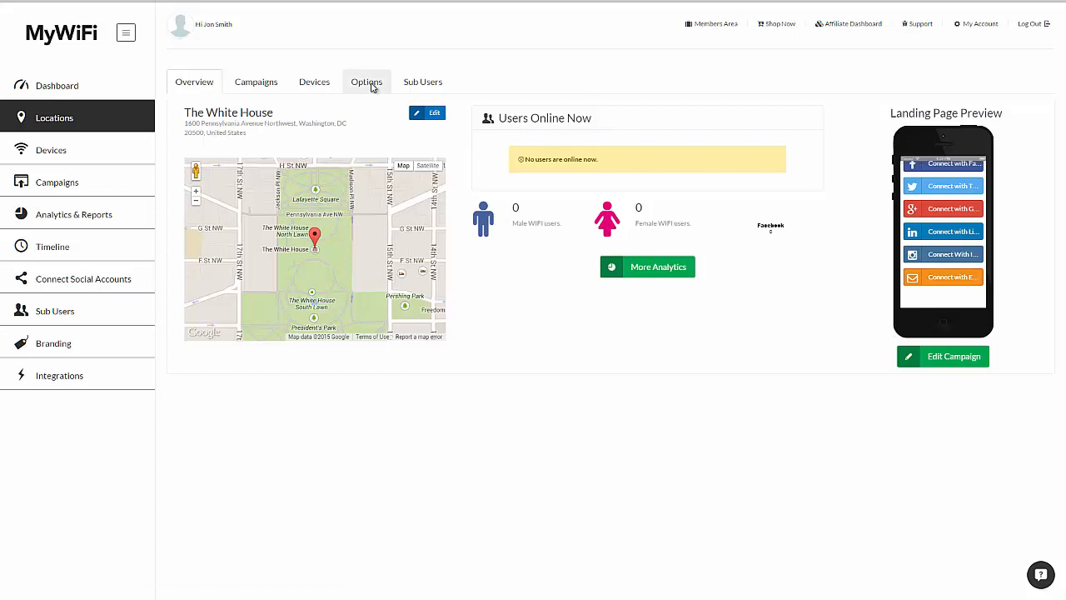
- Set The White House session time limit to 4 hours, then view its Sub Users
click(366, 82)
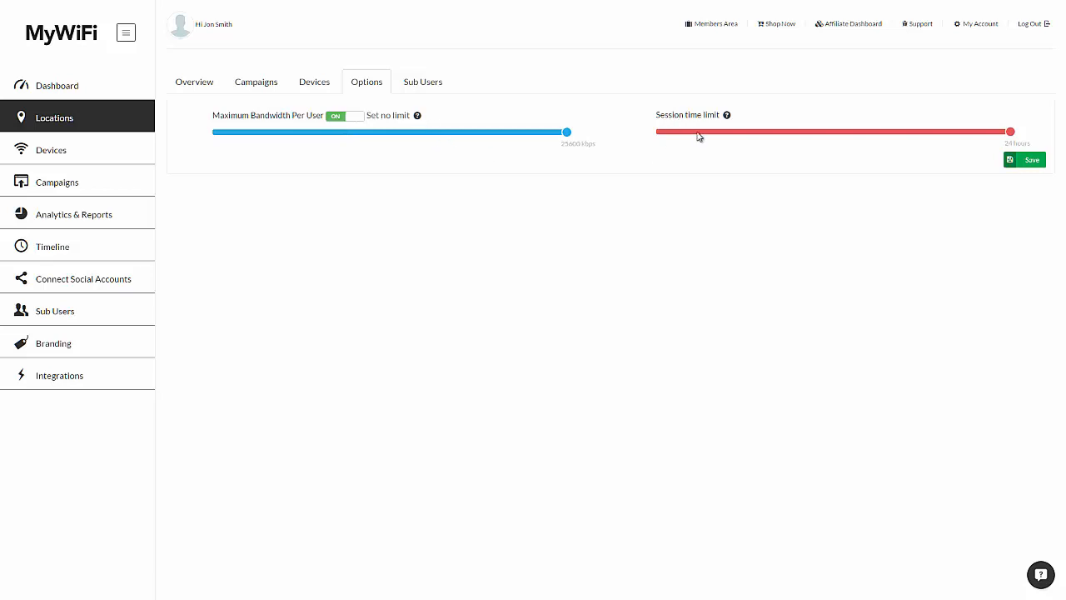
drag(1010, 131, 670, 131)
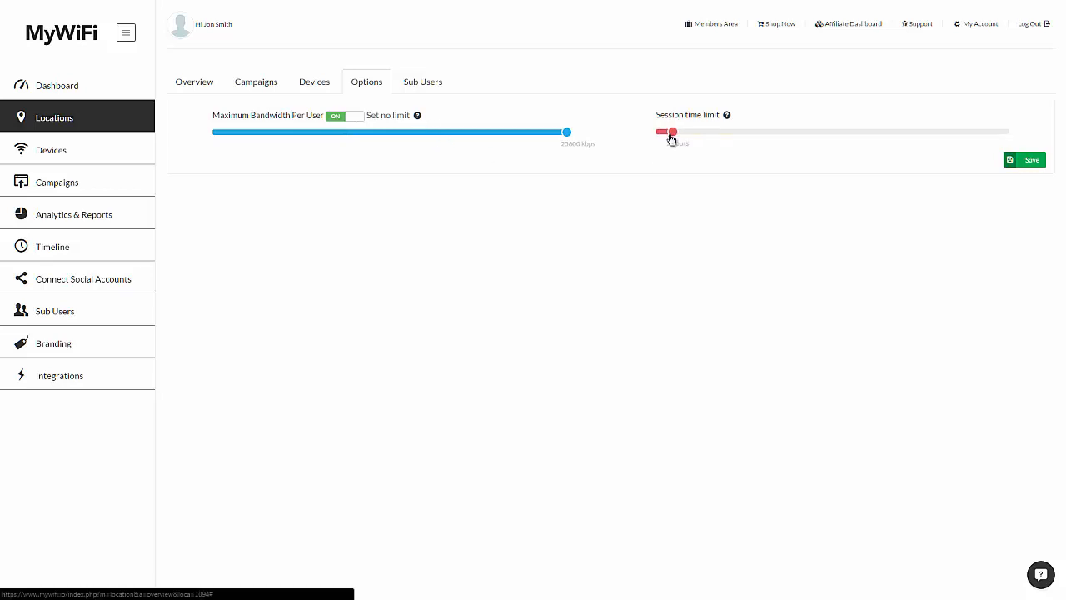
drag(673, 132, 703, 131)
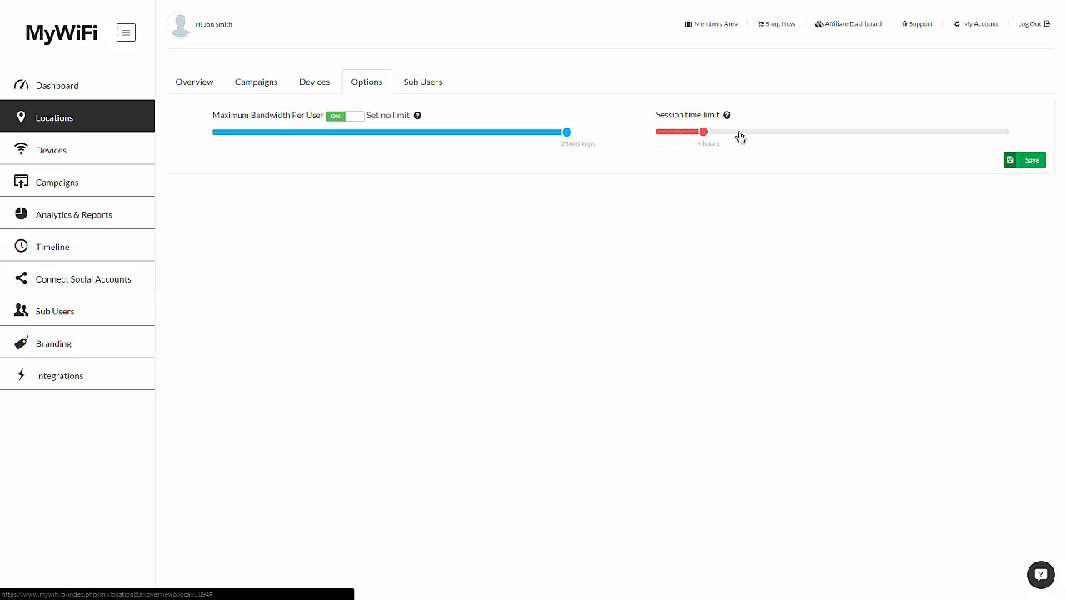
click(422, 82)
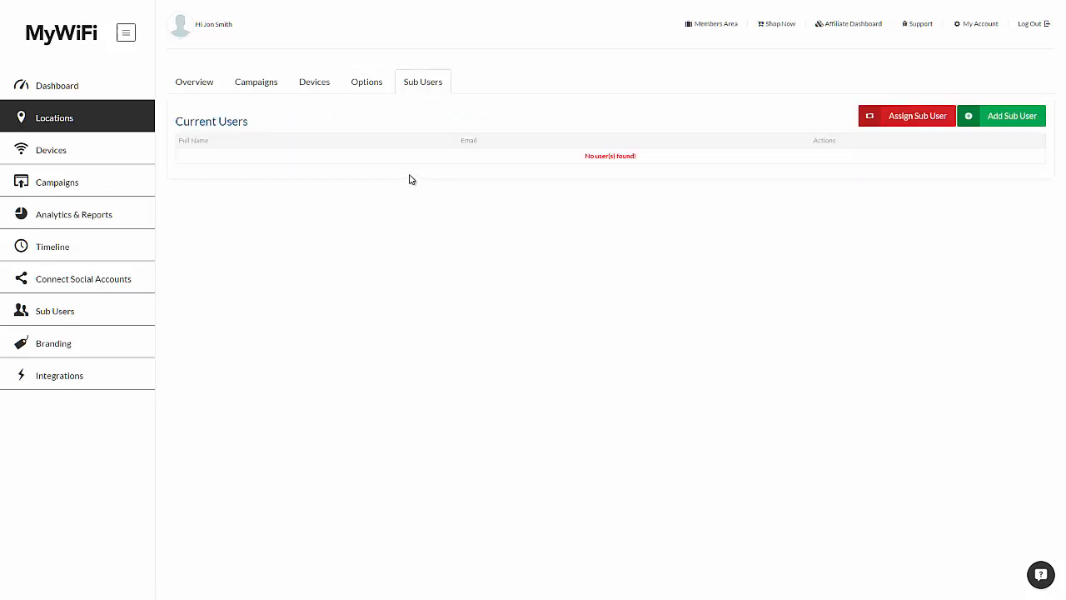
mouse_move(194, 82)
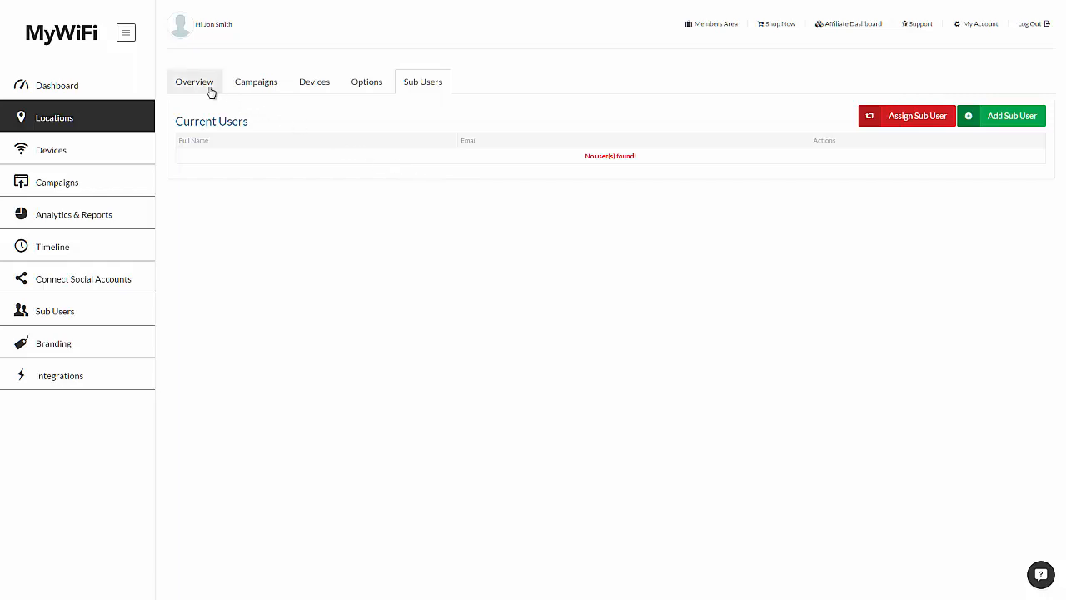
- Begin adding a sub user through the permissions step, then open Analytics & Reports
click(1012, 116)
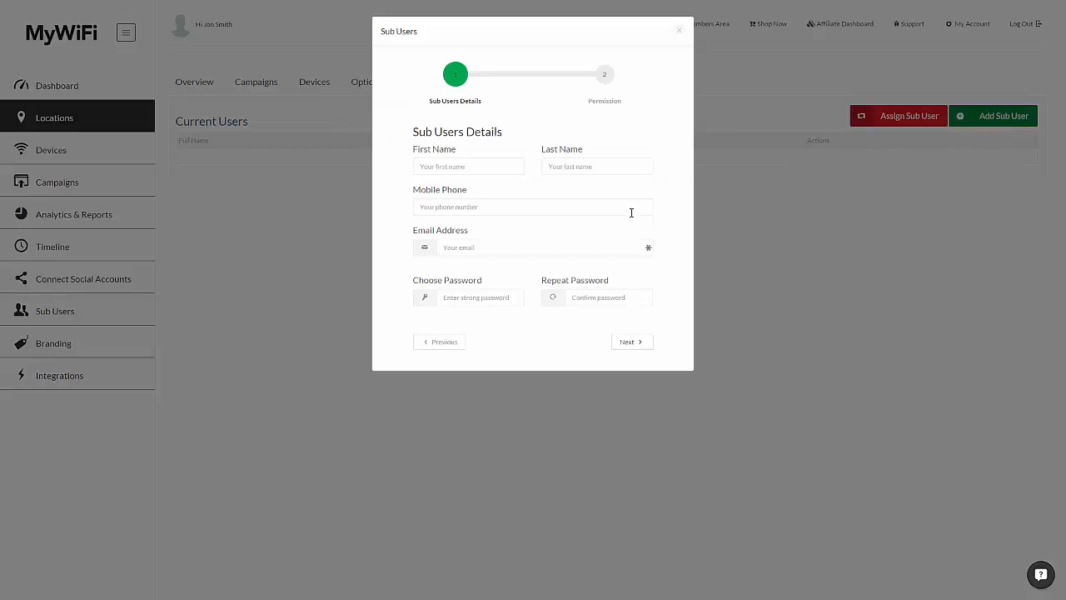
click(631, 341)
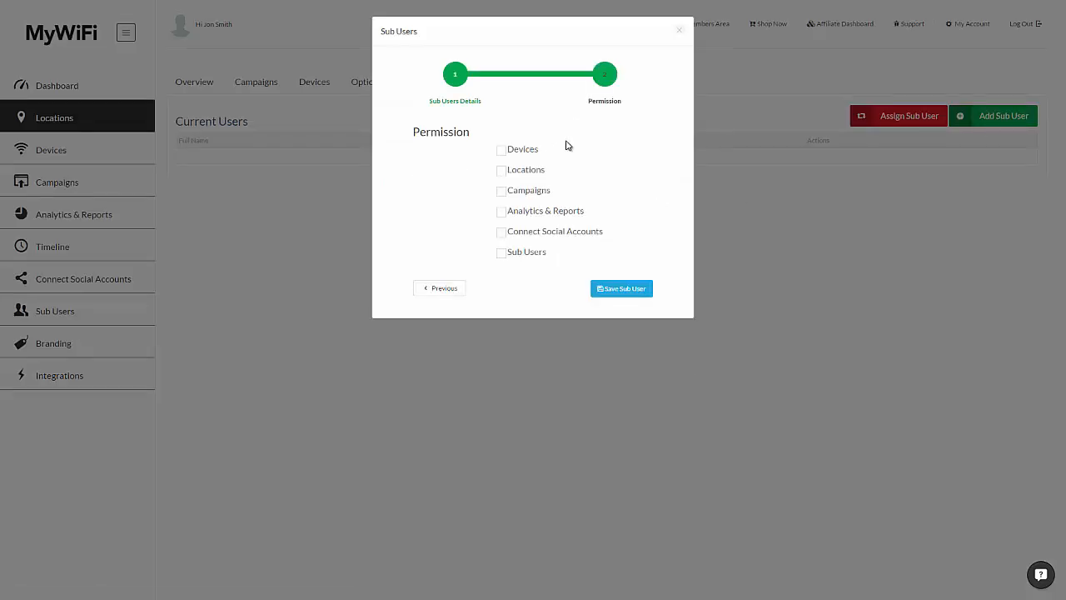
click(501, 211)
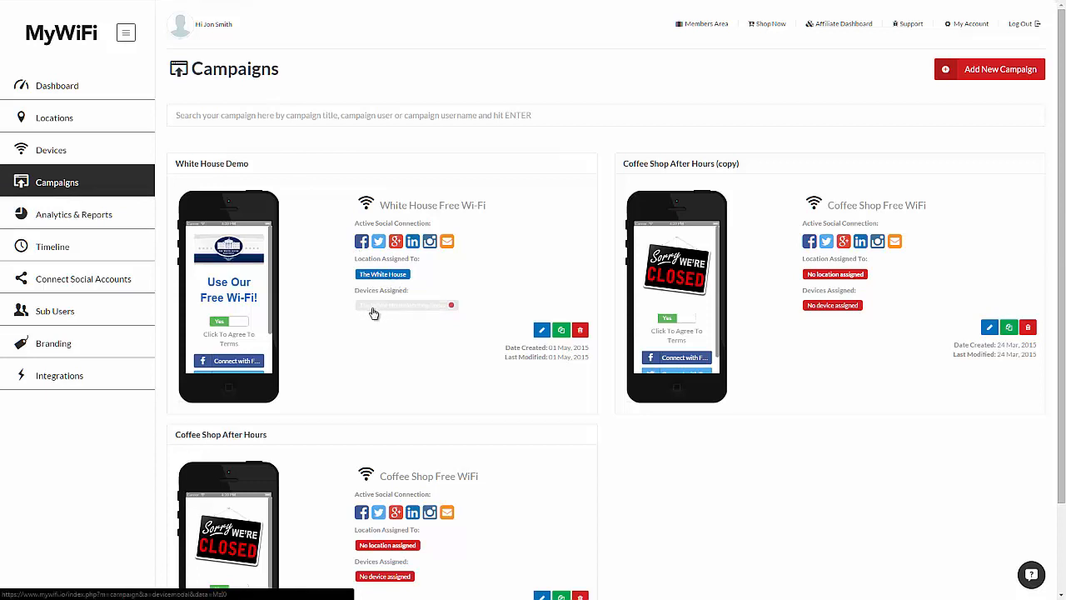
click(75, 214)
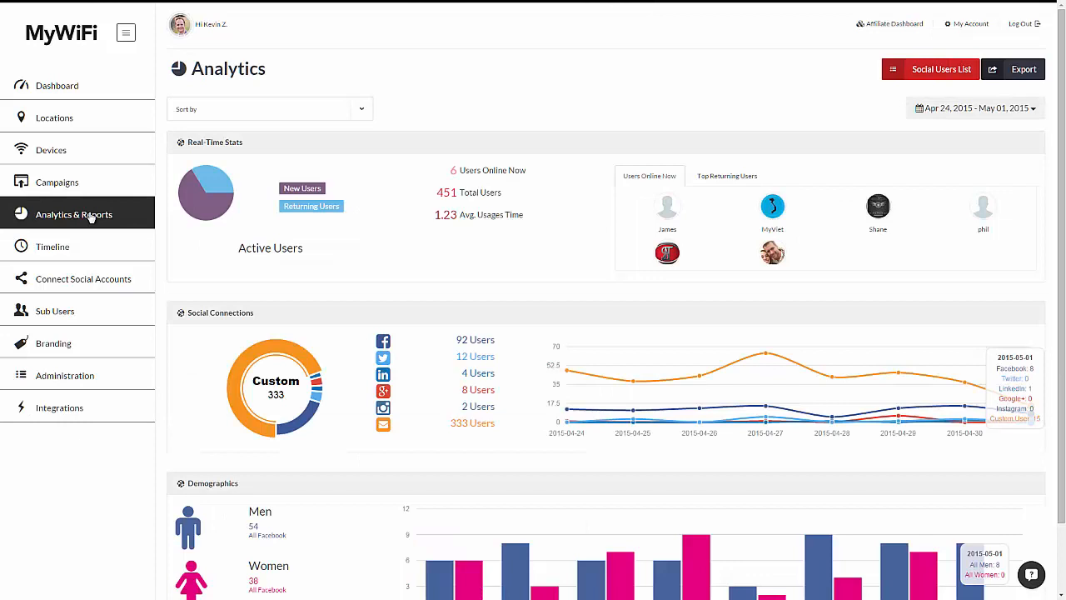
mouse_move(91, 218)
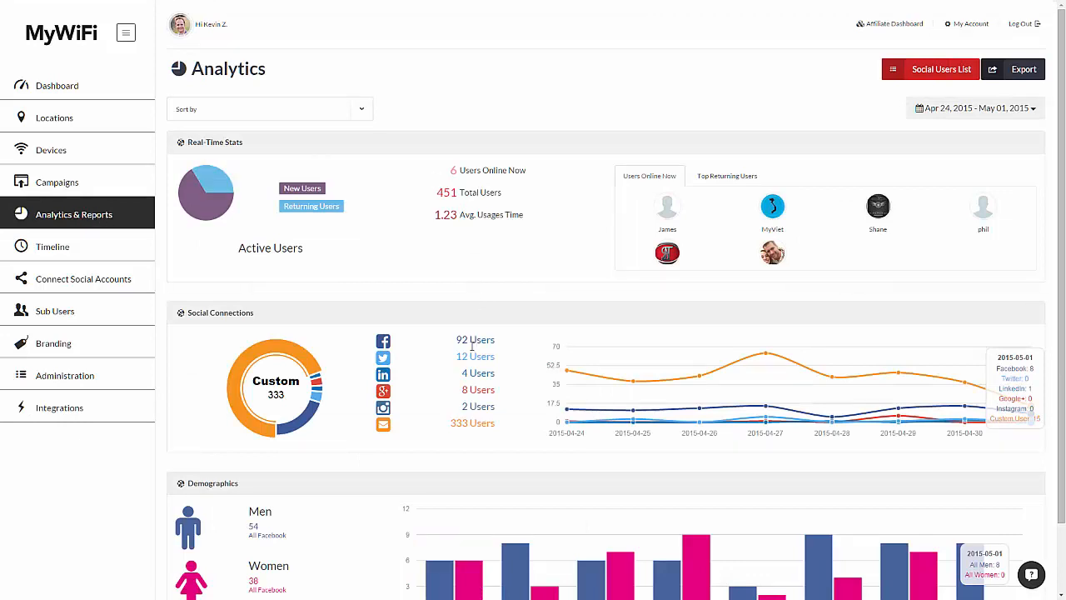
- Set analytics to Apr 01–Apr 30, show Top Returning Users, then open Social Users List
click(975, 108)
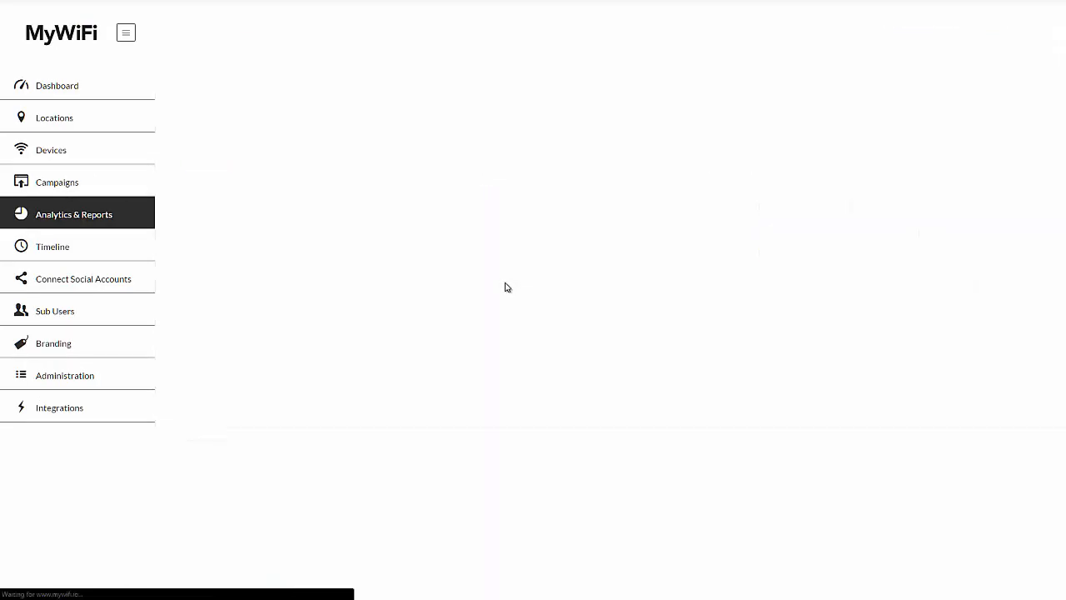
click(73, 214)
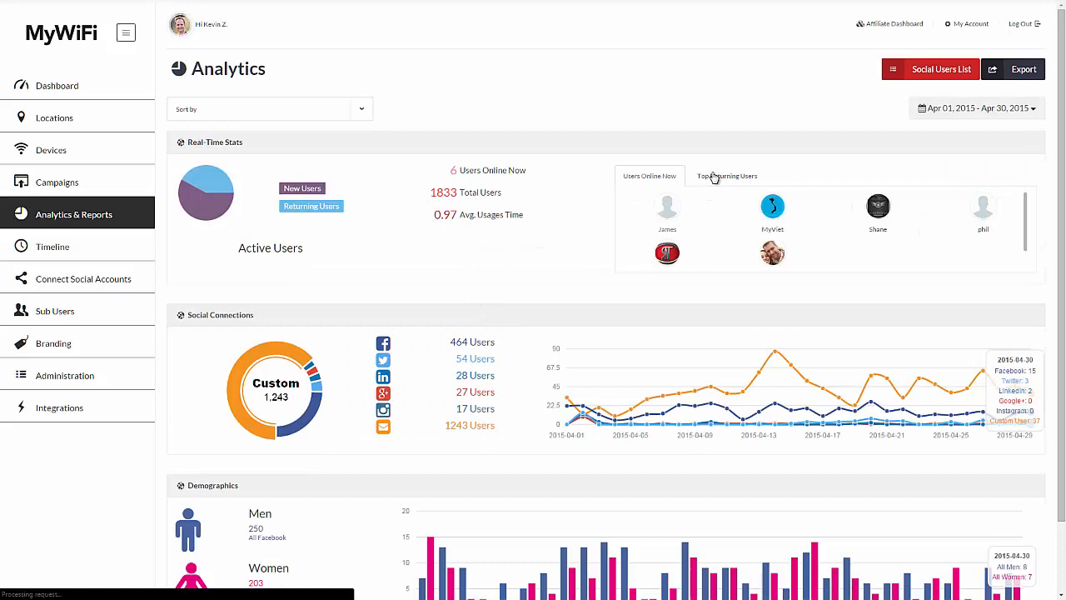
click(726, 176)
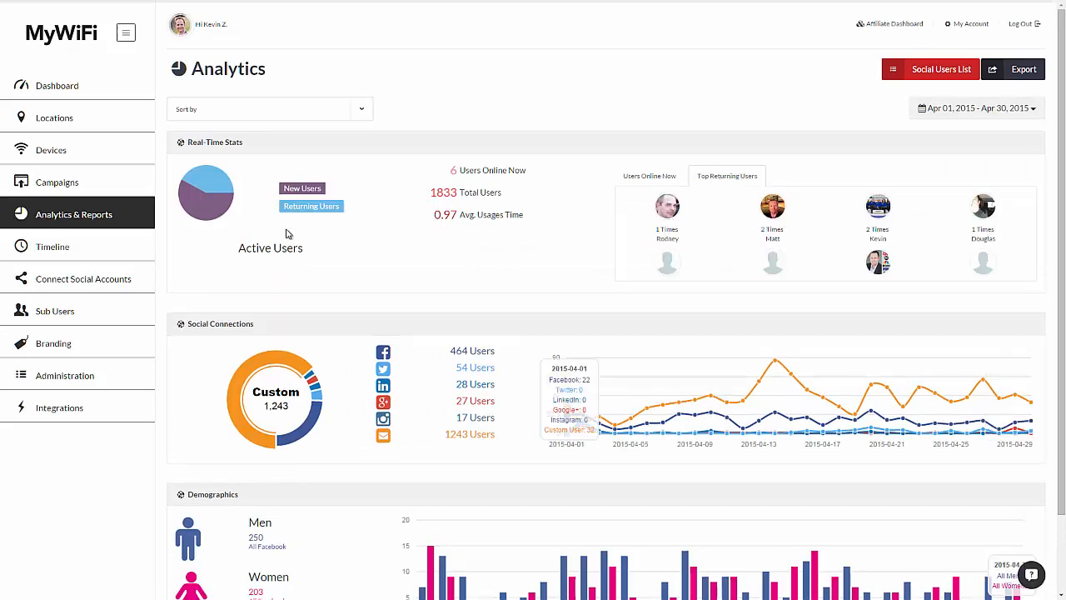
mouse_move(372, 256)
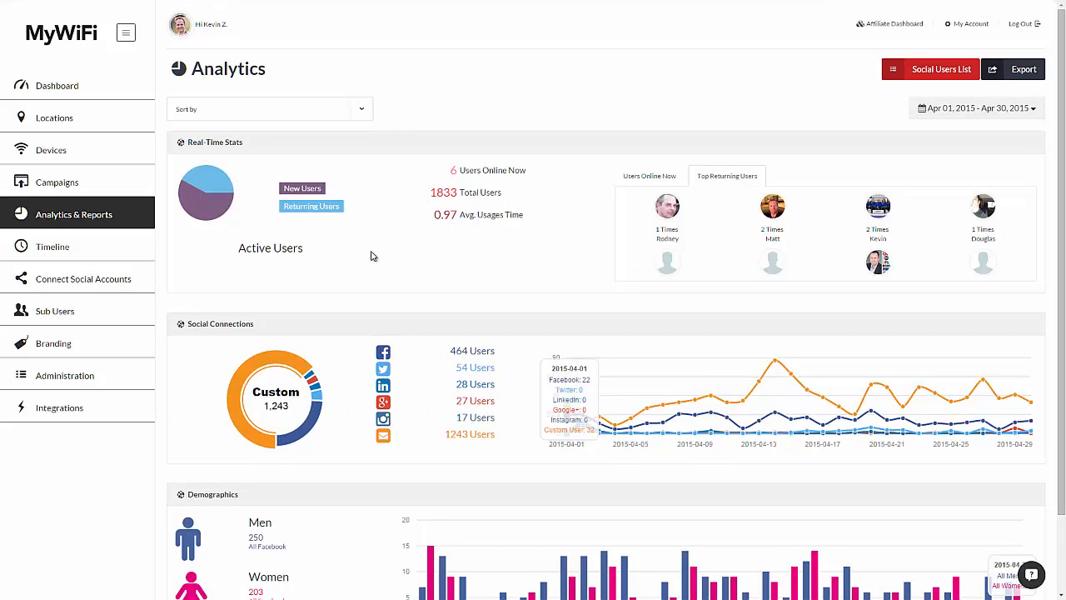
scroll(down, 3)
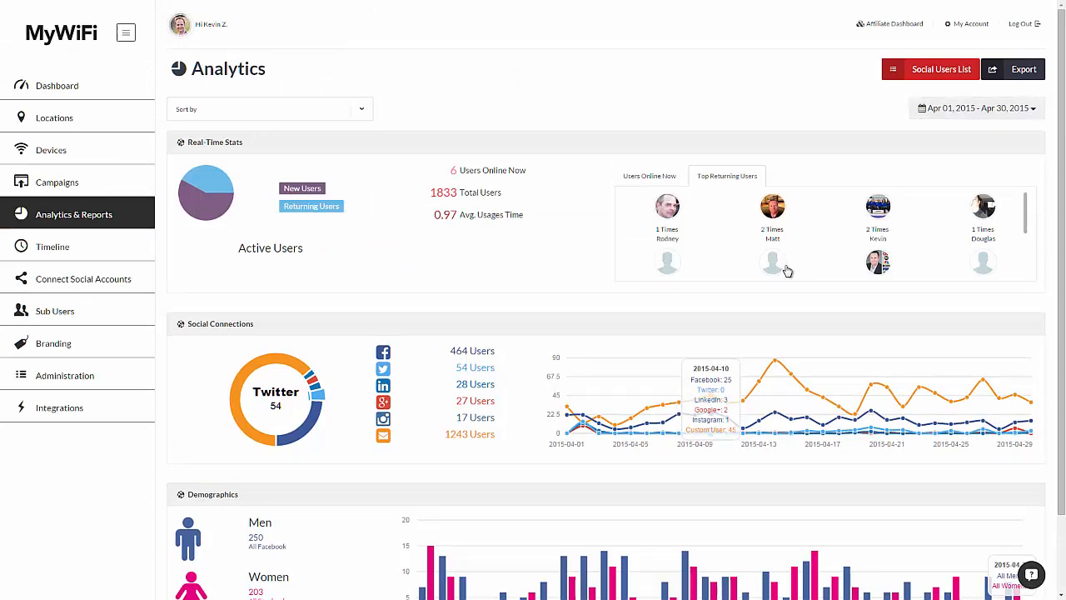
scroll(down, 3)
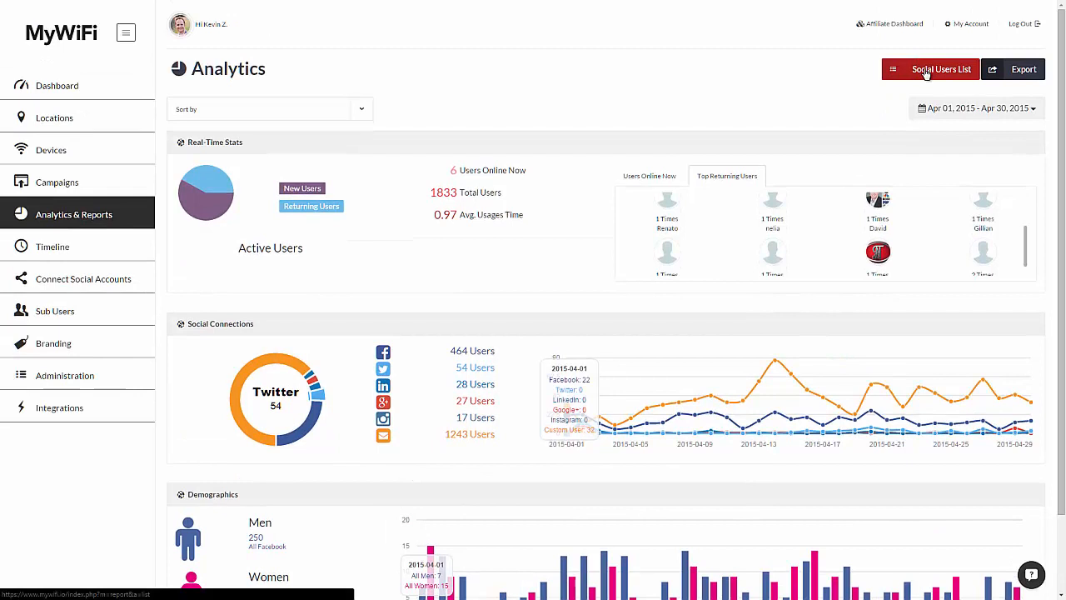
click(942, 69)
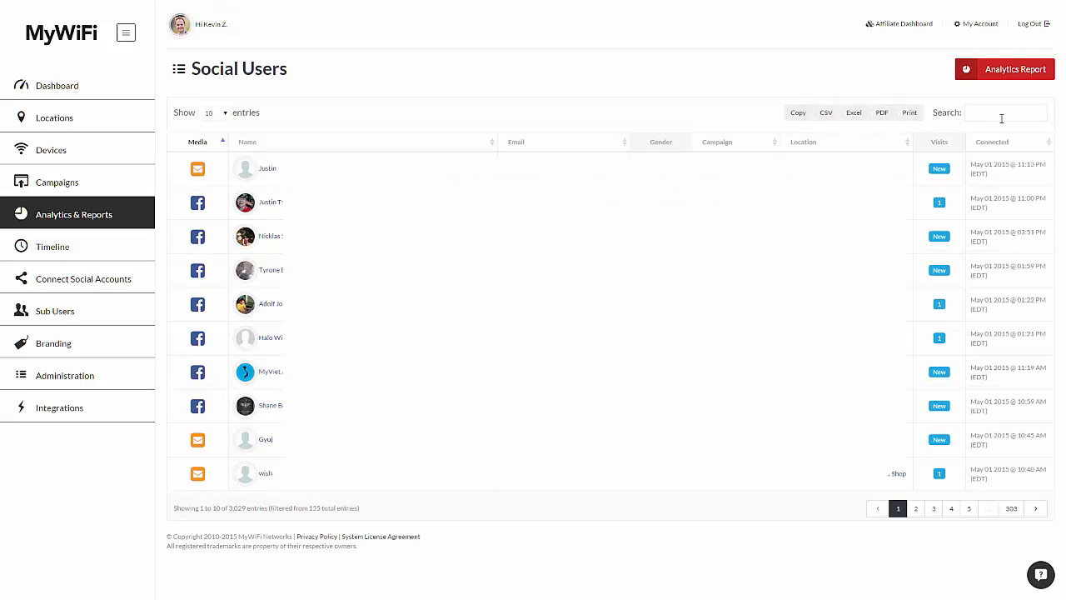
- Search social users for 'john', then open Connect Social Accounts
text(john)
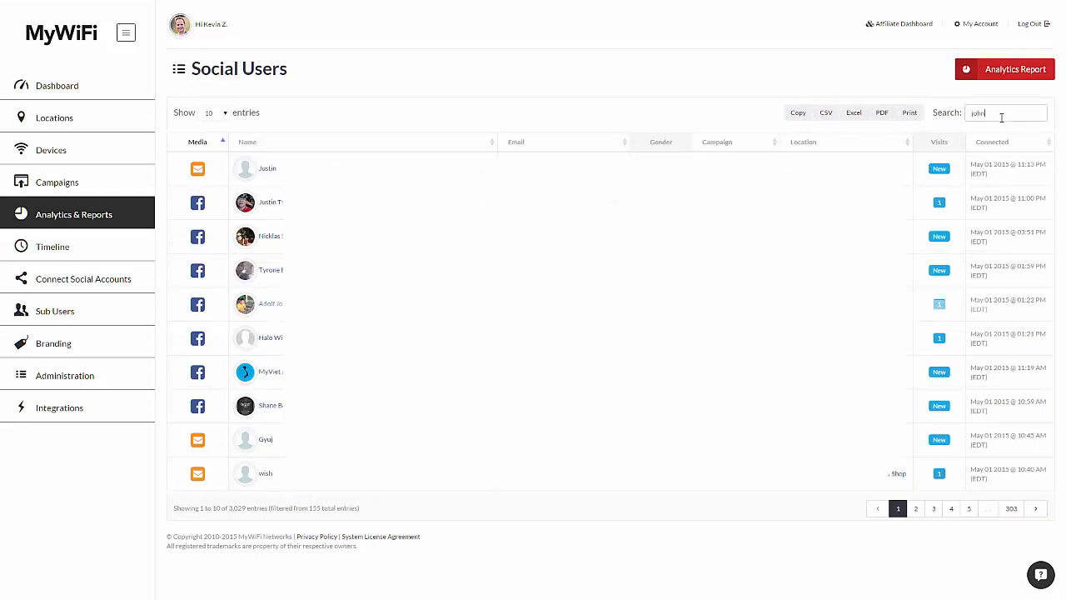
click(84, 278)
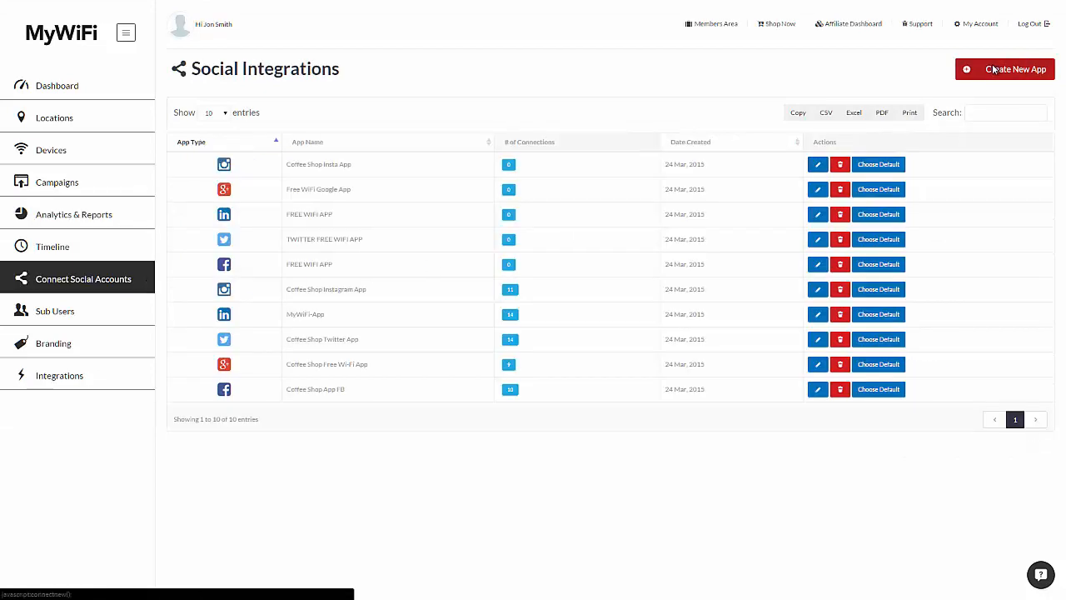
- Review the Create New App social account options, then close the dialog
click(1004, 69)
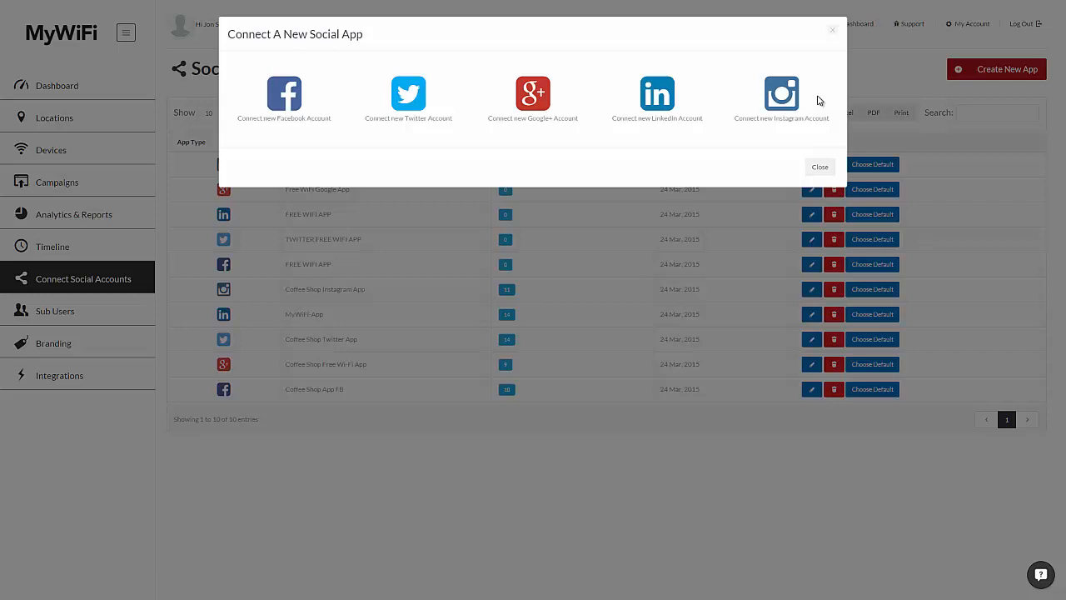
click(284, 93)
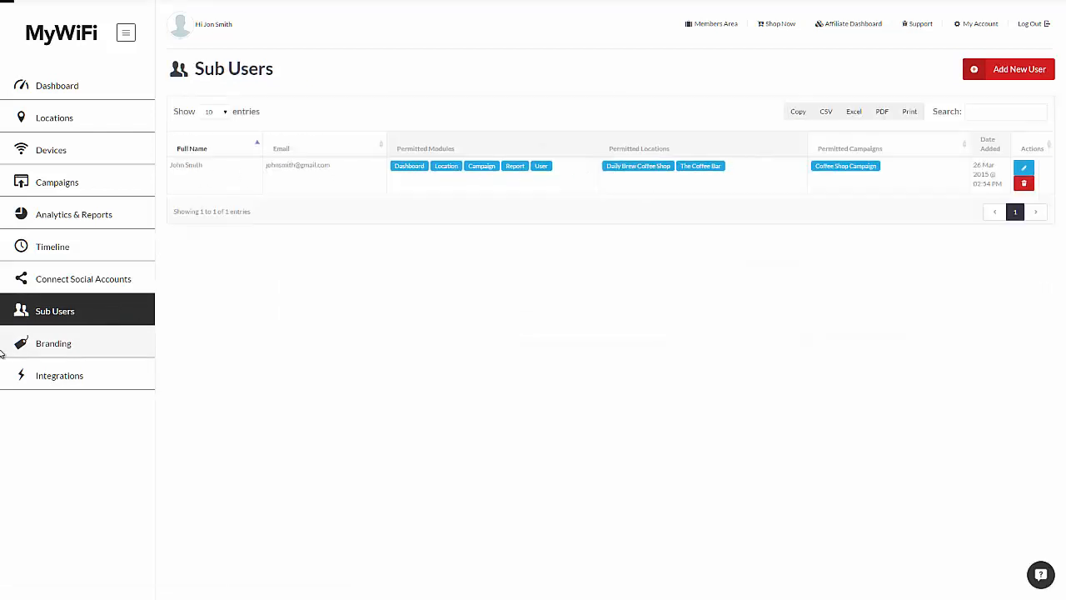
- View the Branding settings, then open Integrations' API Settings for email marketing services
click(53, 343)
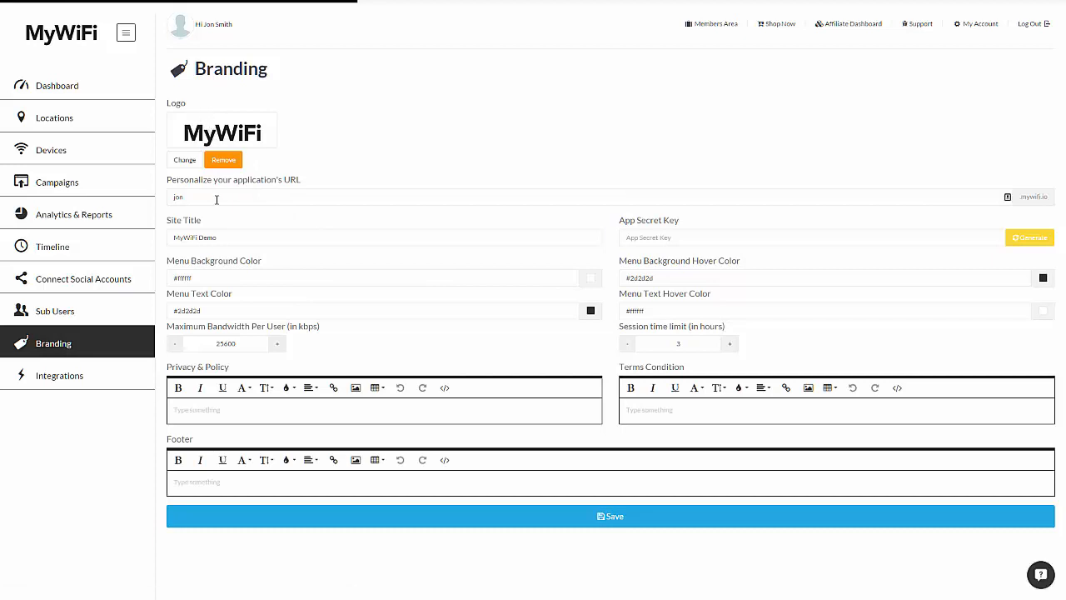
mouse_move(520, 291)
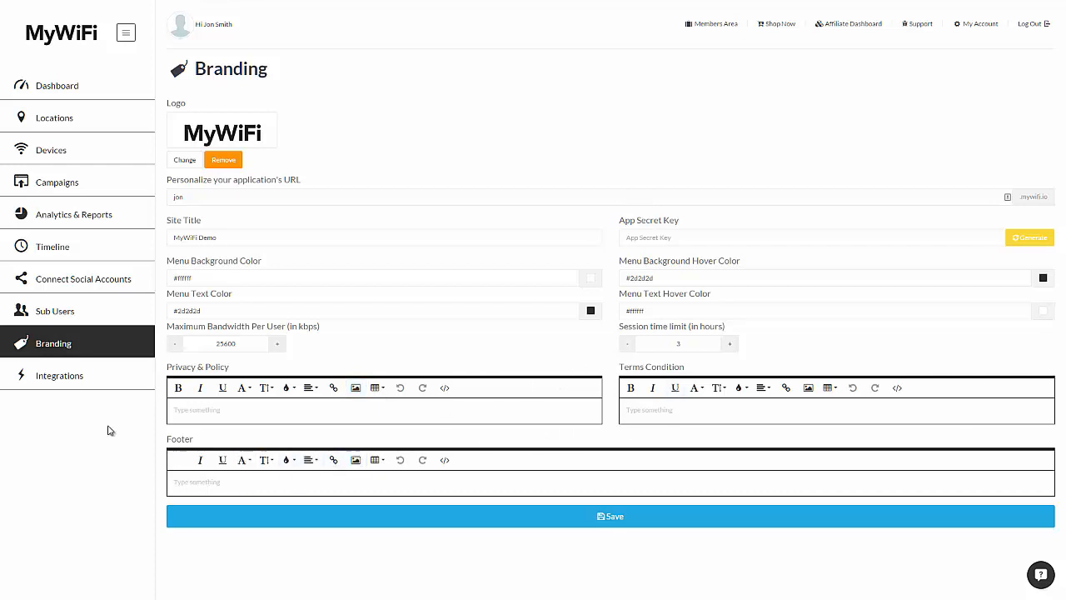
click(59, 374)
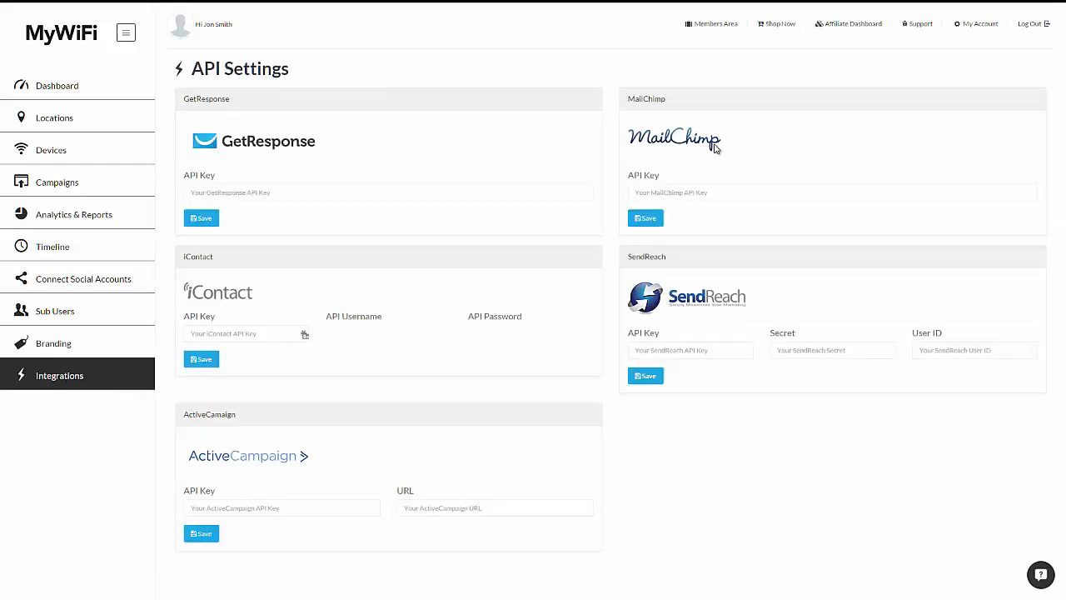
mouse_move(415, 446)
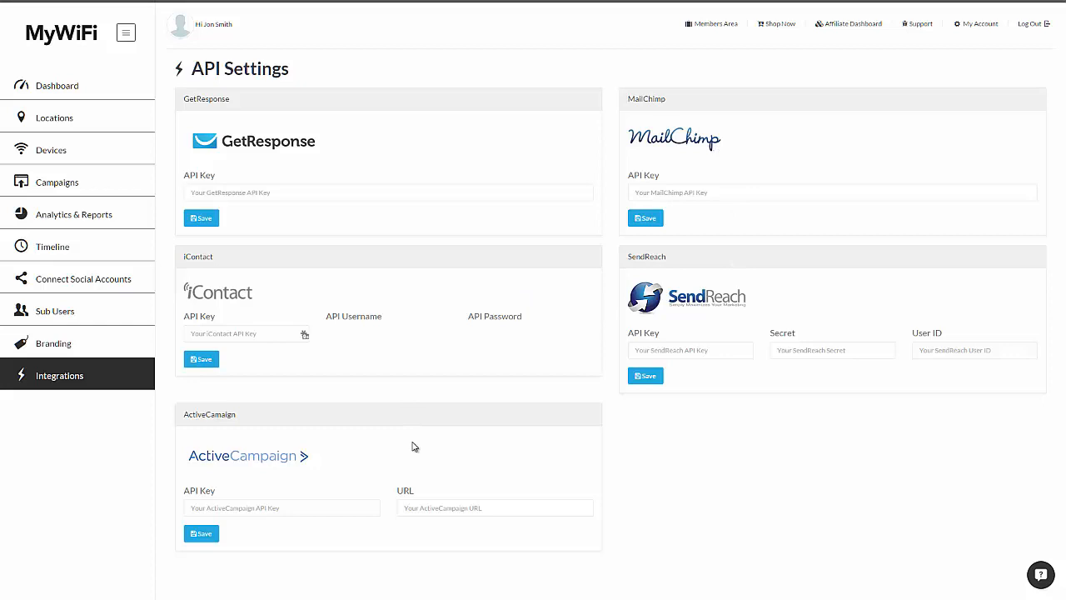
mouse_move(919, 23)
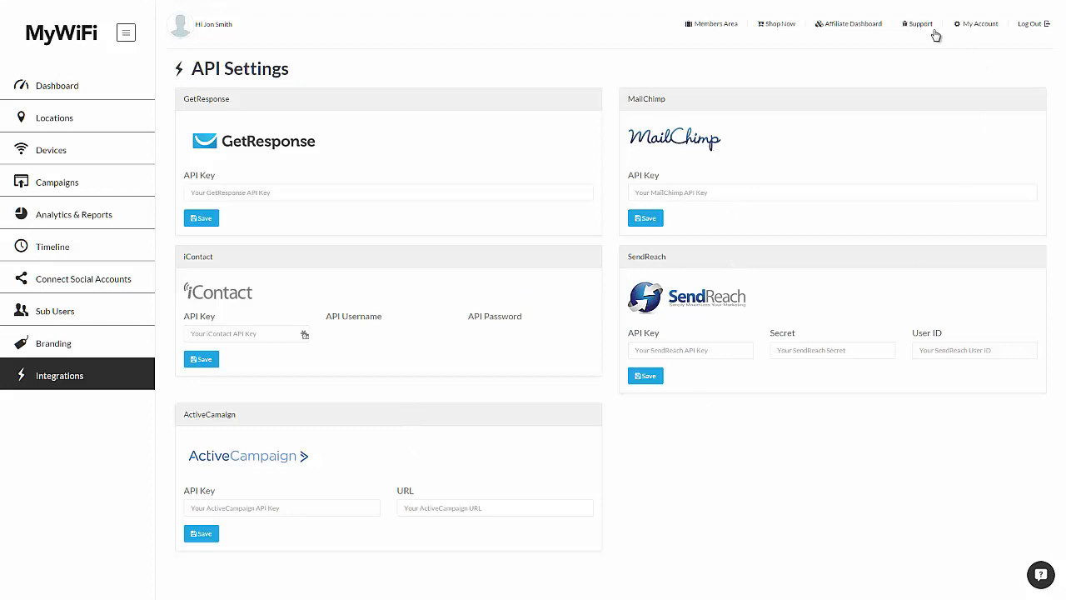
mouse_move(729, 163)
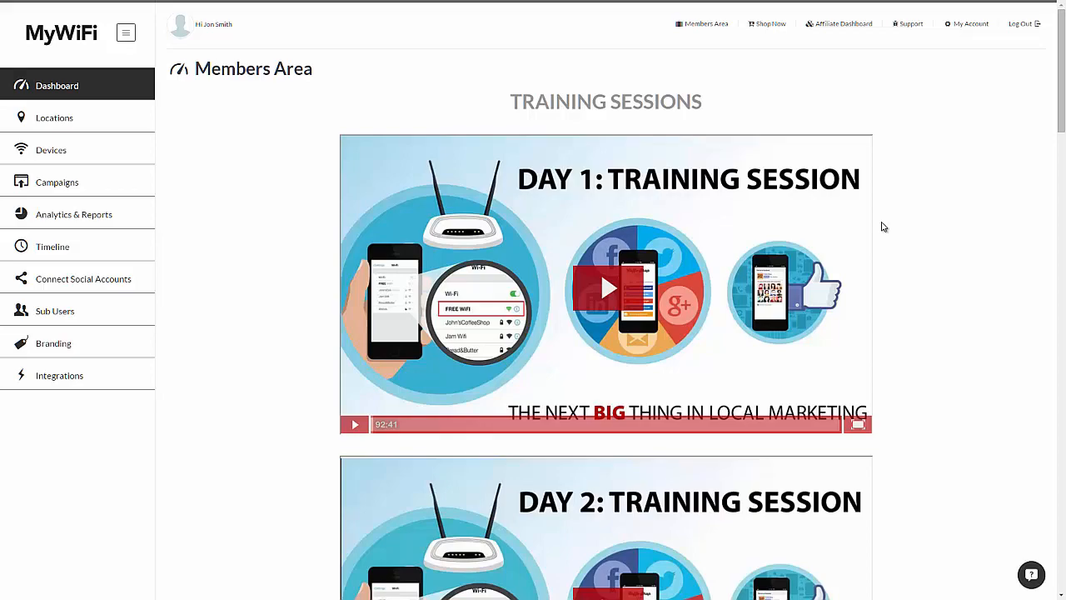
- Scroll down the Members Area past the training videos and downloads
scroll(down, 3)
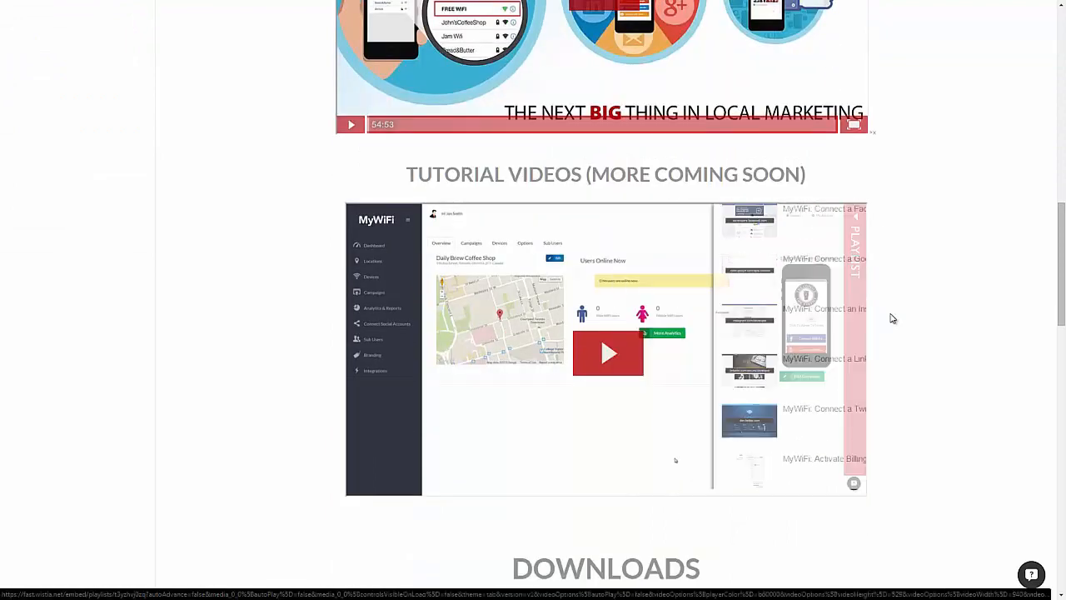
scroll(down, 3)
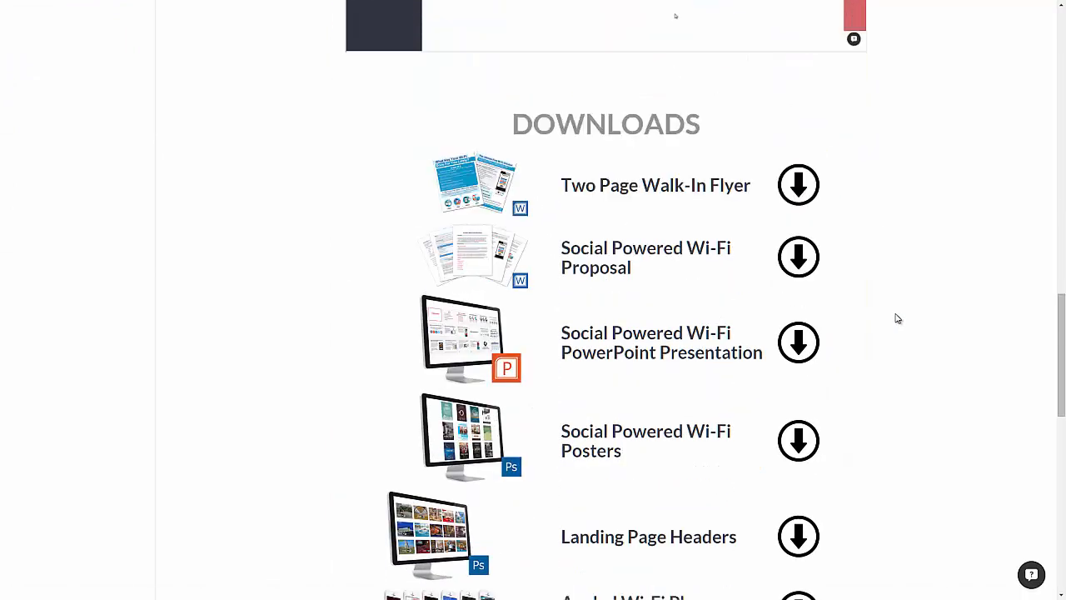
scroll(down, 3)
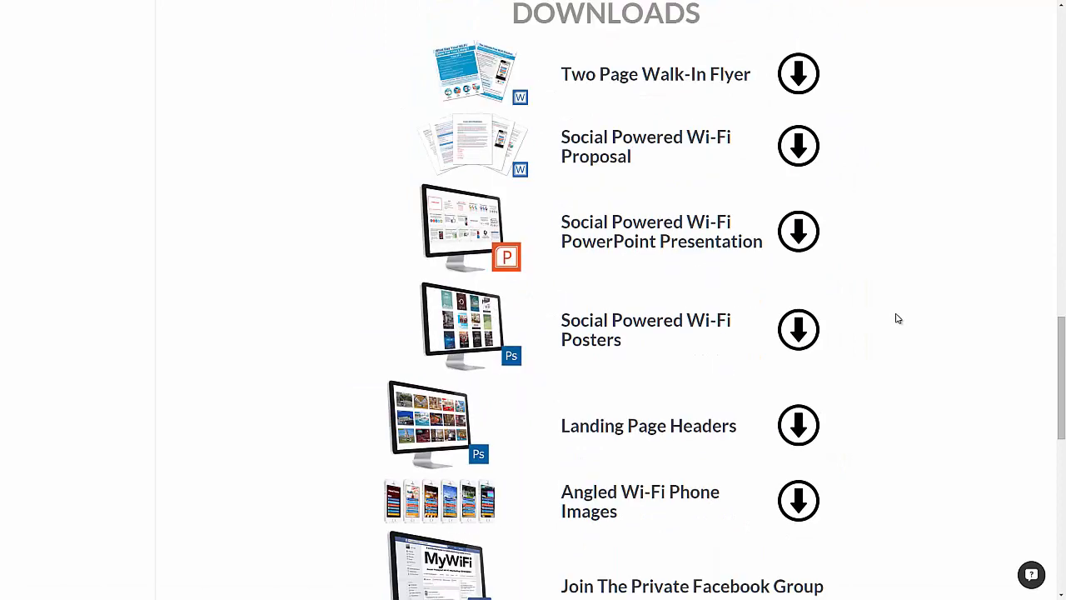
scroll(down, 3)
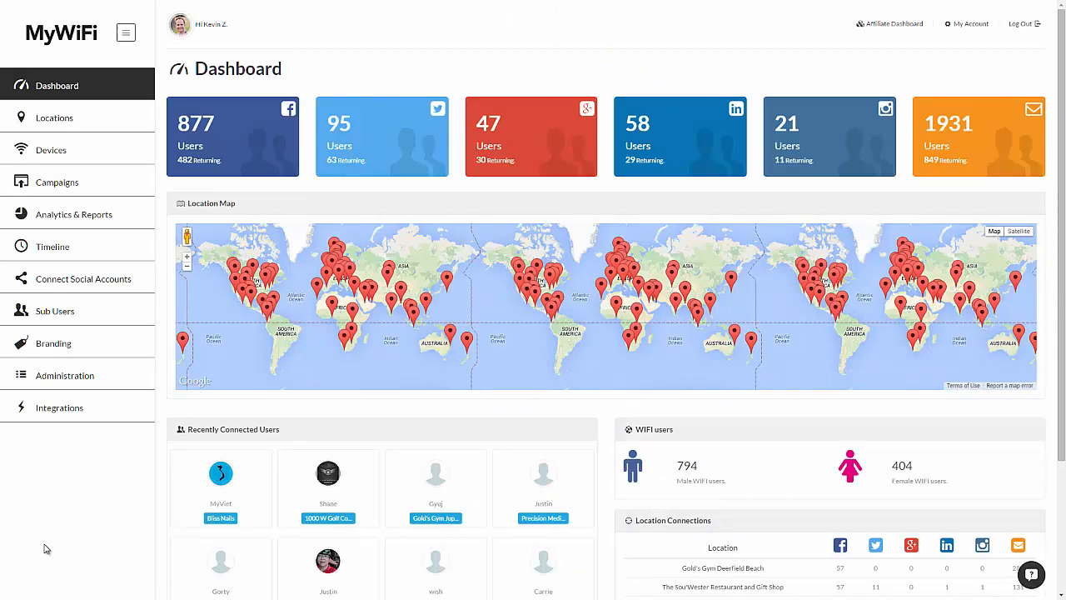
mouse_move(736, 73)
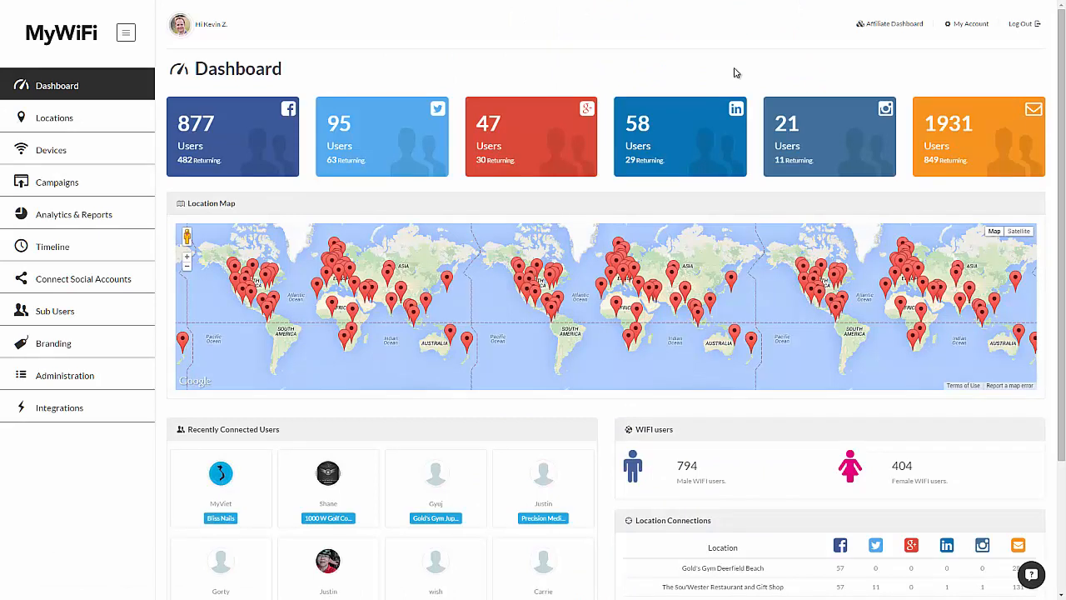